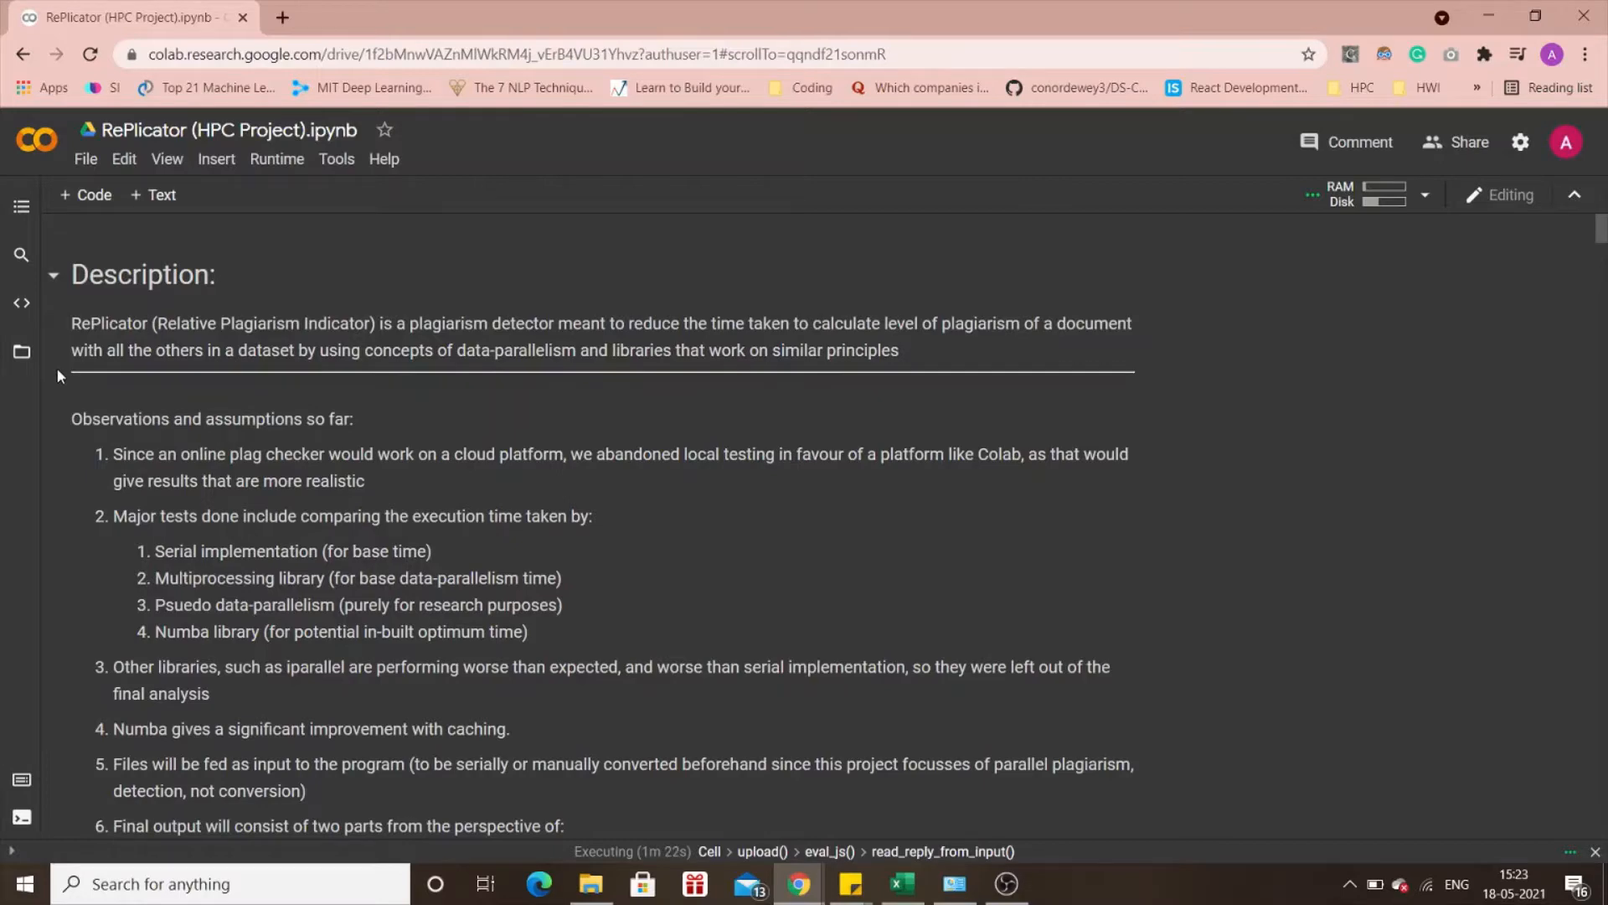
Highlight the list of major tests compared in the notebook's introduction.
scroll(down, 3)
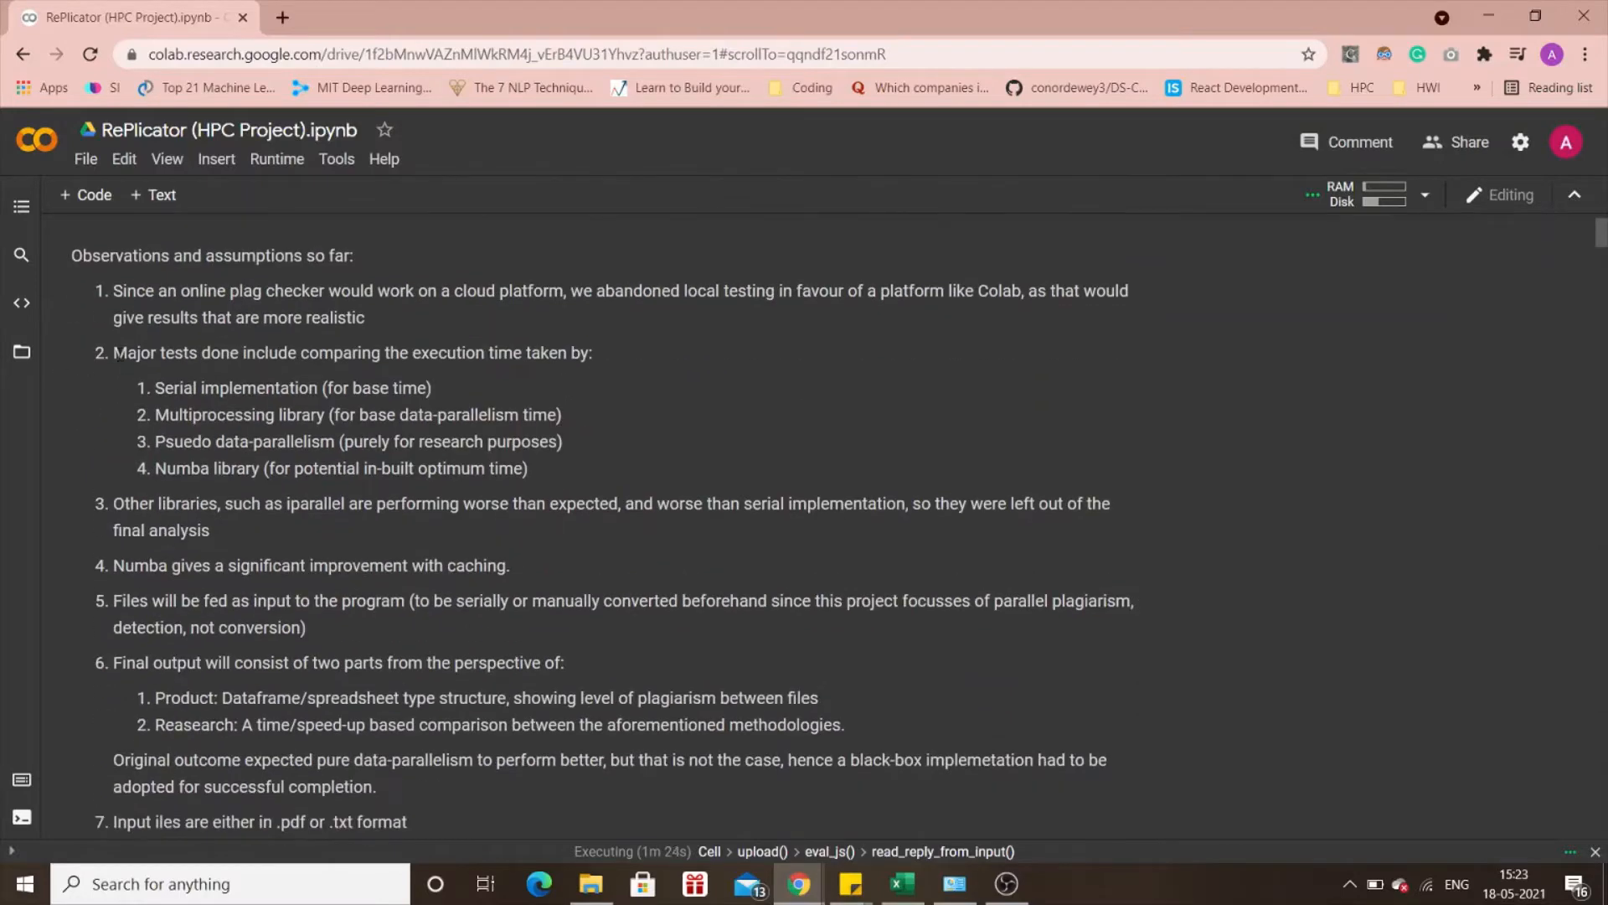
drag(112, 352, 527, 467)
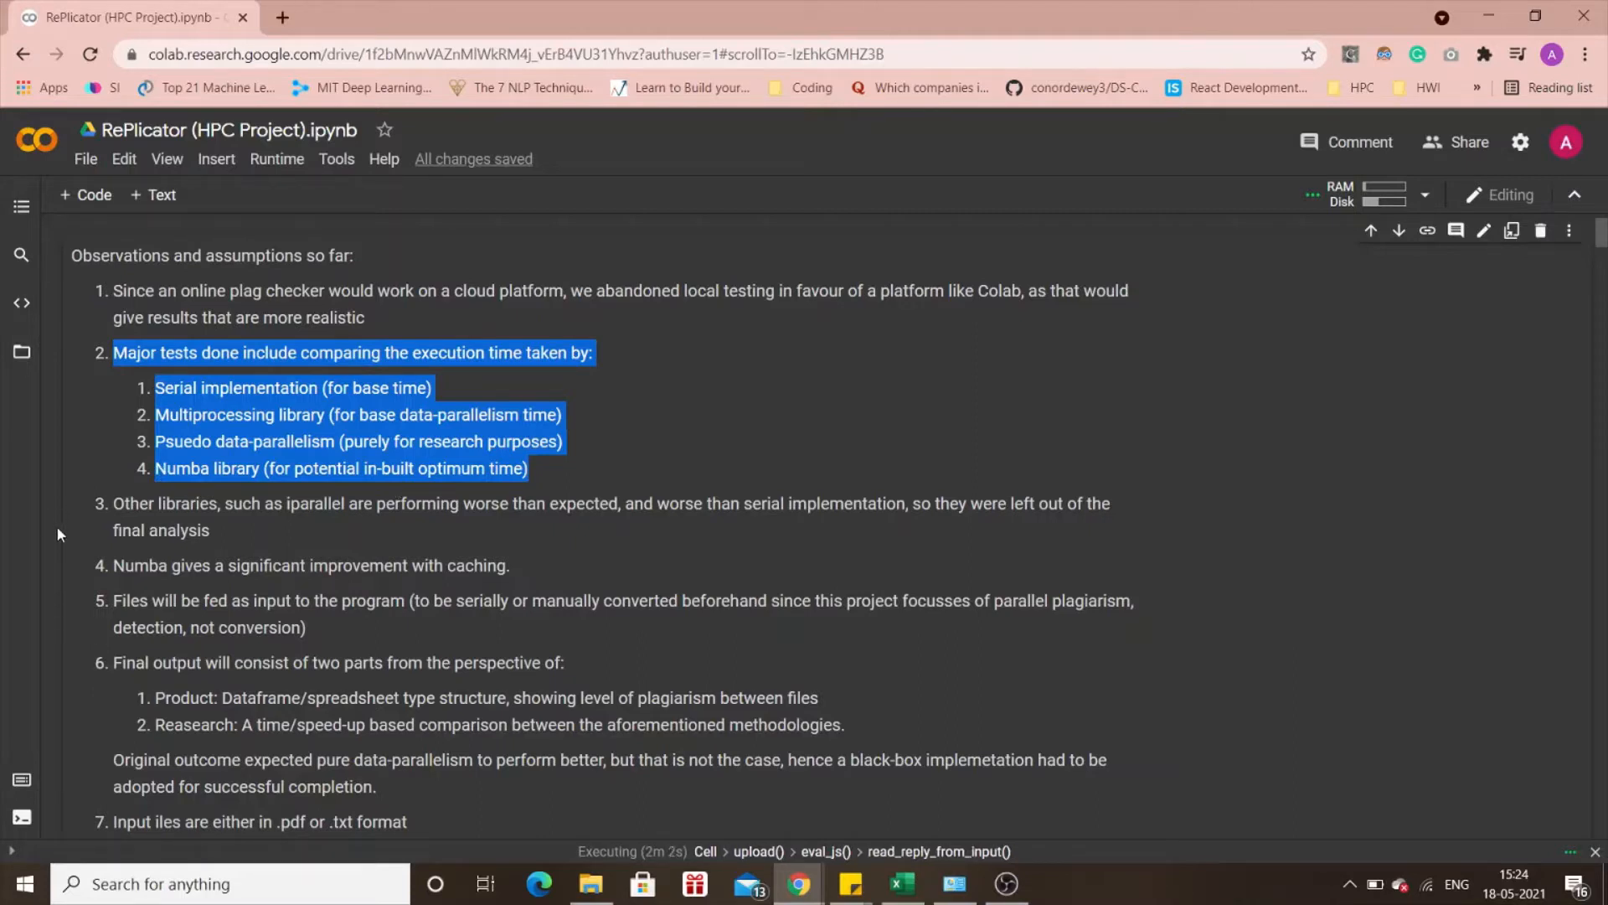
Review the PDF-to-text conversion output, highlighting a file's page count.
scroll(down, 3)
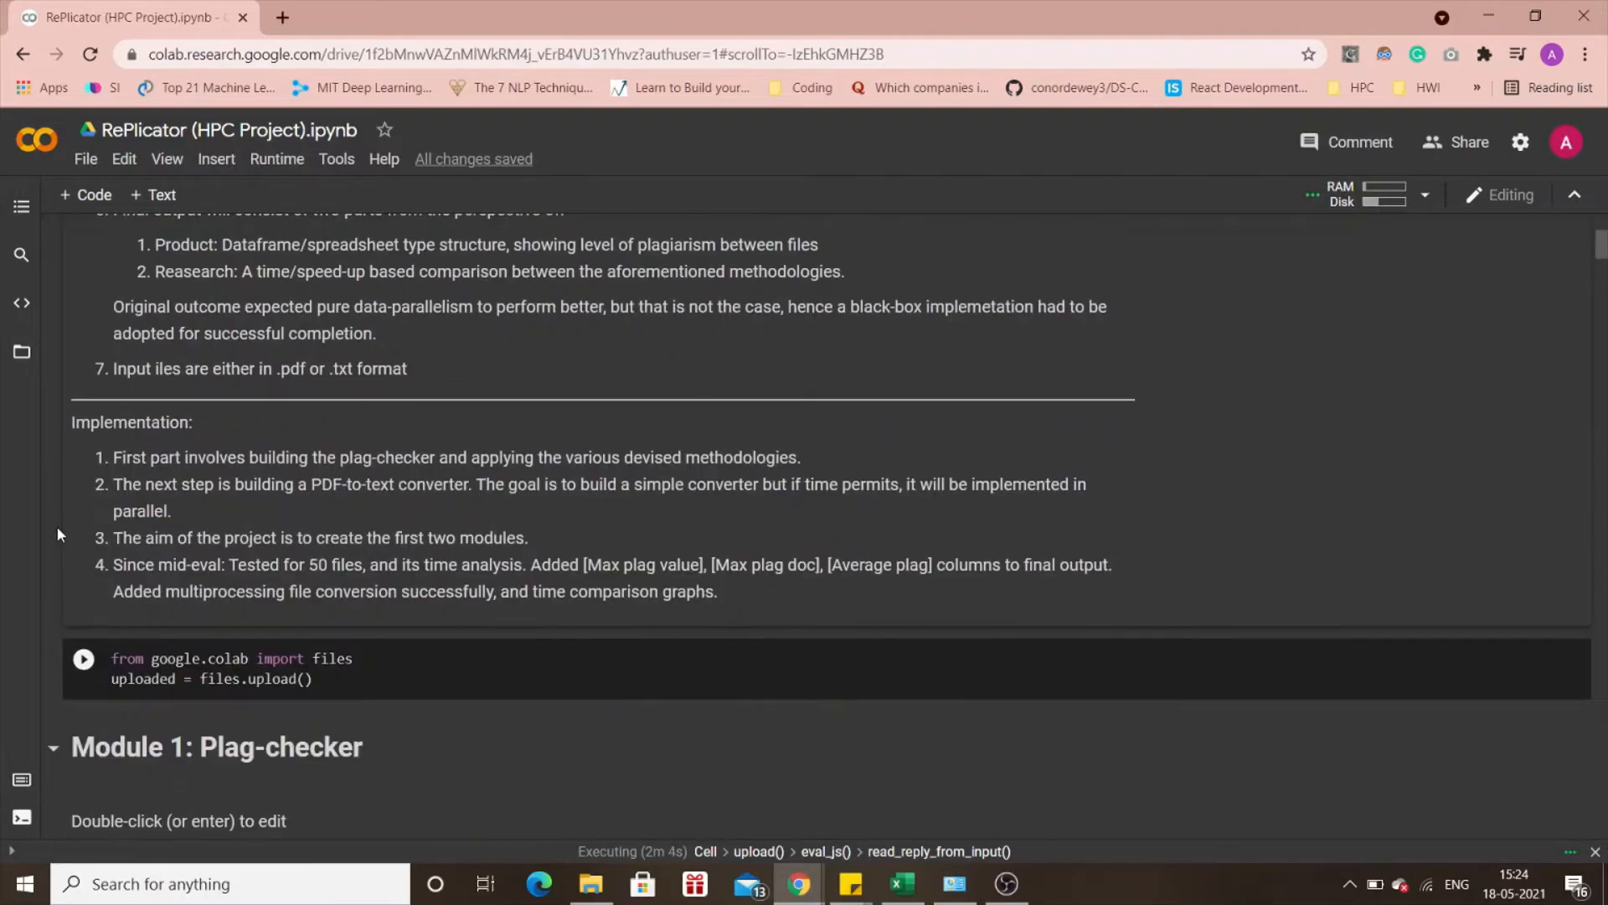
scroll(down, 3)
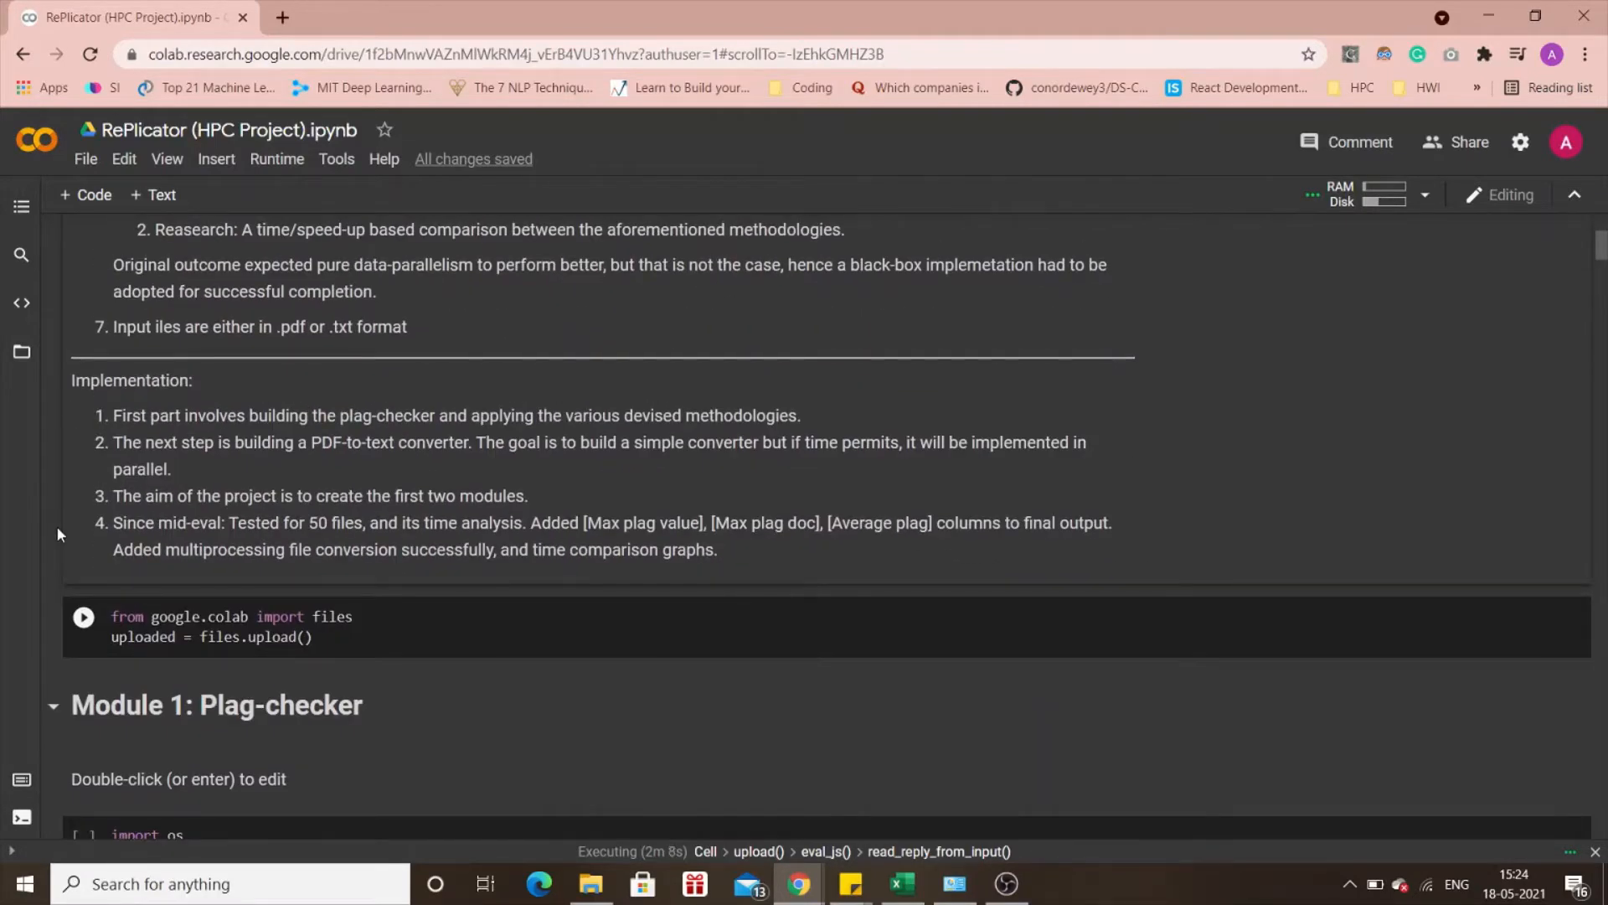
scroll(down, 3)
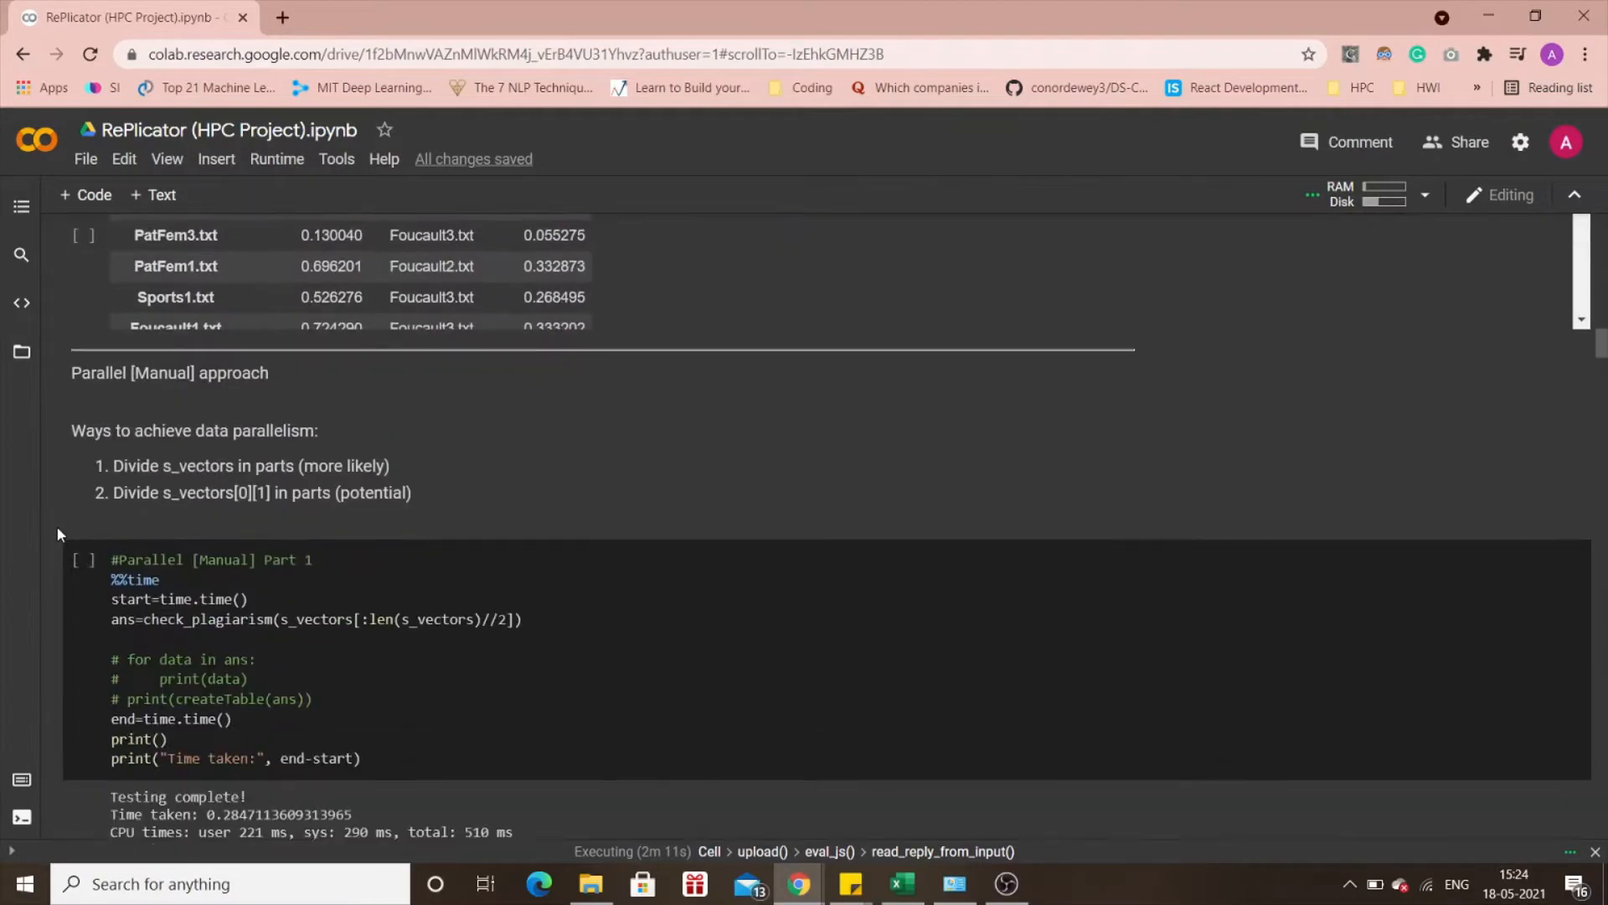
scroll(down, 3)
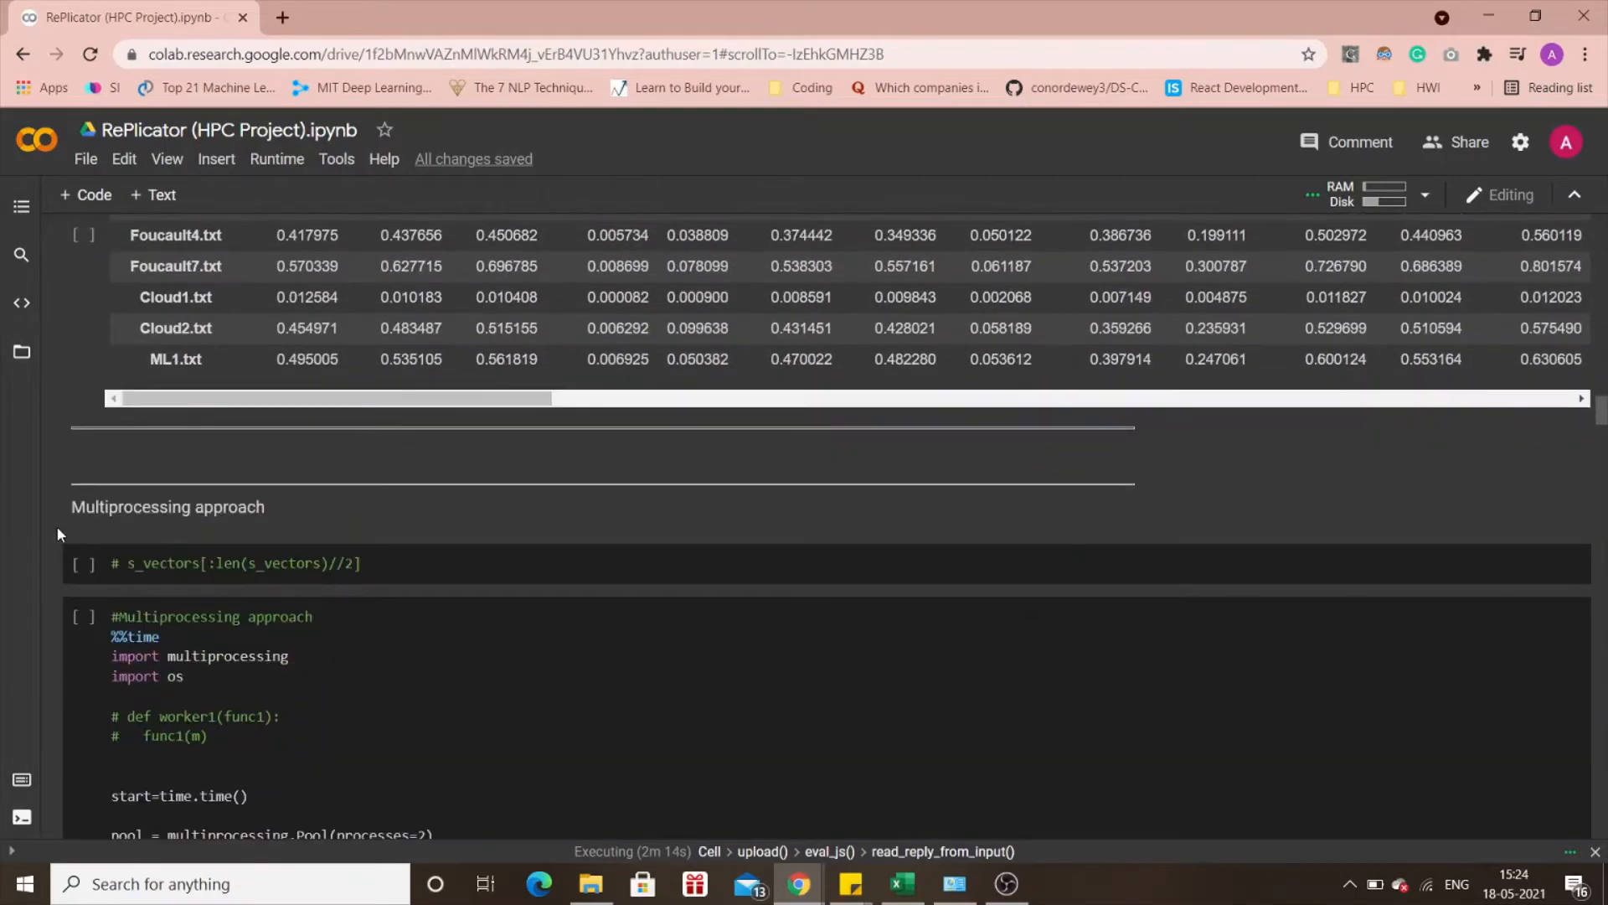
scroll(down, 3)
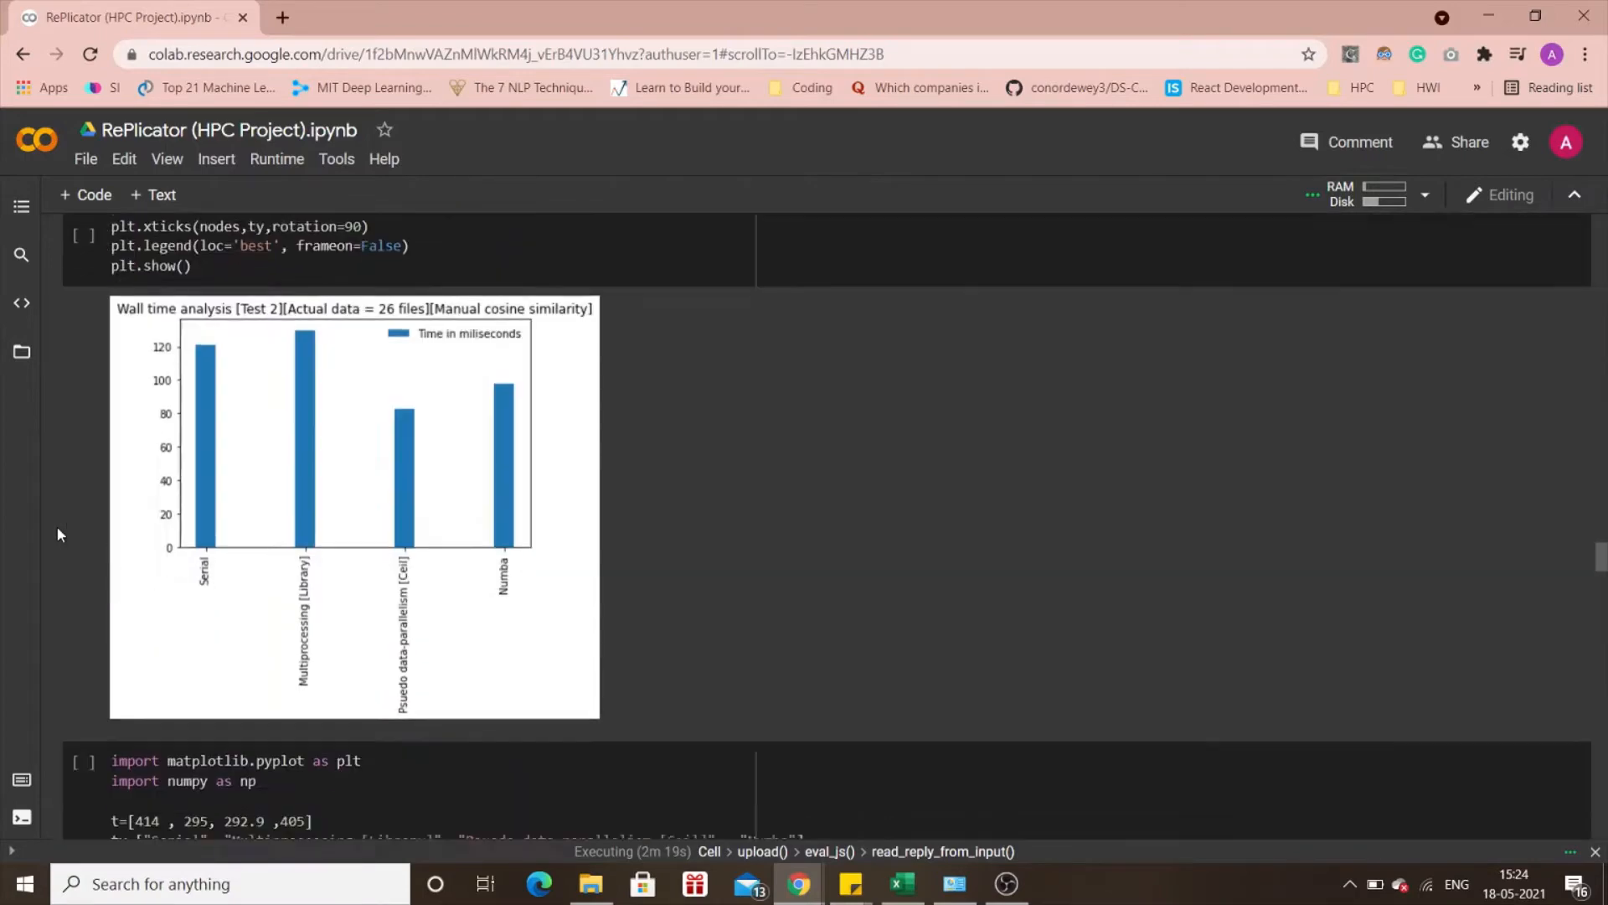
scroll(down, 3)
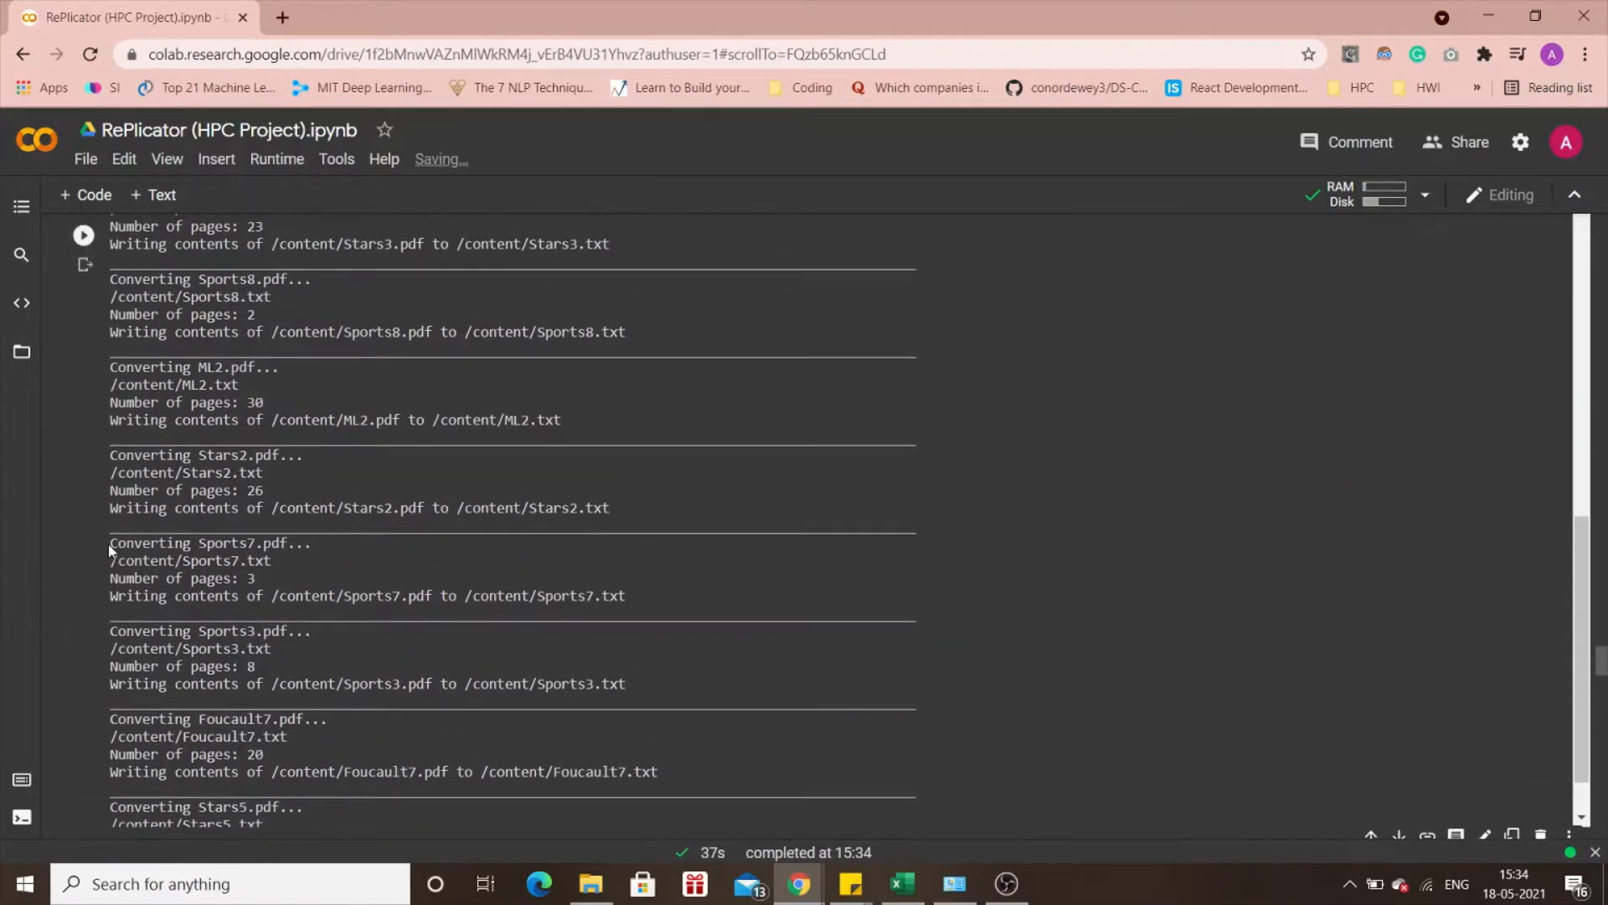
drag(110, 542, 271, 560)
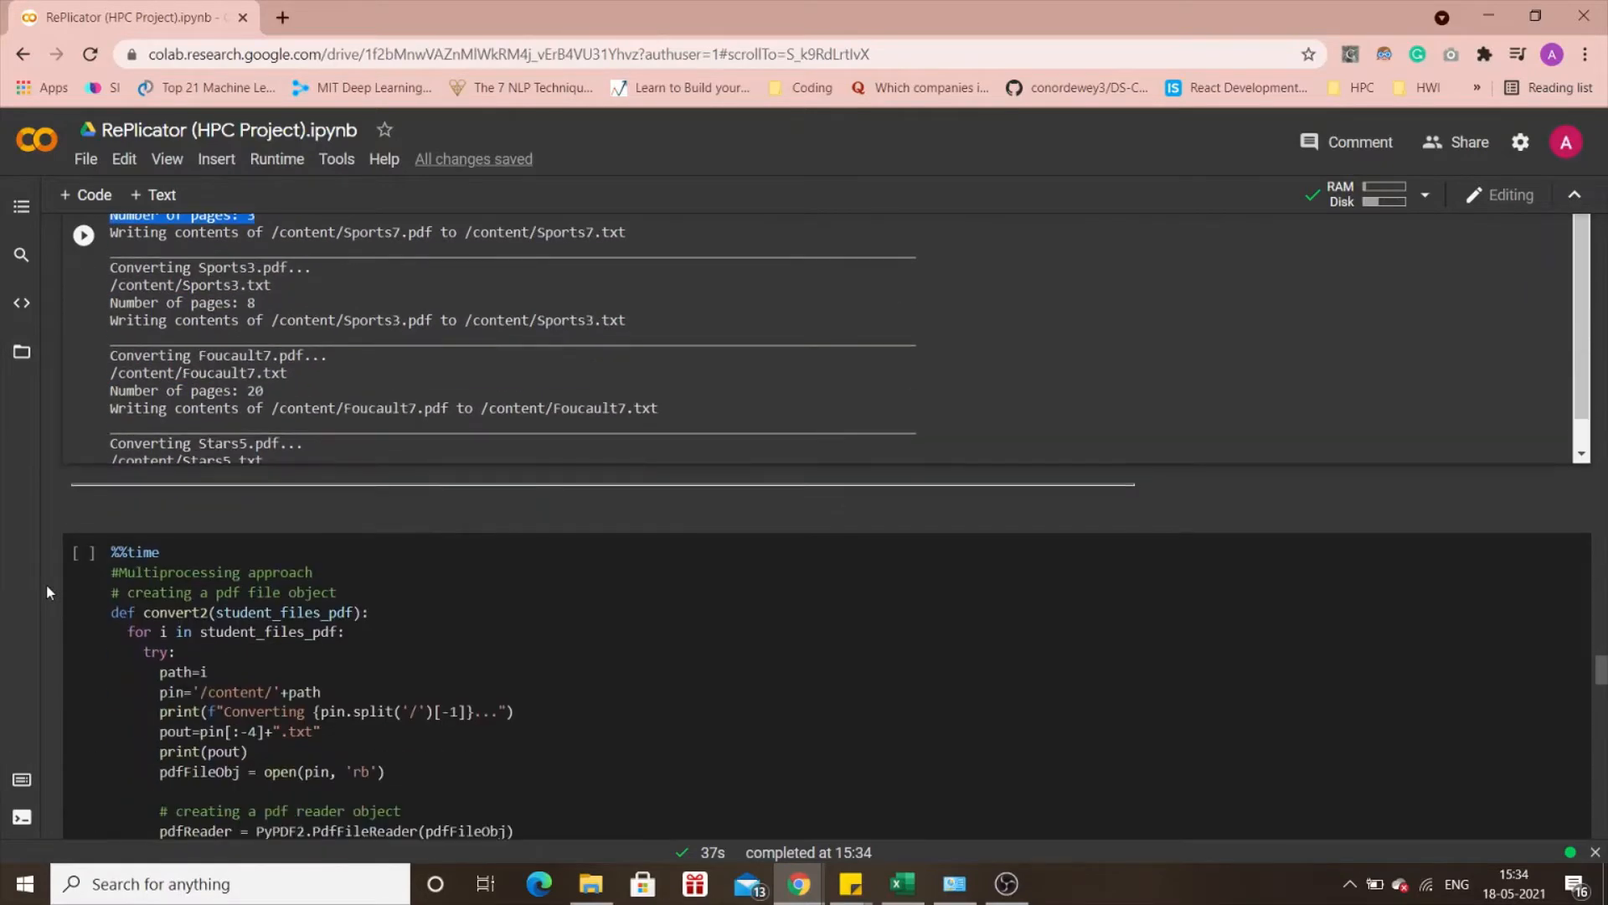
scroll(down, 3)
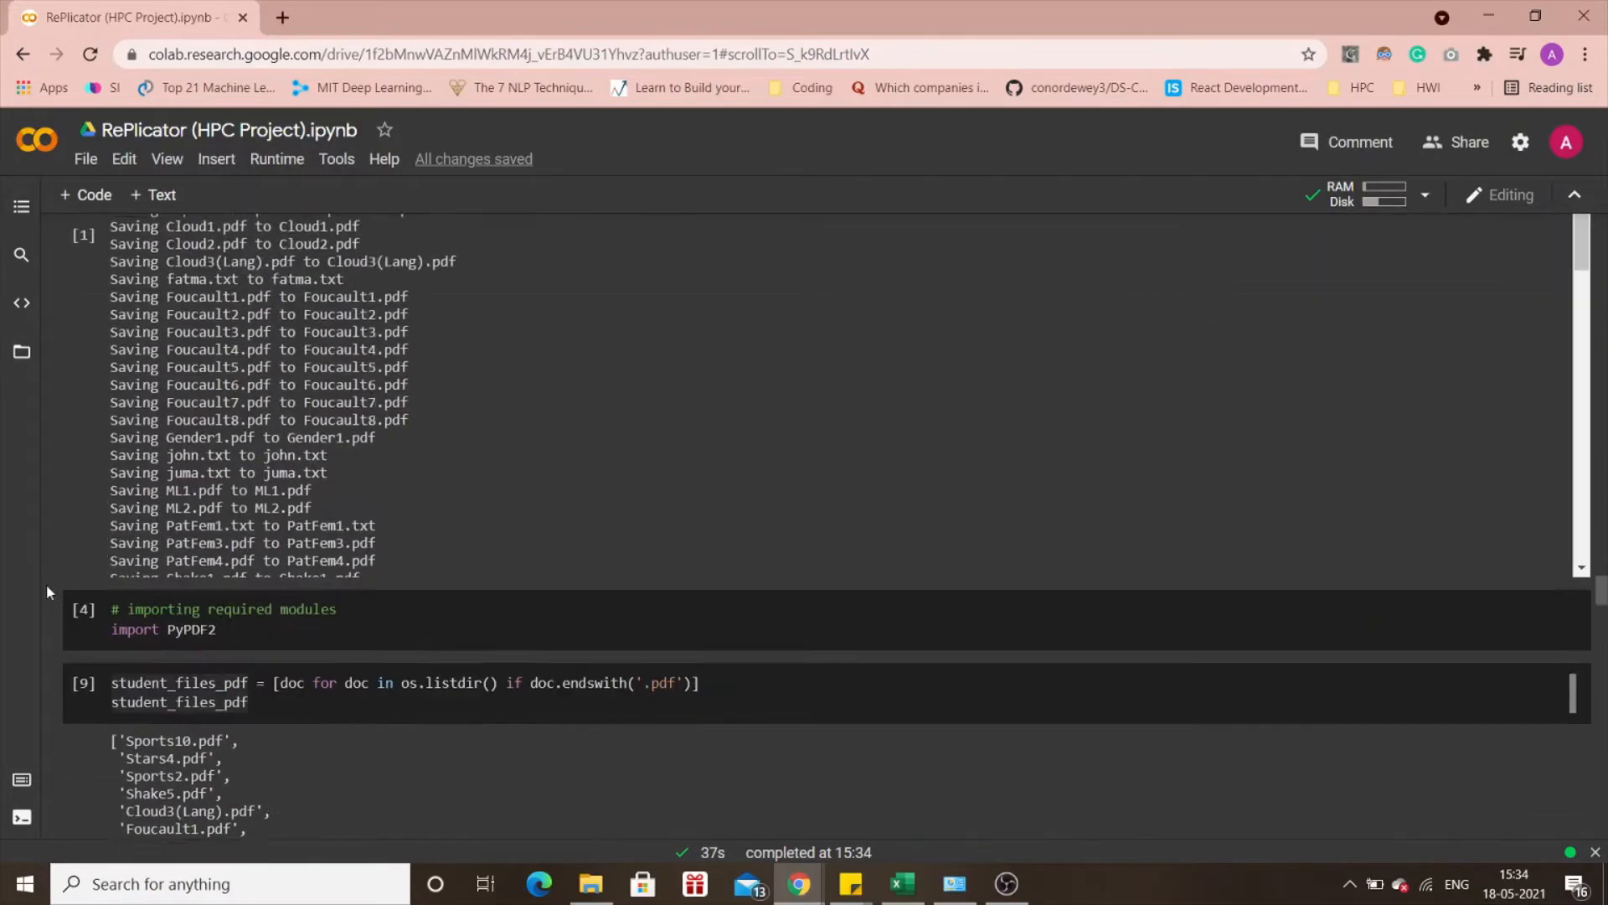
scroll(down, 3)
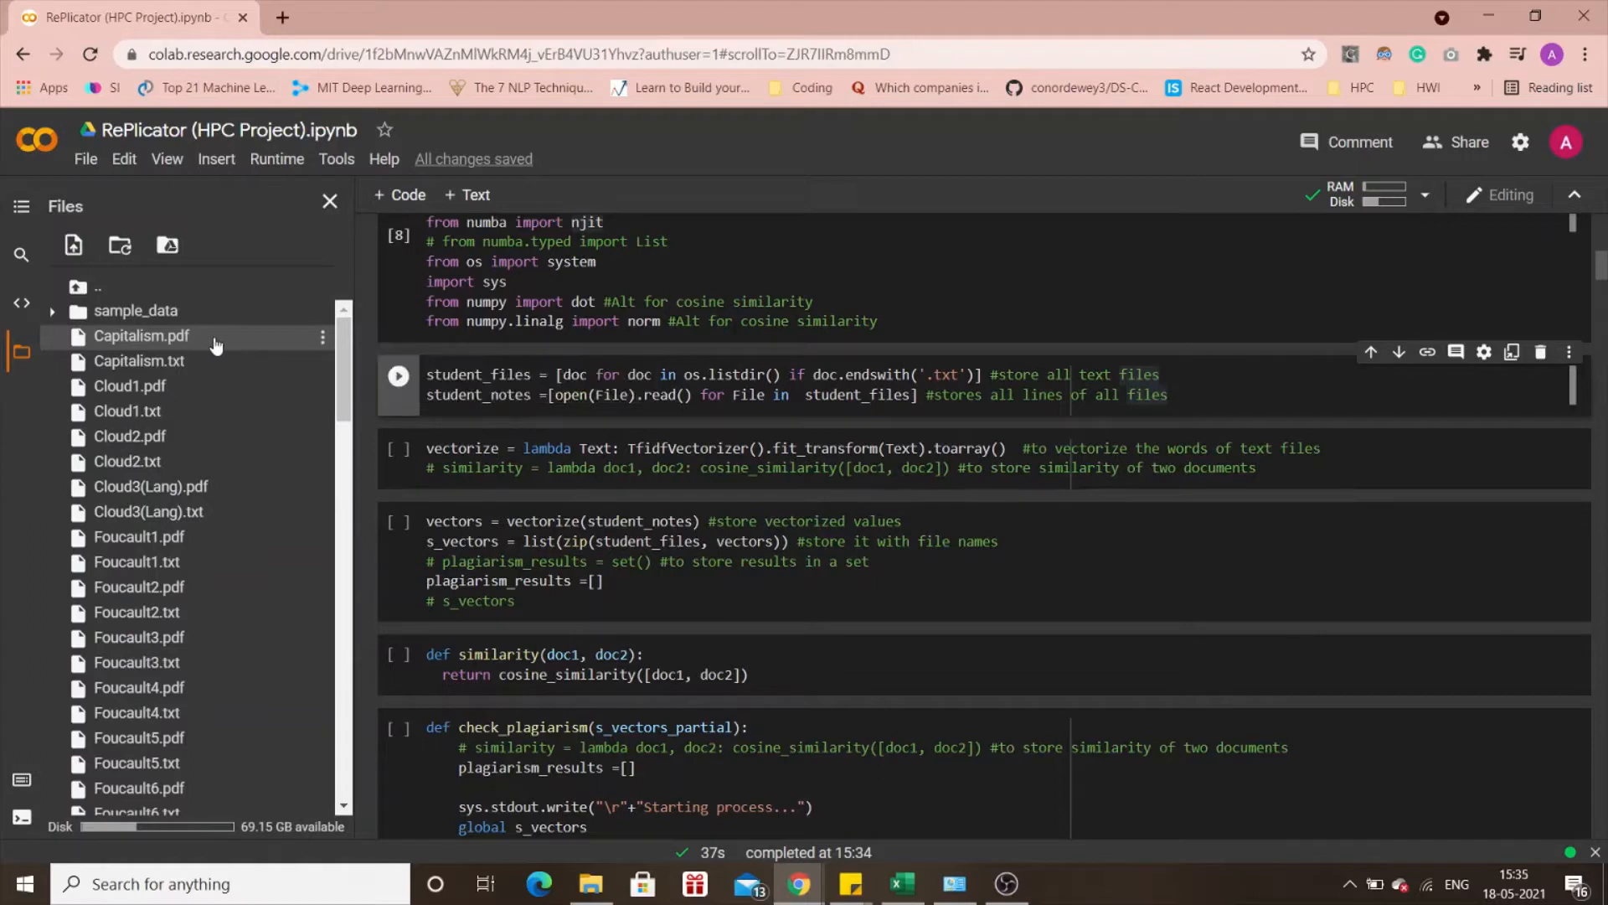
mouse_move(190, 369)
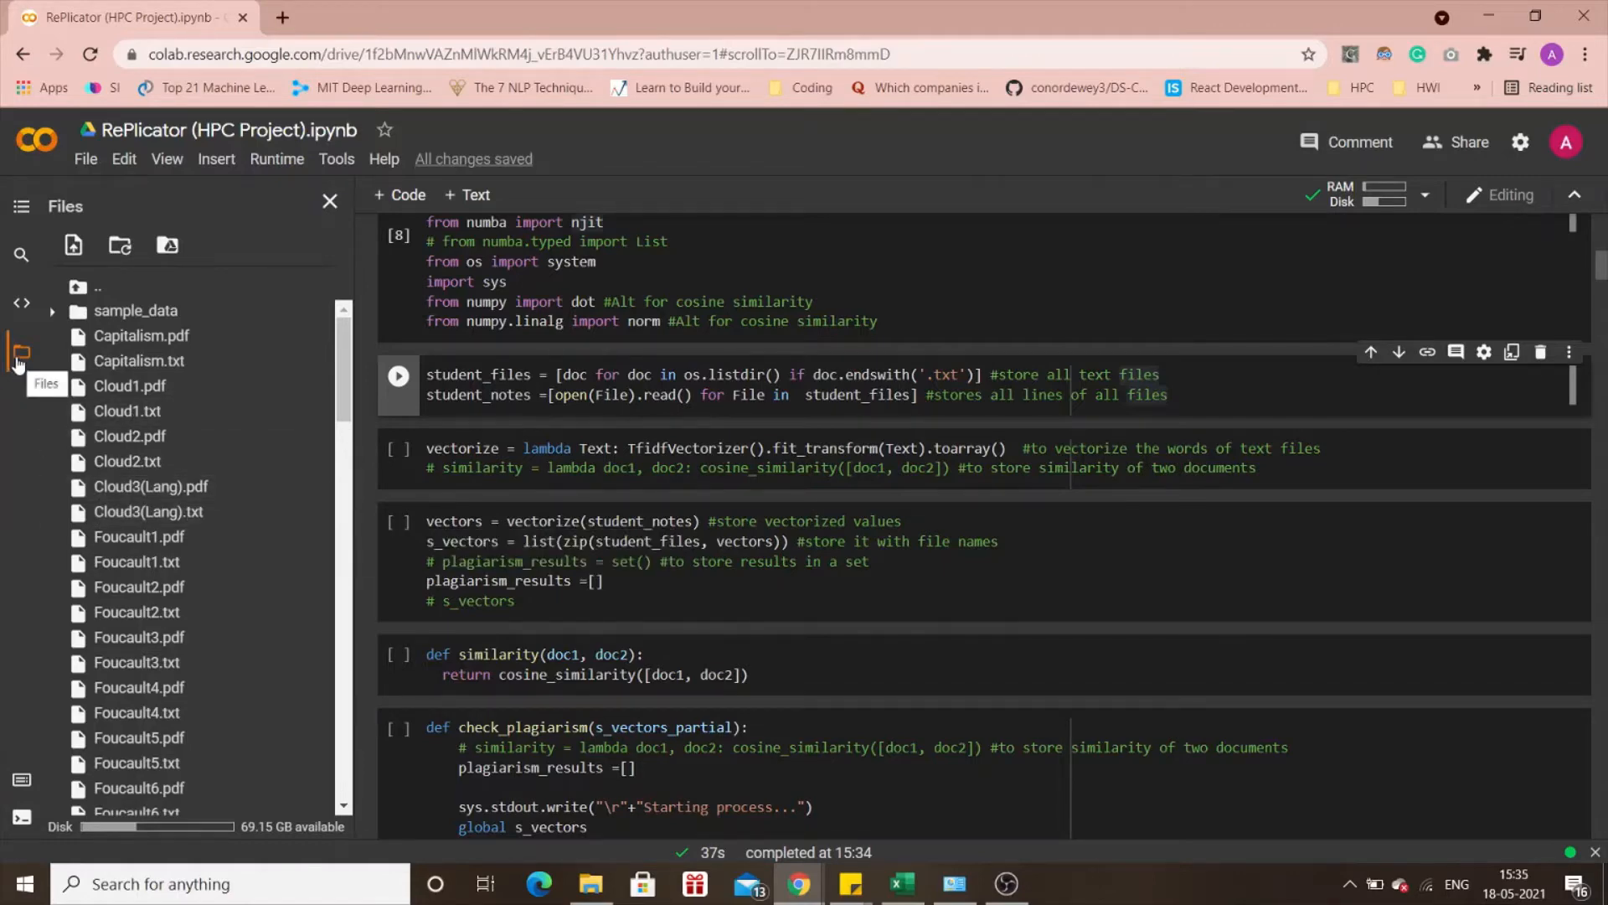
Close the session files list and run the cell that loads the text files.
click(330, 200)
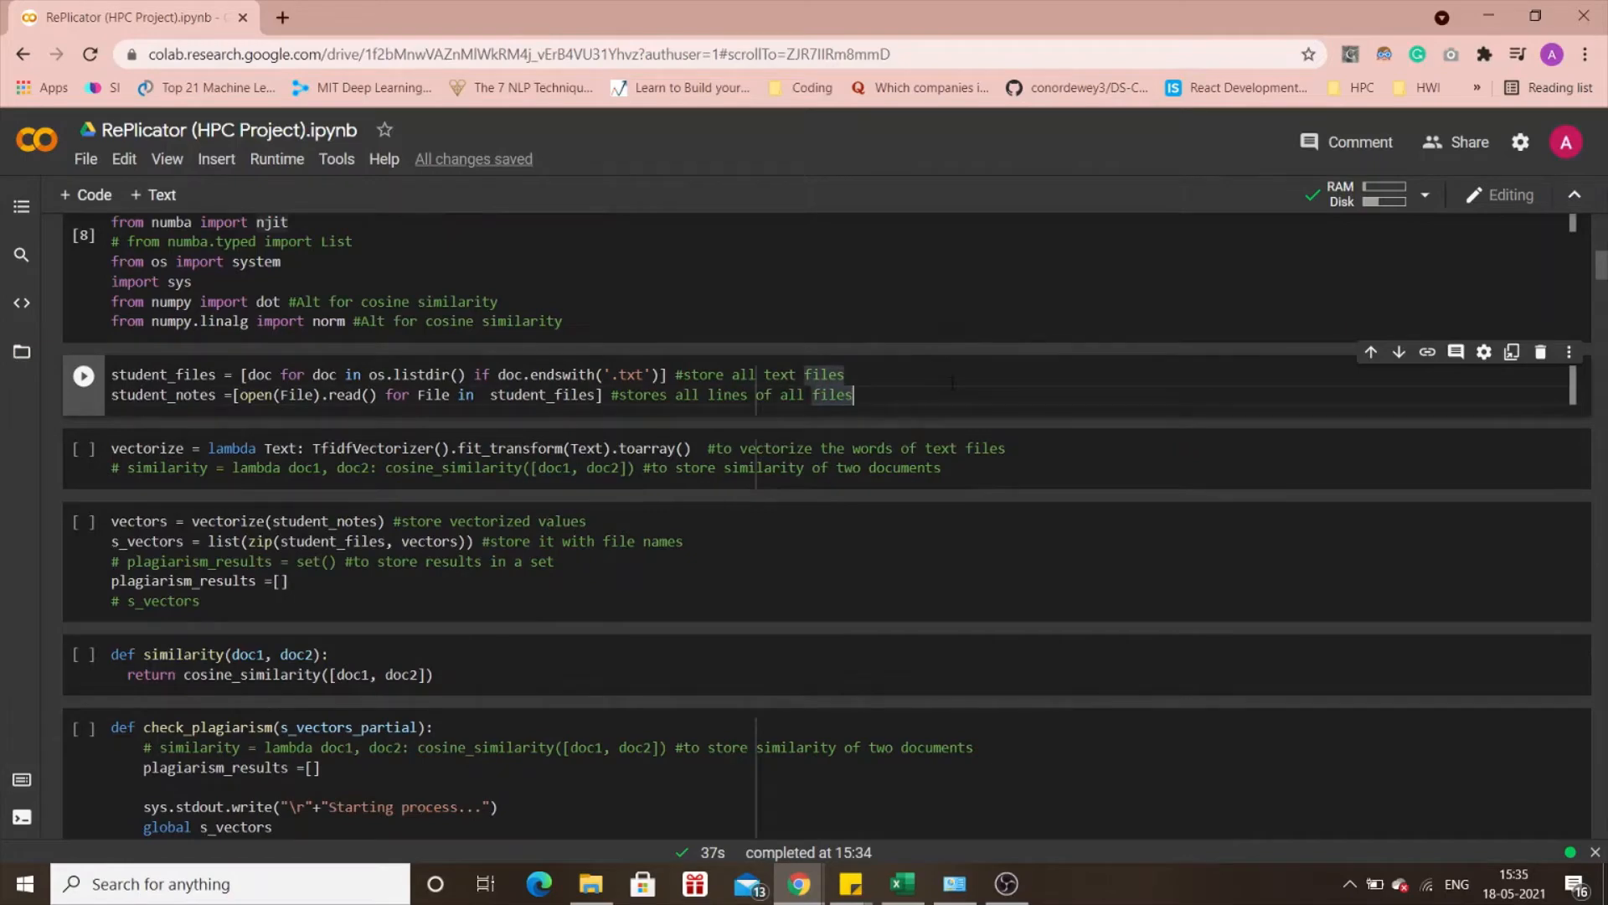
click(84, 449)
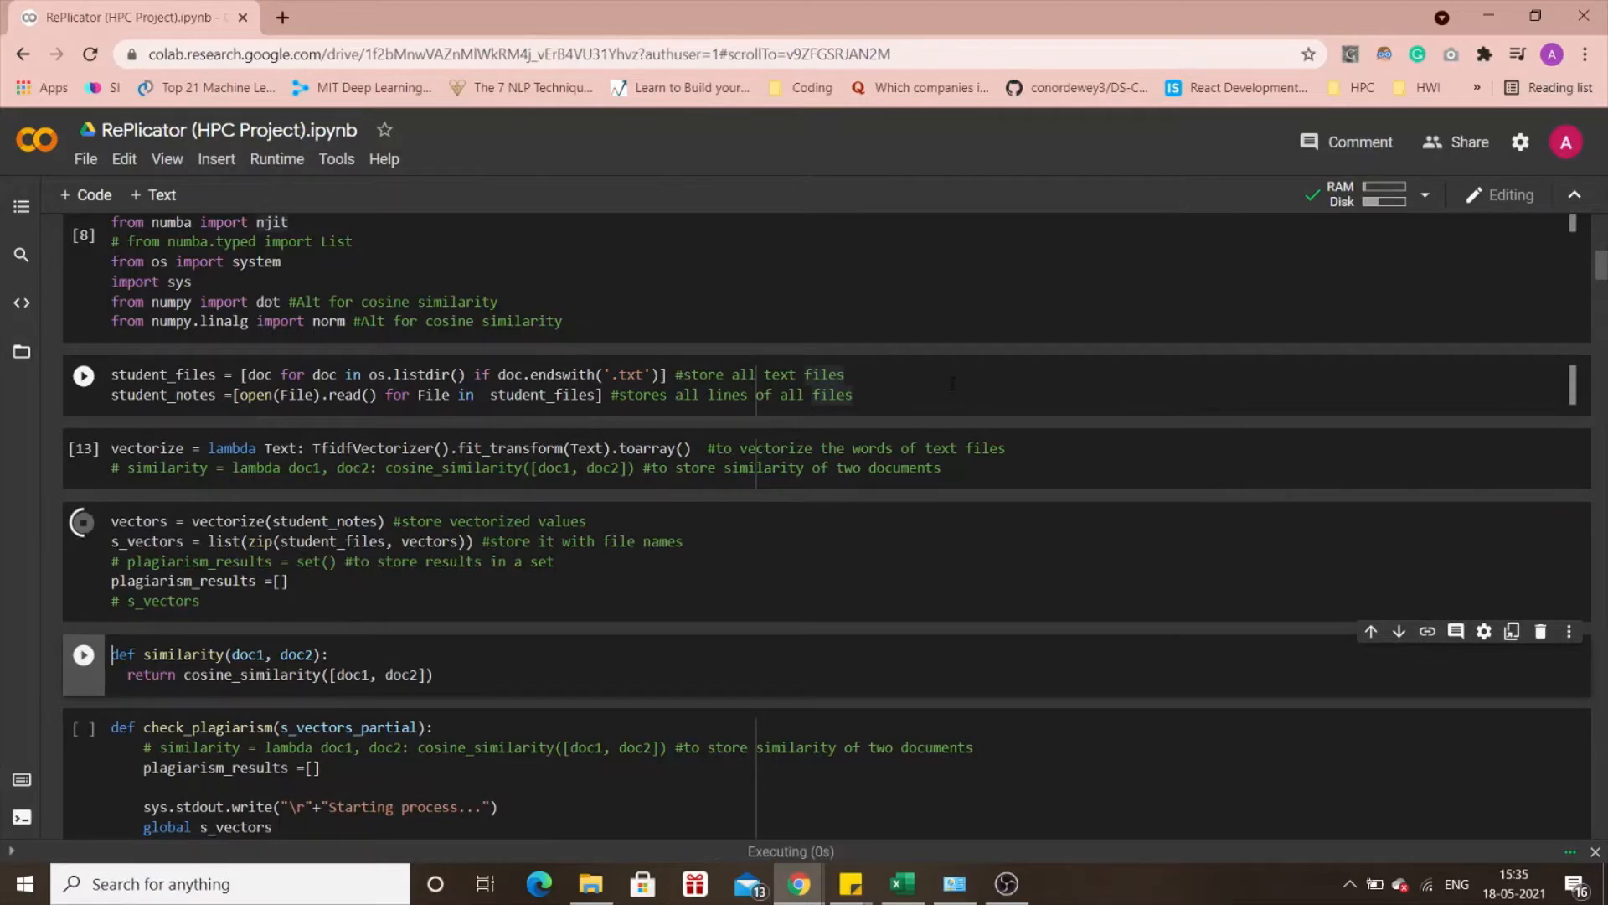
scroll(down, 3)
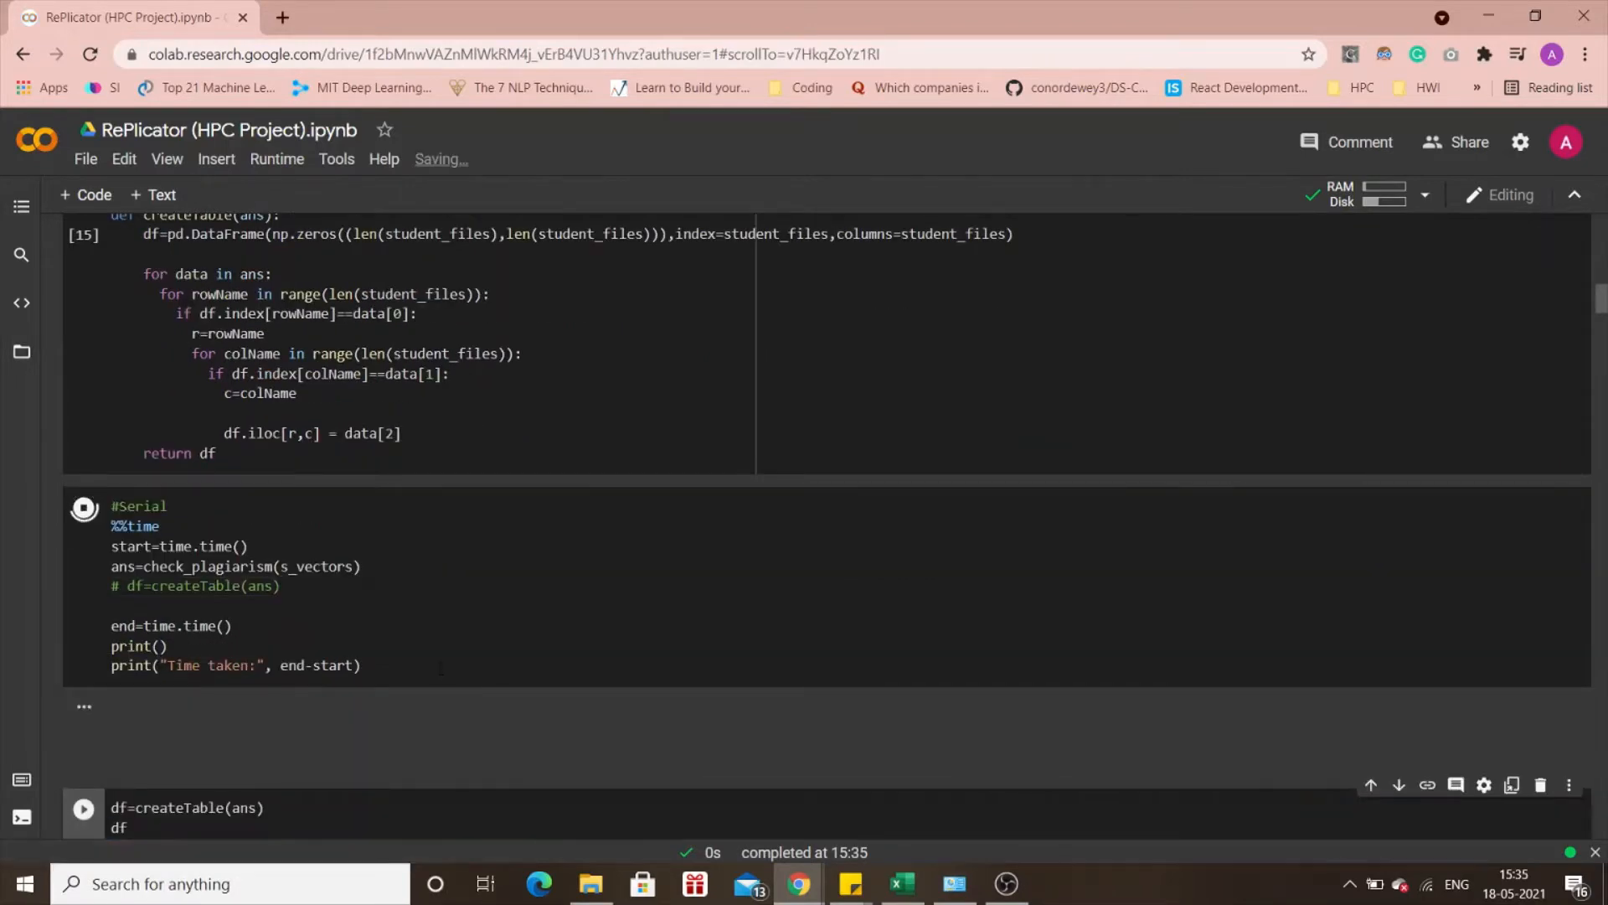
Highlight the serial plagiarism check's 582 ms wall time.
click(84, 506)
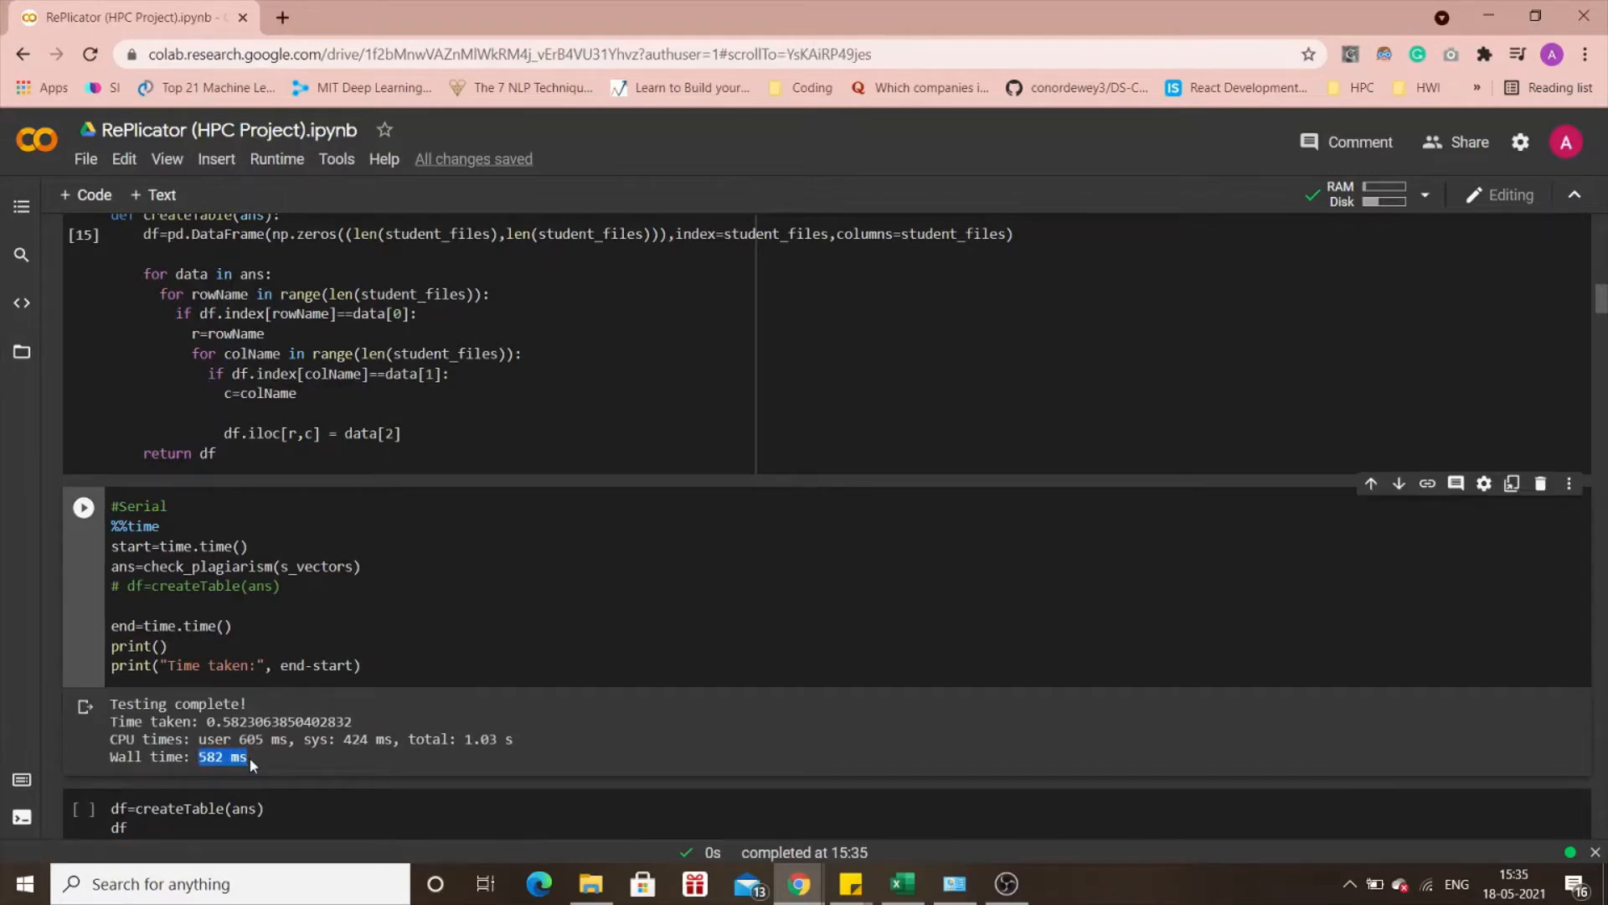
mouse_move(313, 769)
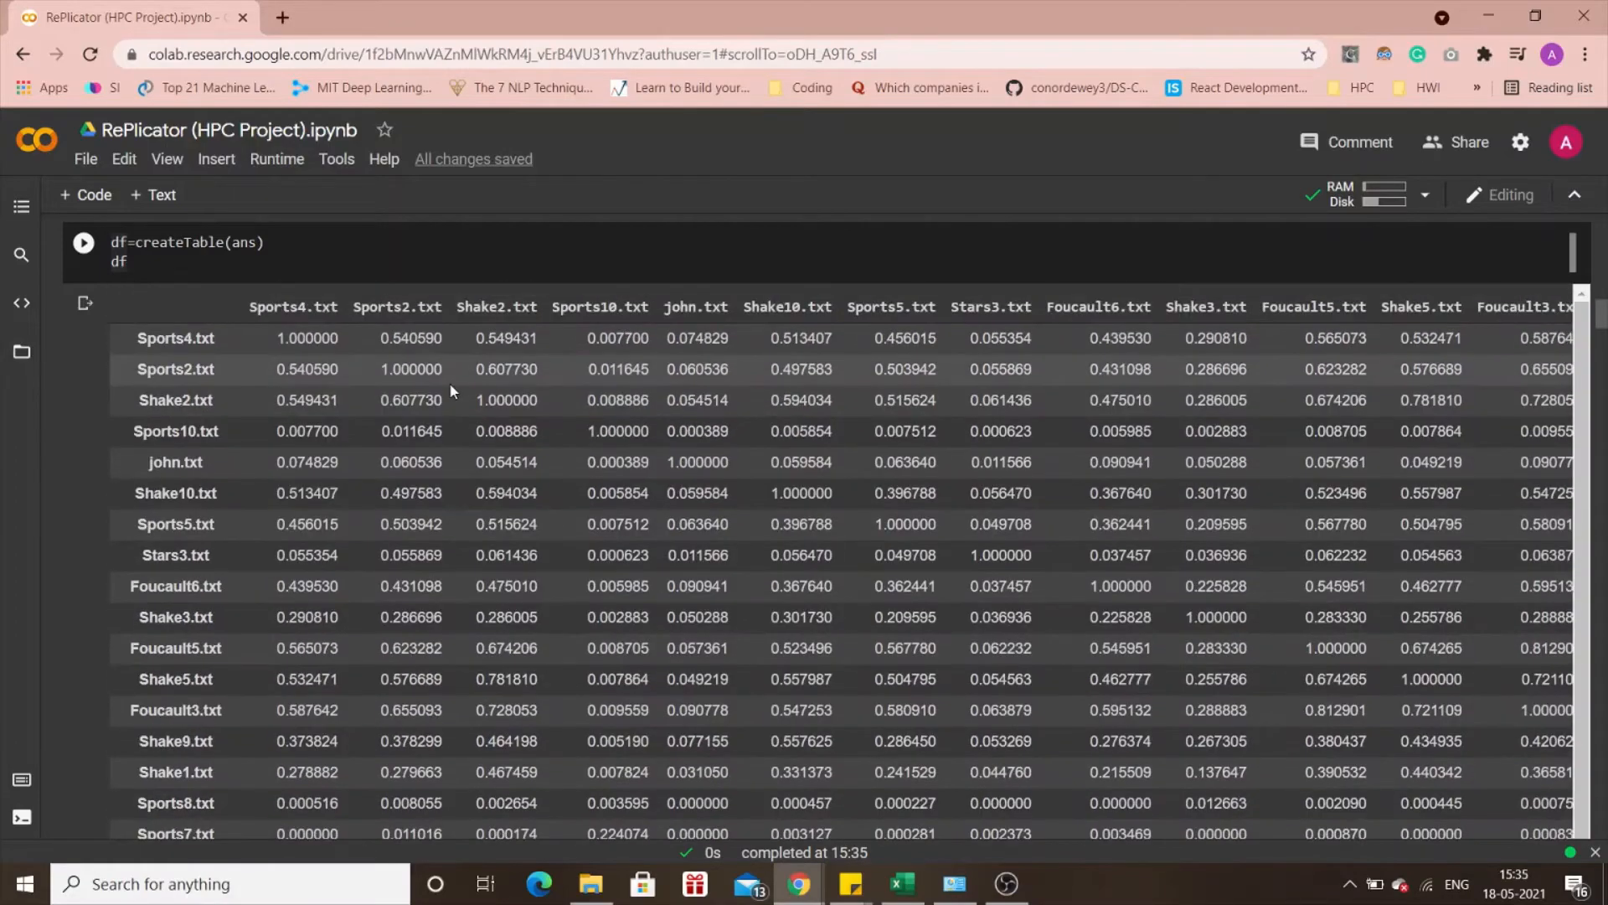
Inspect the similarity table: Sports4.txt self-score 1.000000 and Shake2.txt vs Shake5.txt 0.781810.
scroll(right, 3)
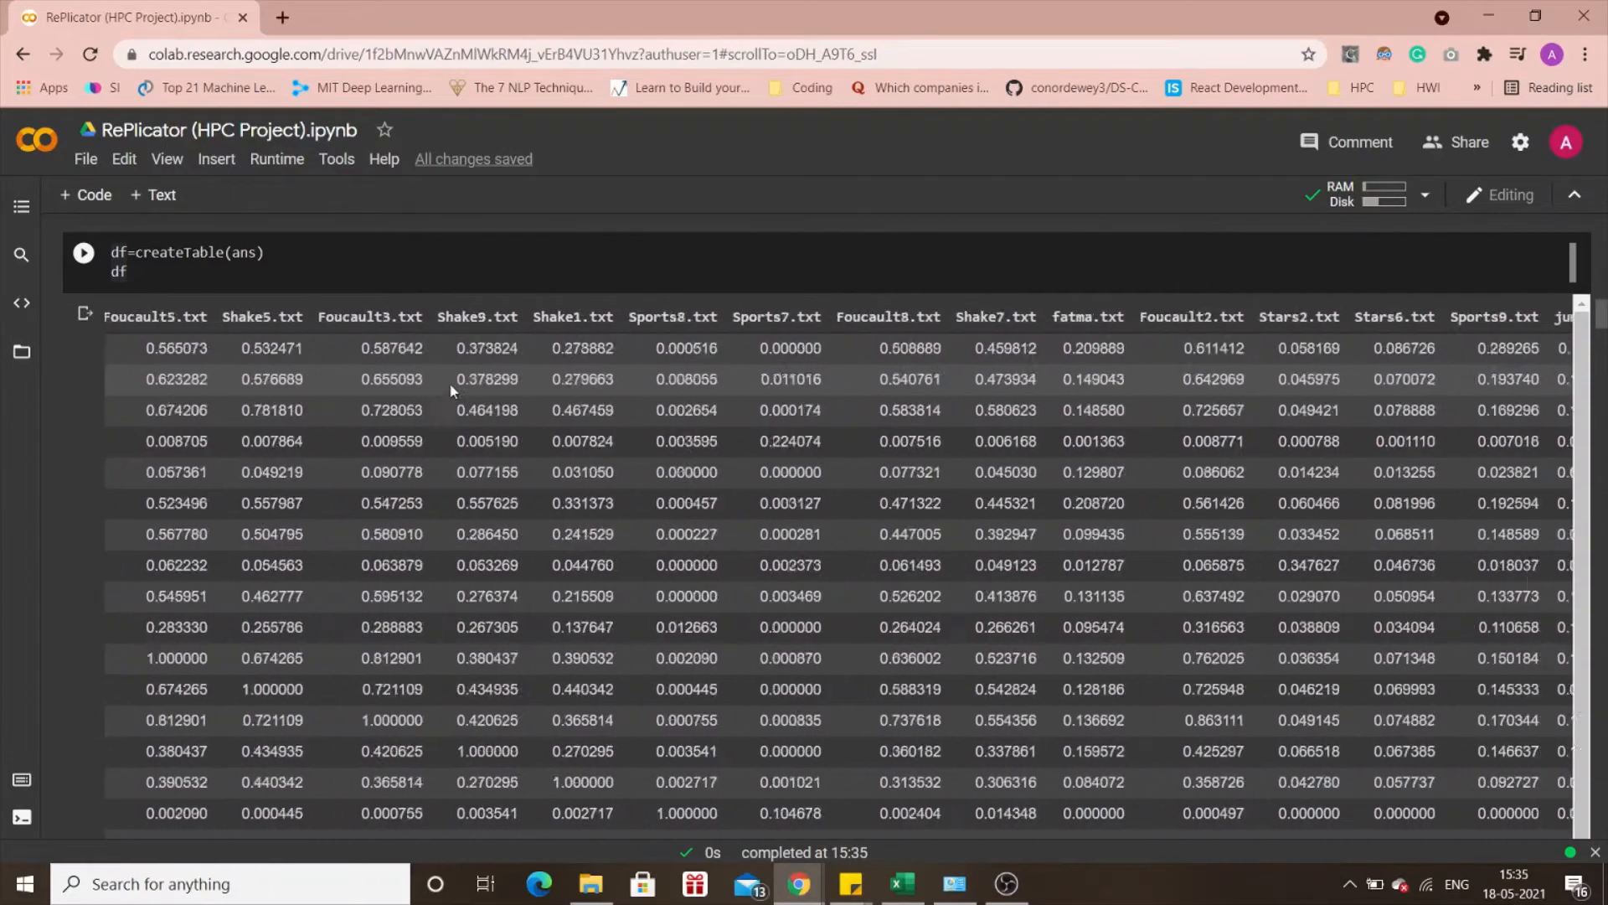
scroll(right, 3)
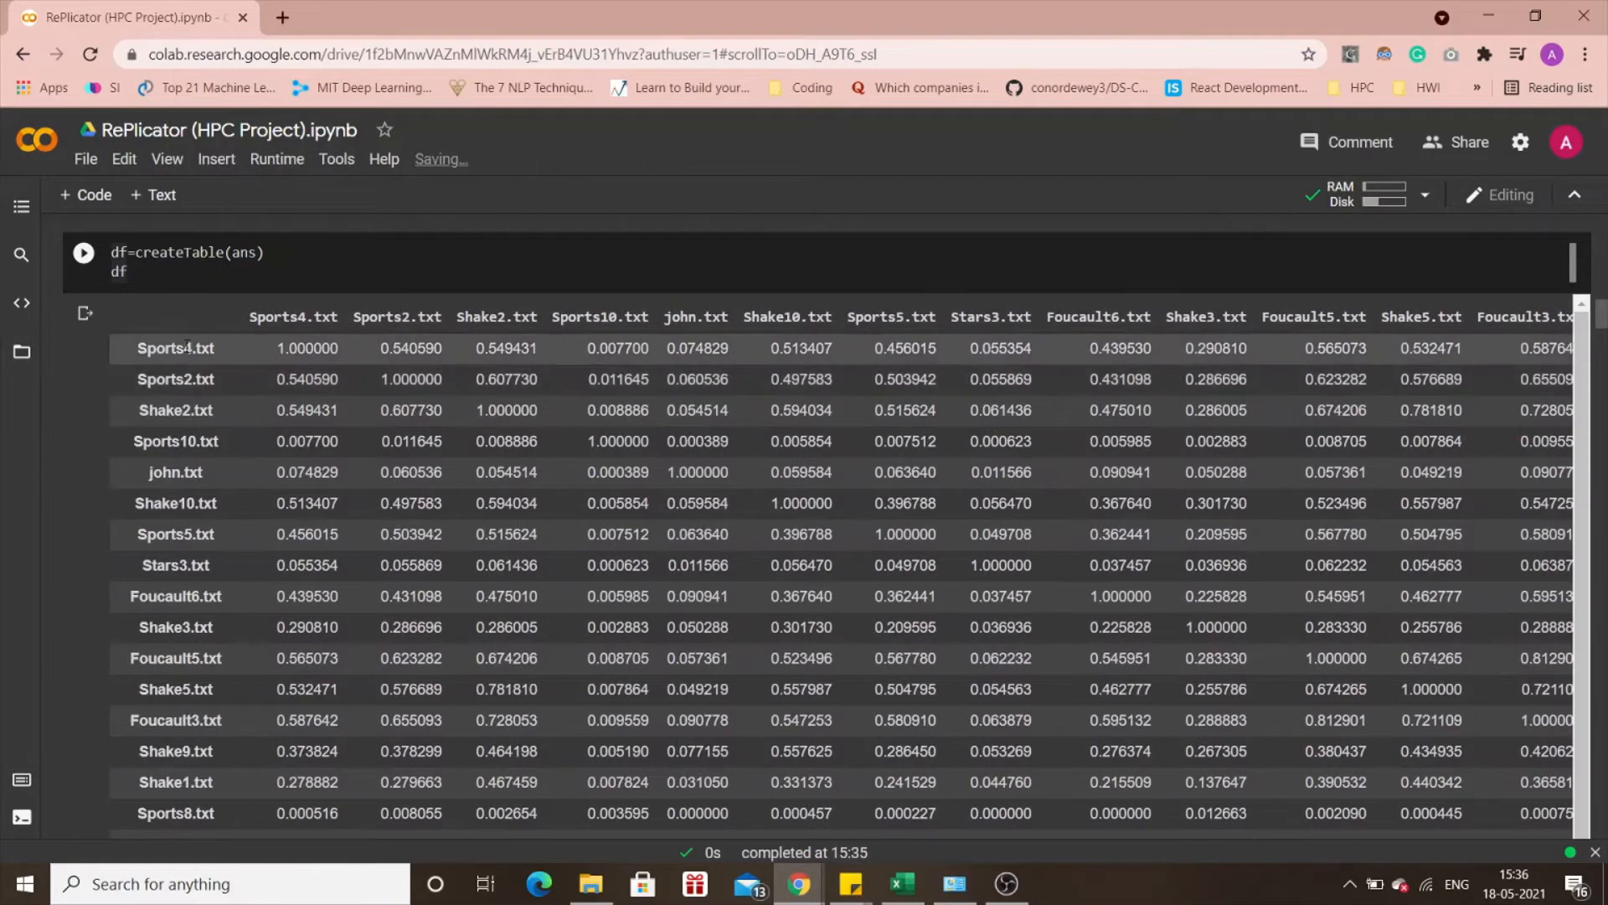
double_click(175, 348)
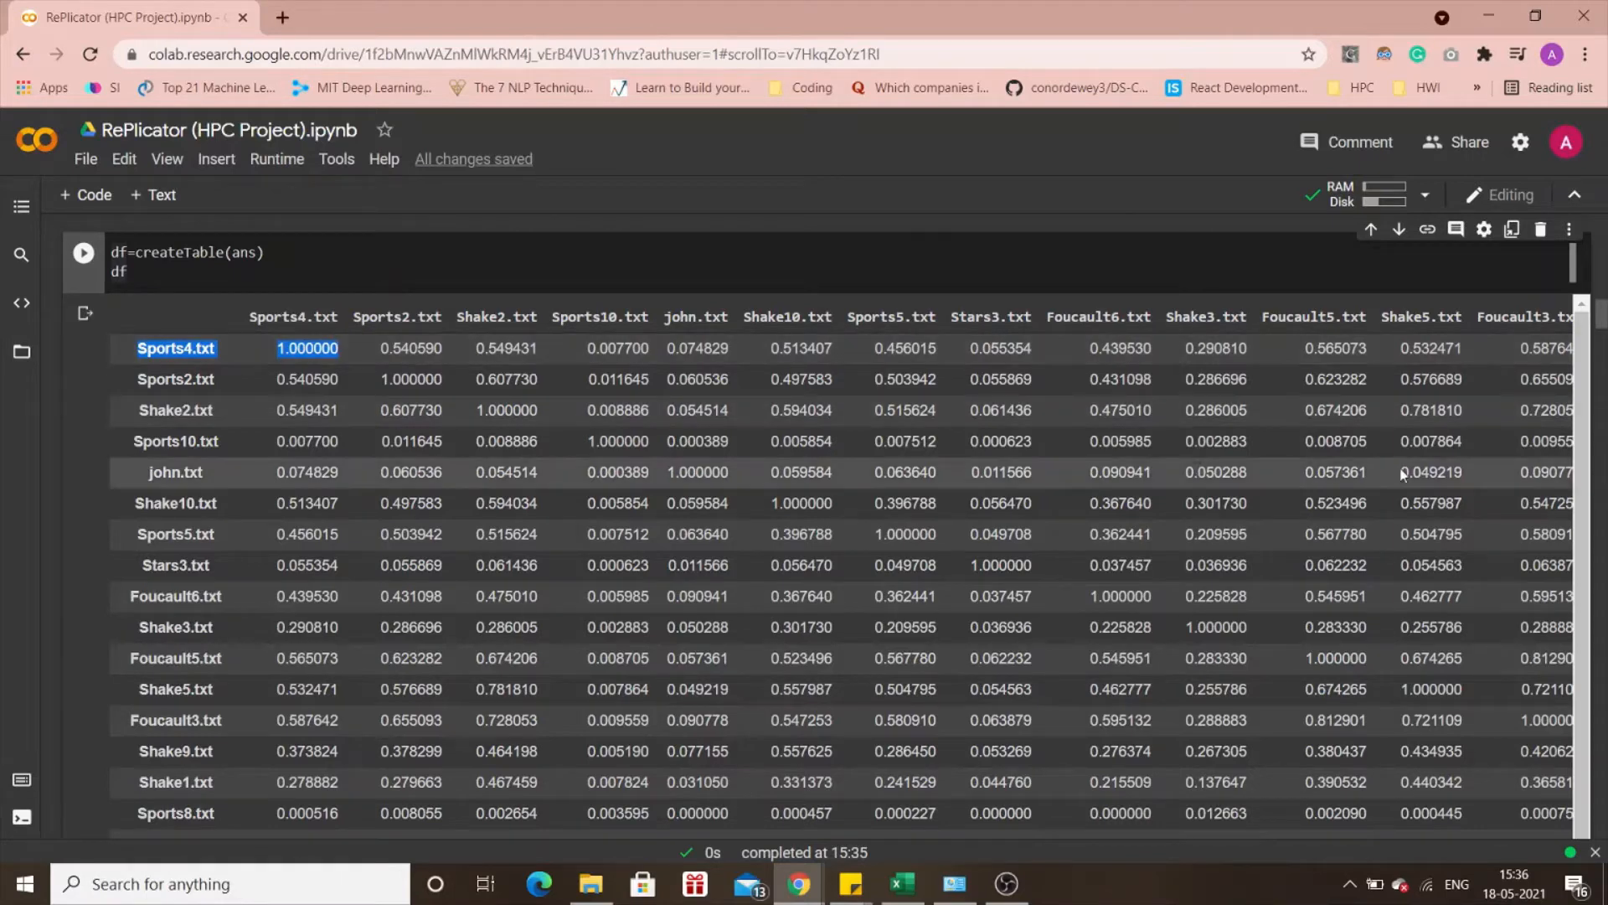
mouse_move(1280, 407)
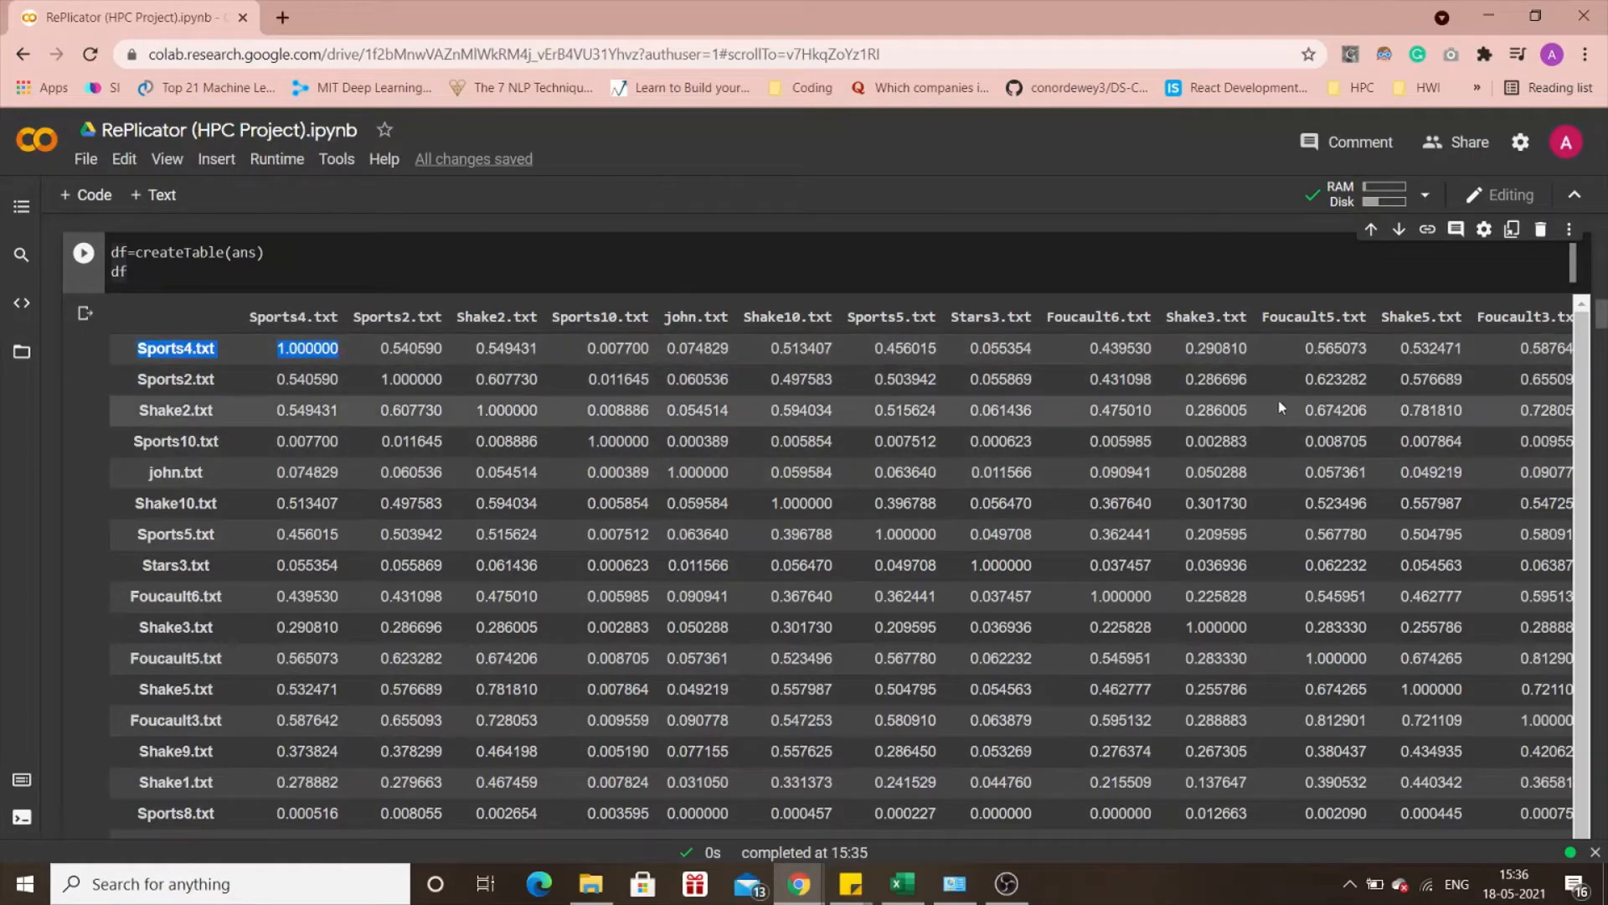
click(1423, 317)
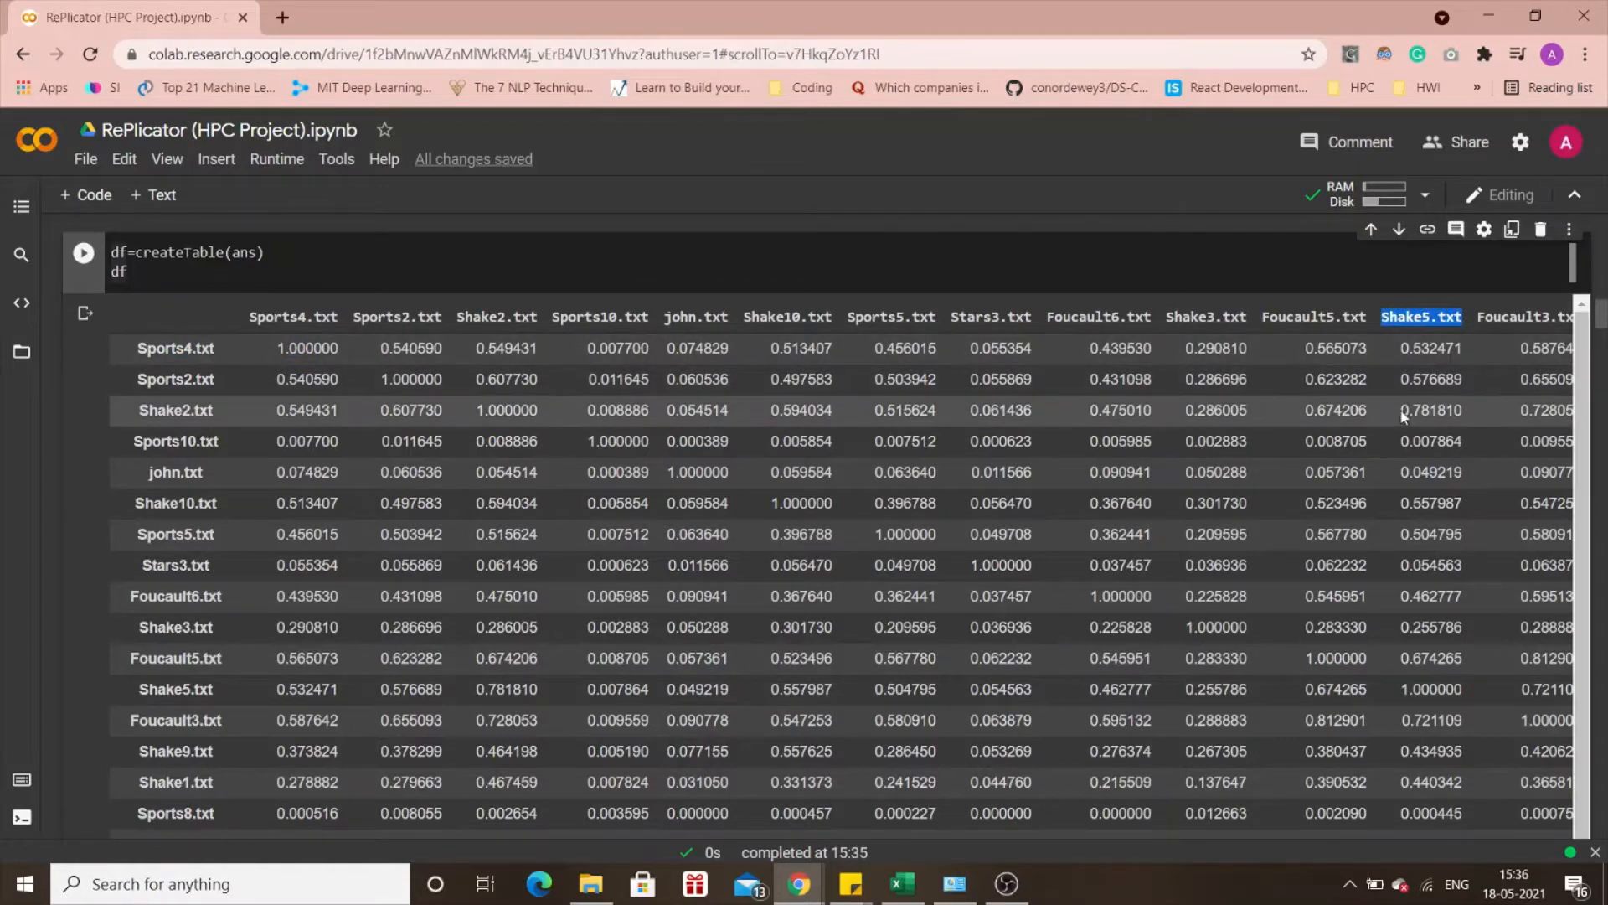
click(1430, 410)
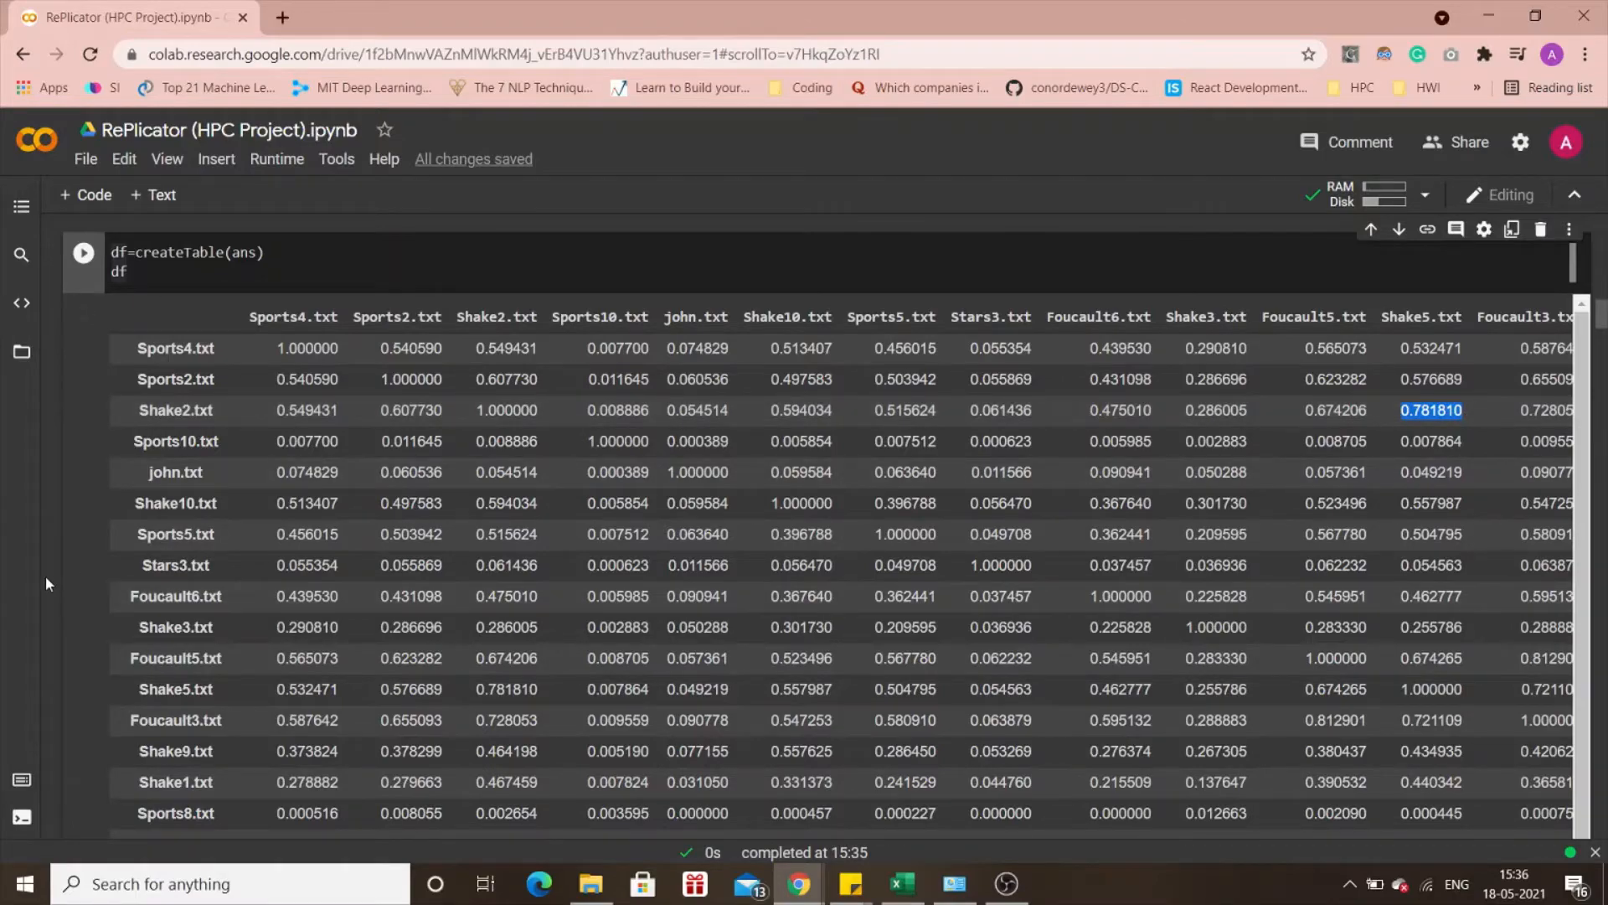
Run the max/average plagiarism summary and highlight Foucault2.txt as Sports4.txt's closest match.
scroll(down, 3)
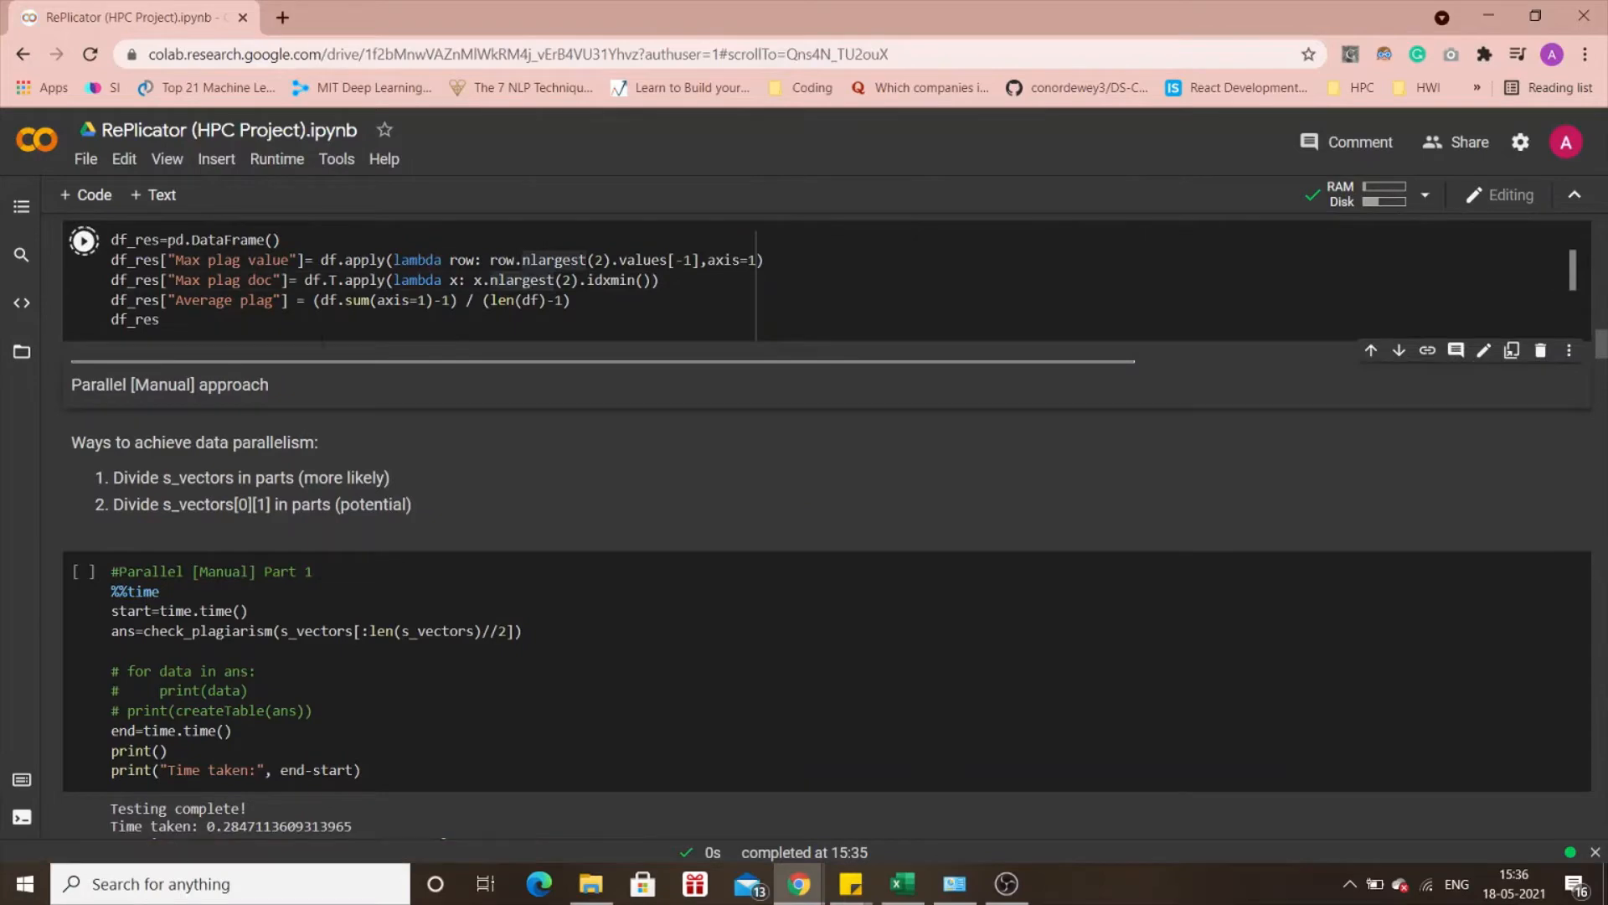
click(84, 240)
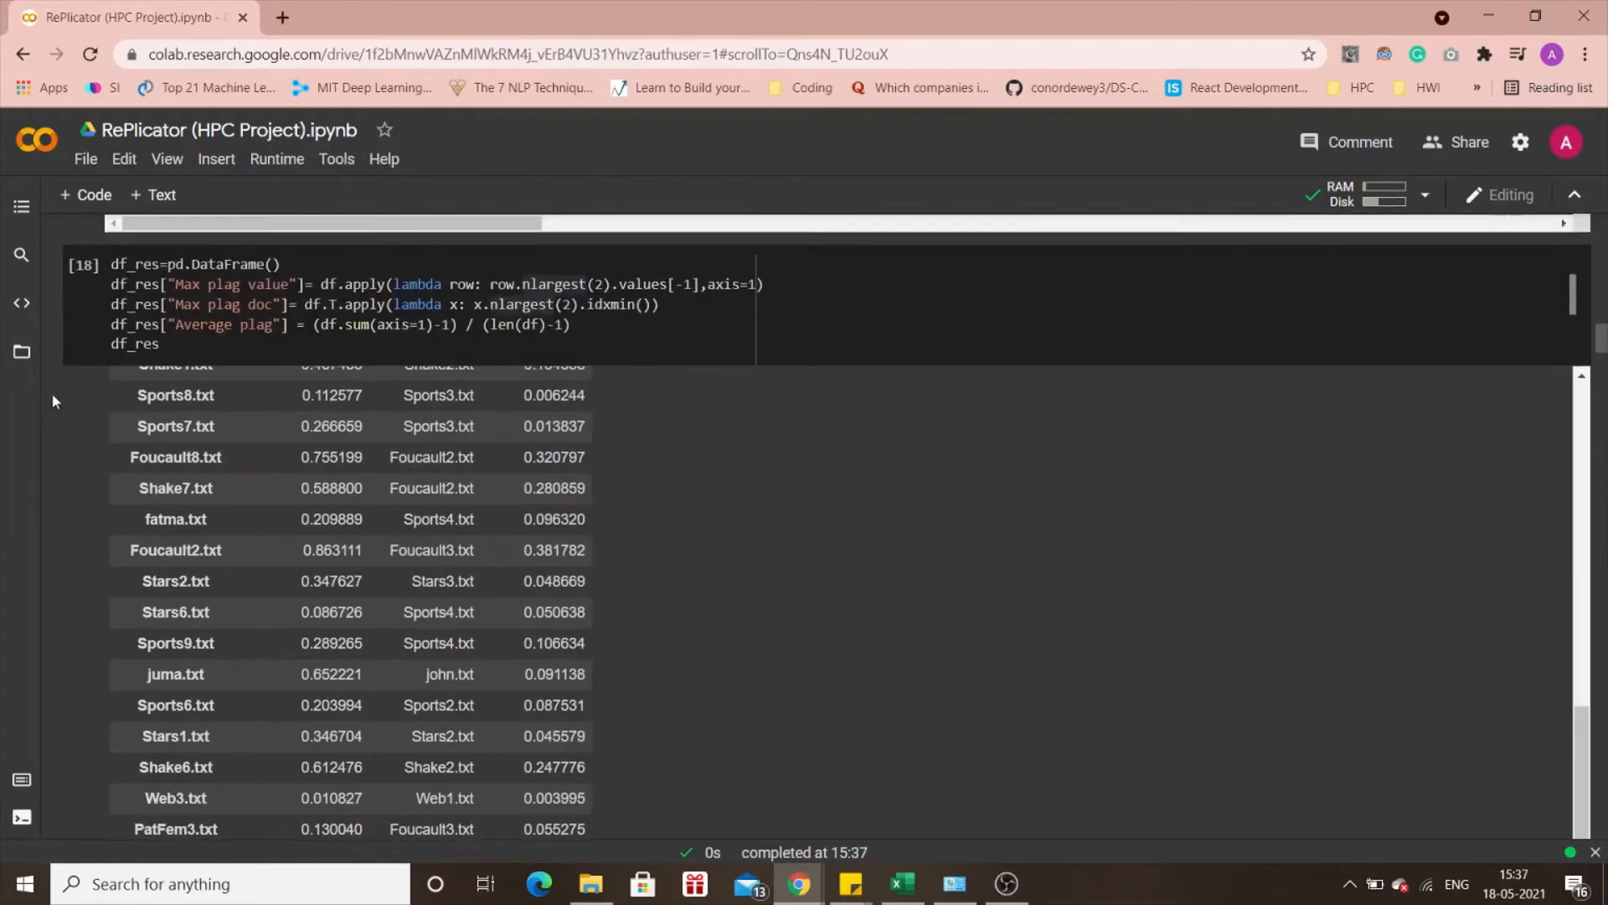
click(82, 288)
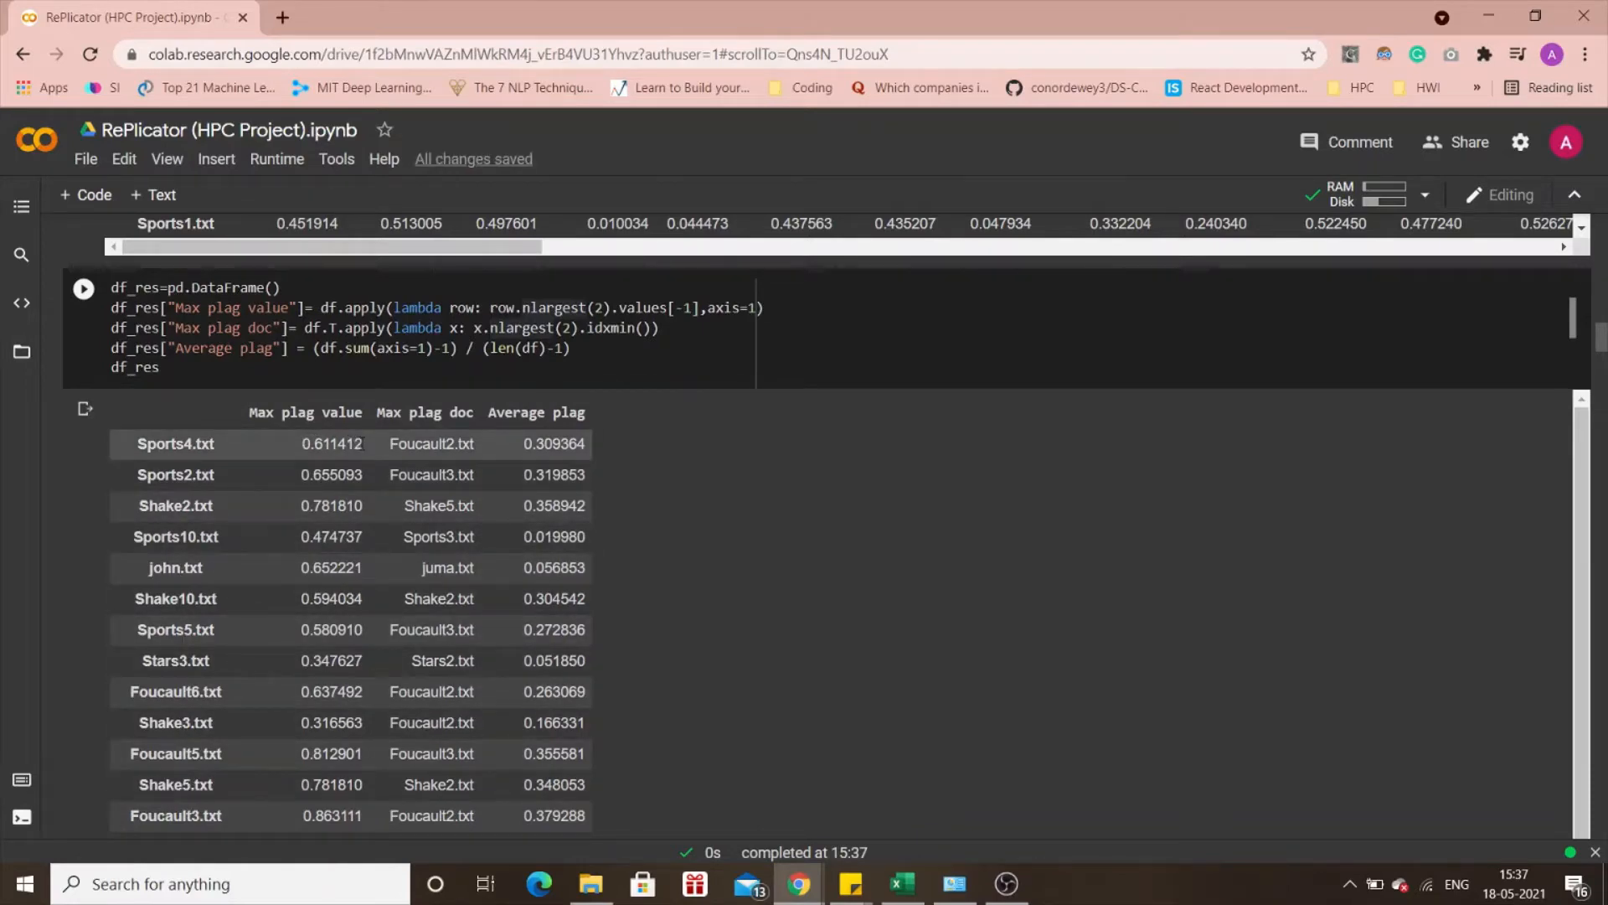
double_click(330, 442)
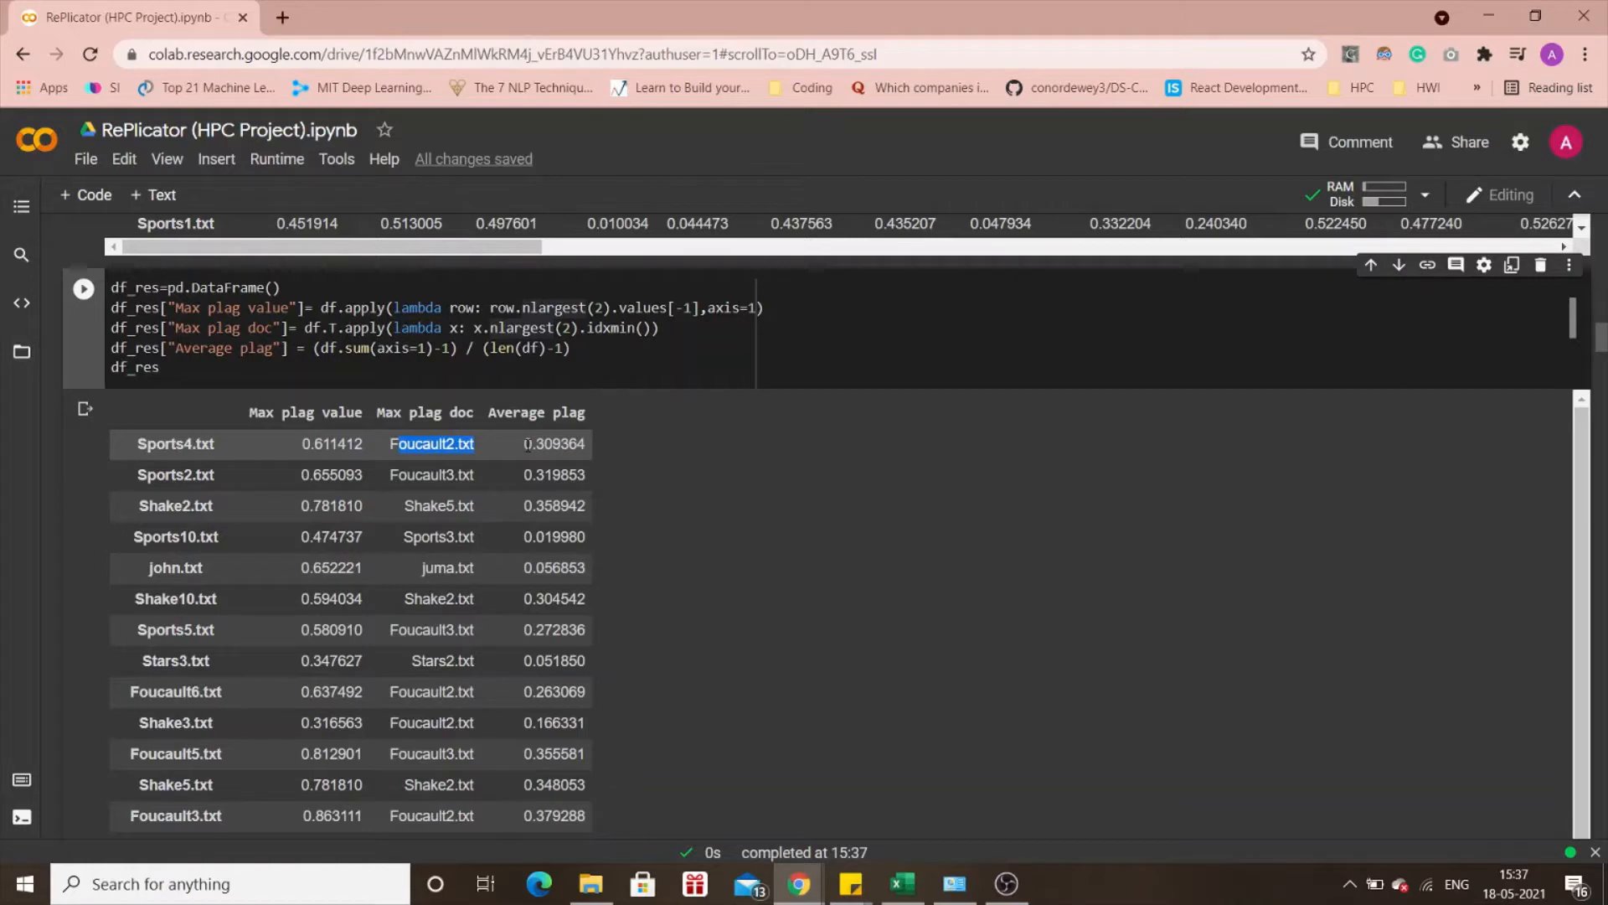
click(610, 451)
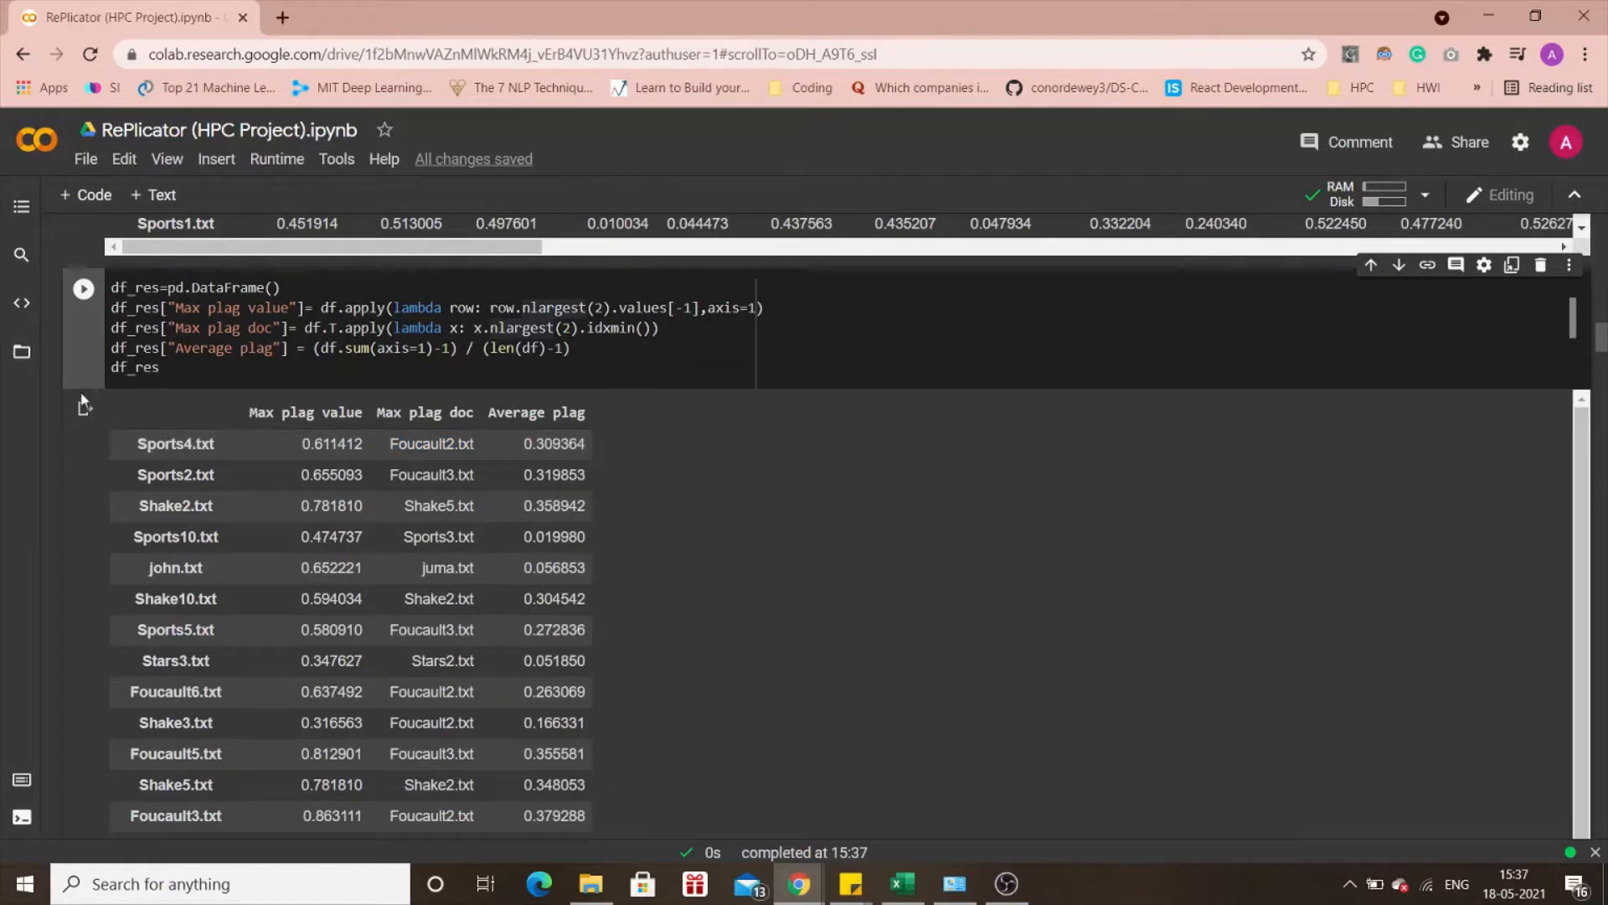
scroll(down, 3)
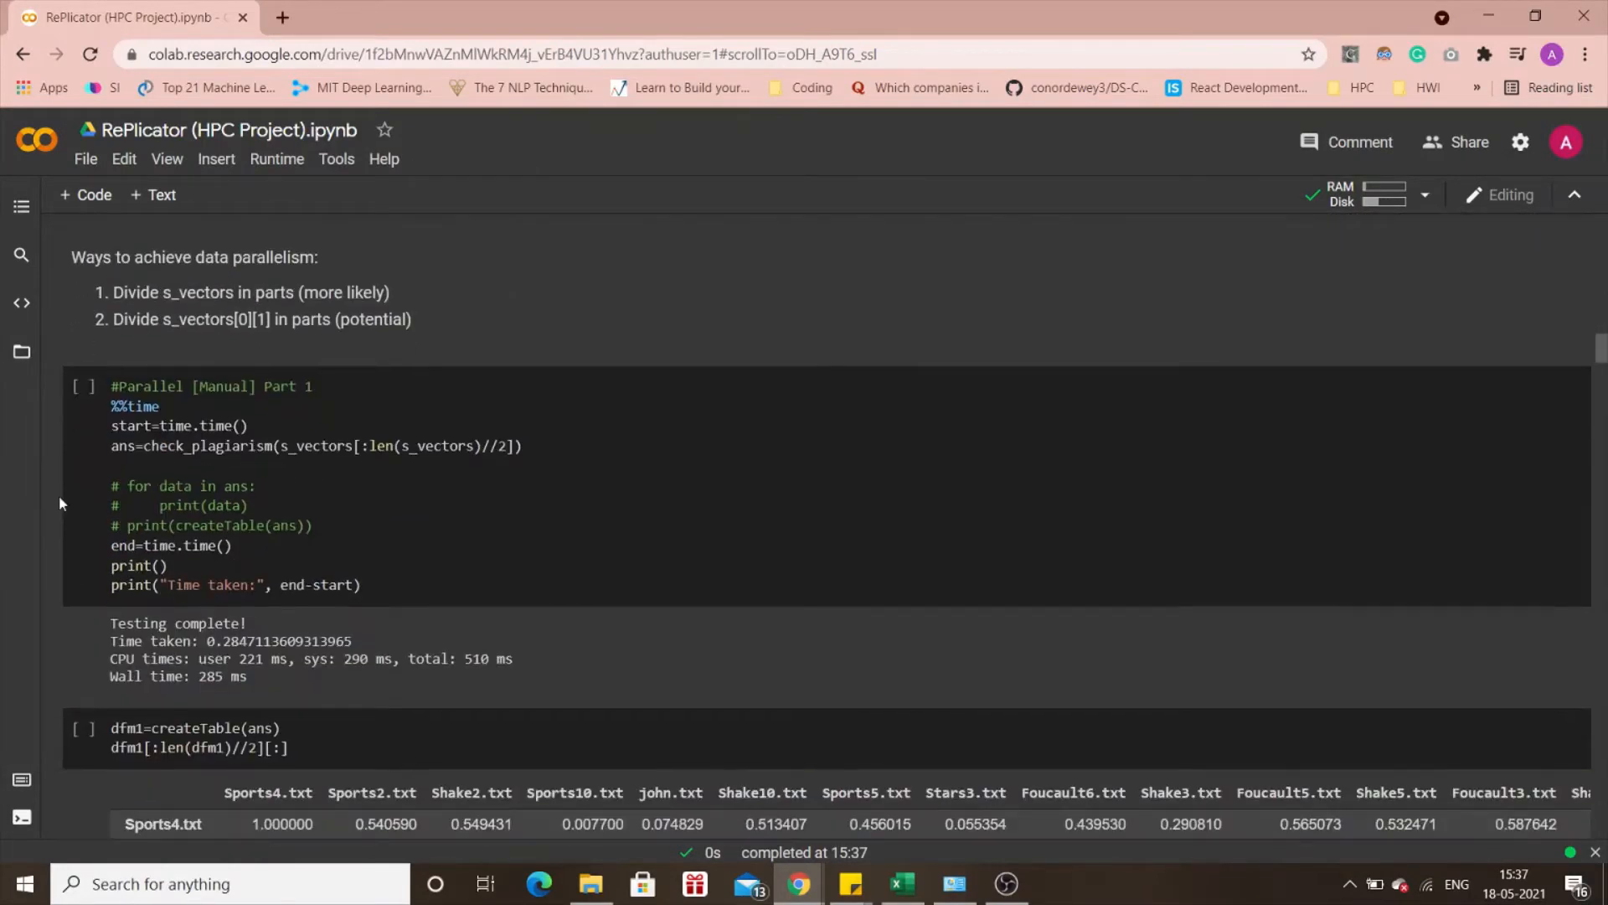
click(83, 387)
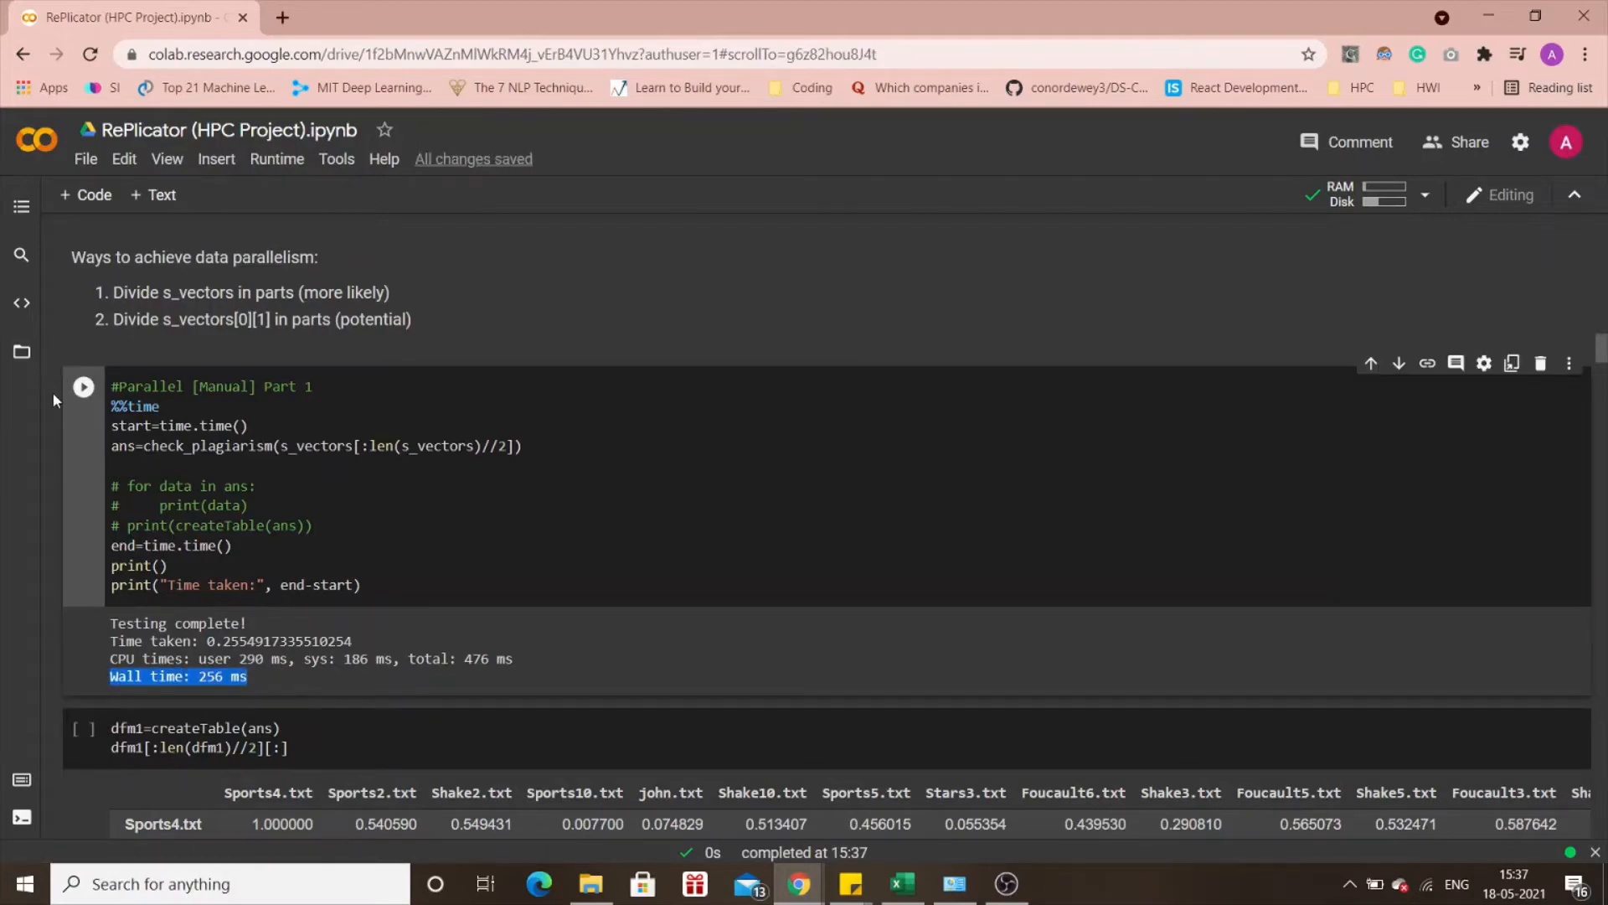
scroll(down, 3)
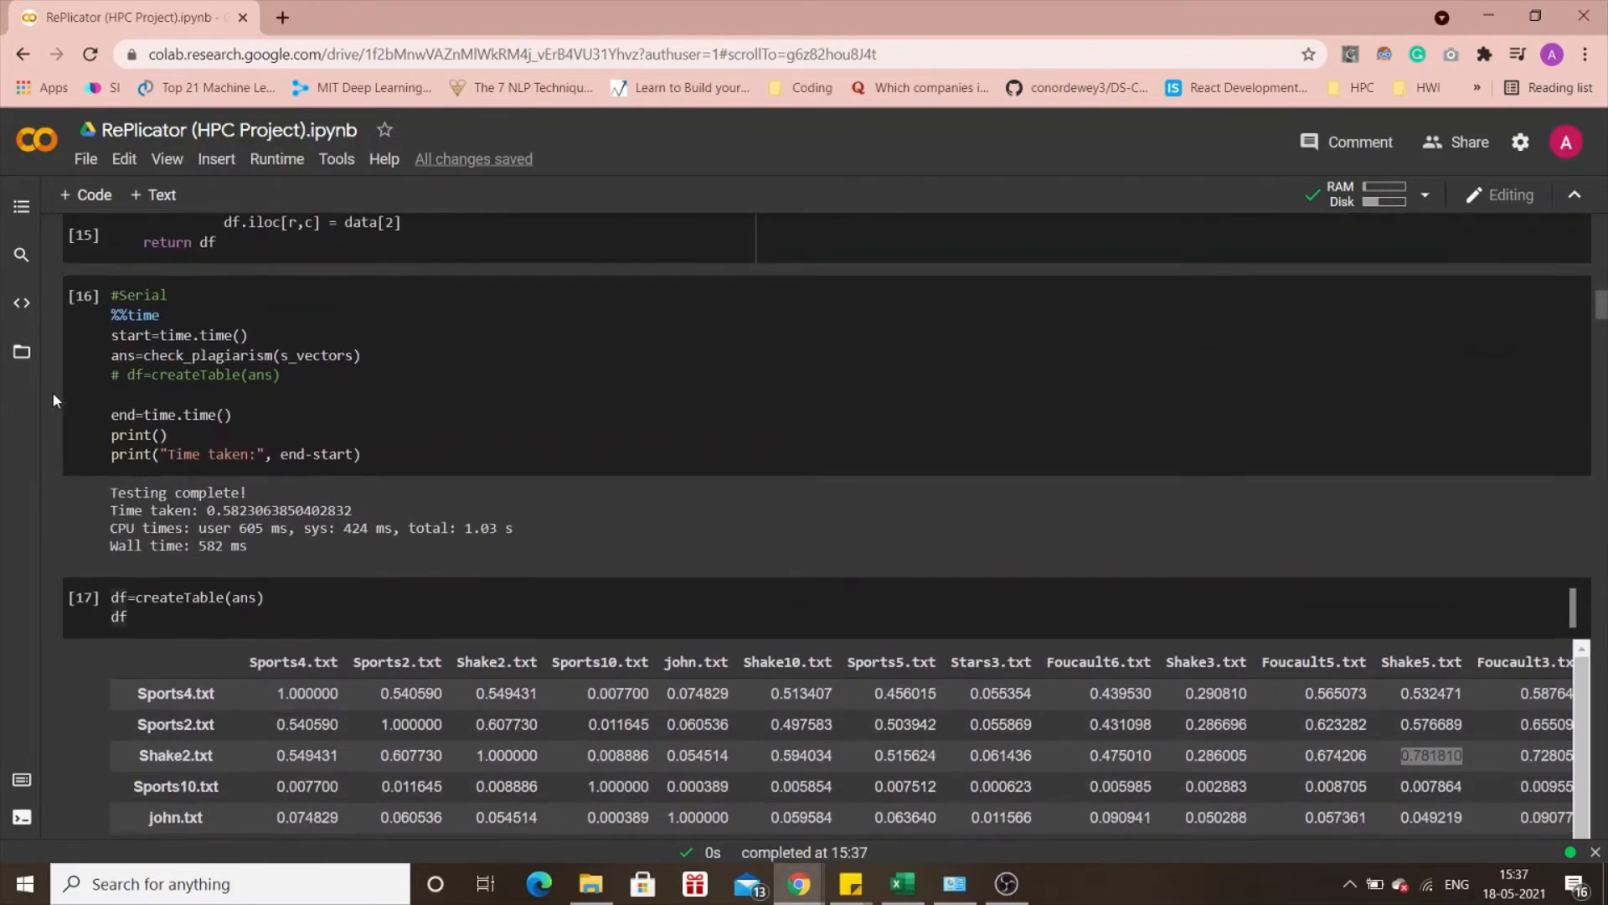
double_click(221, 545)
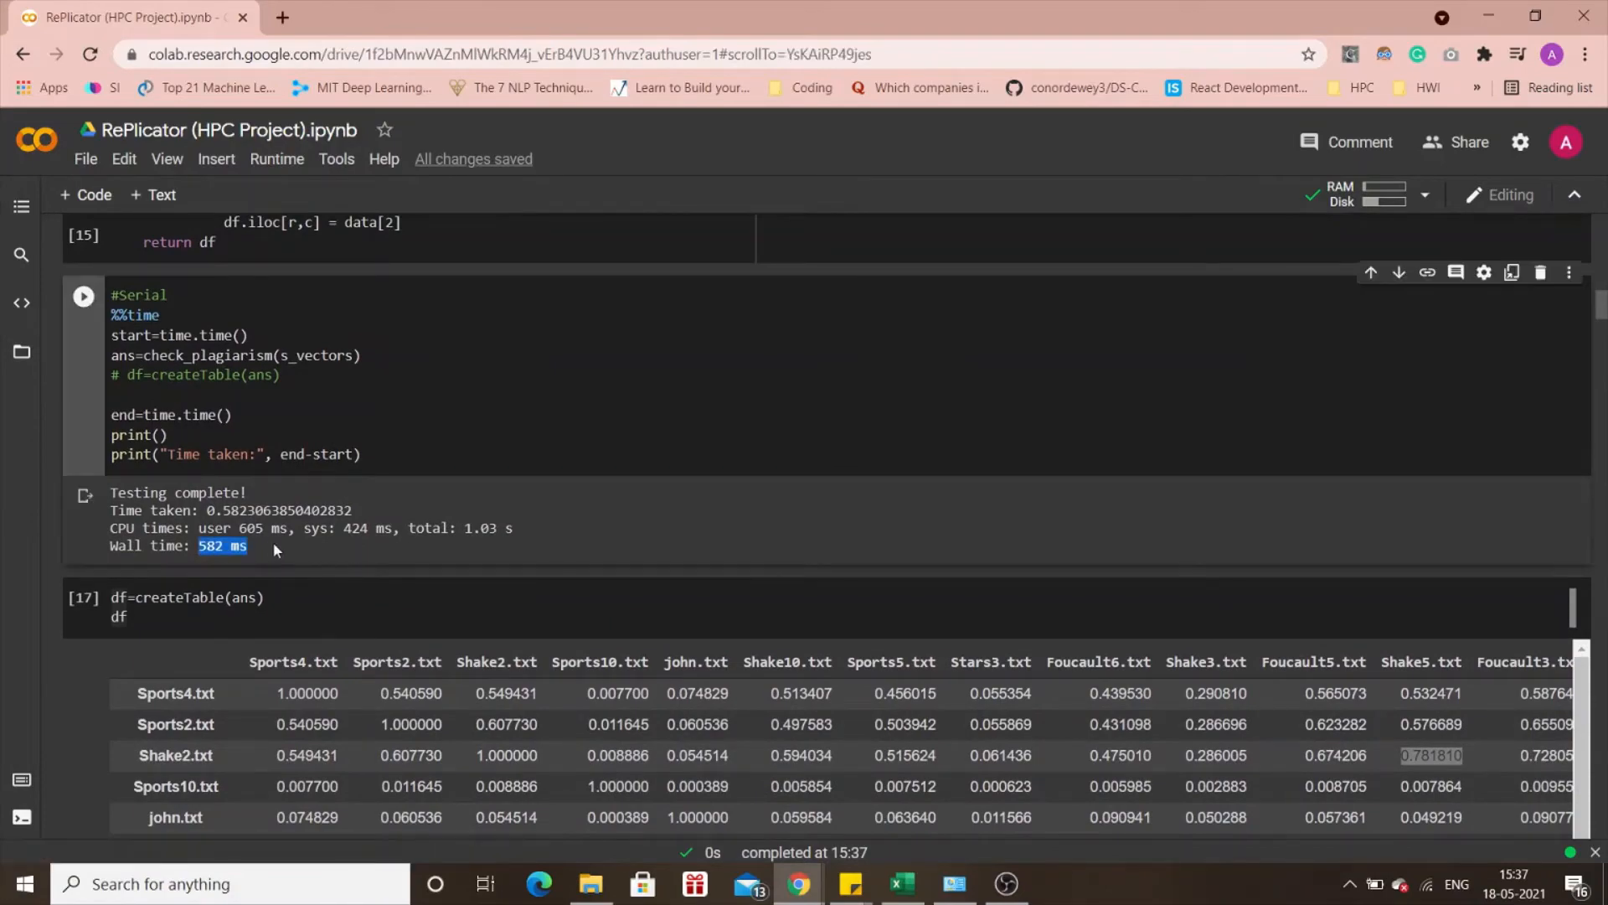
scroll(down, 3)
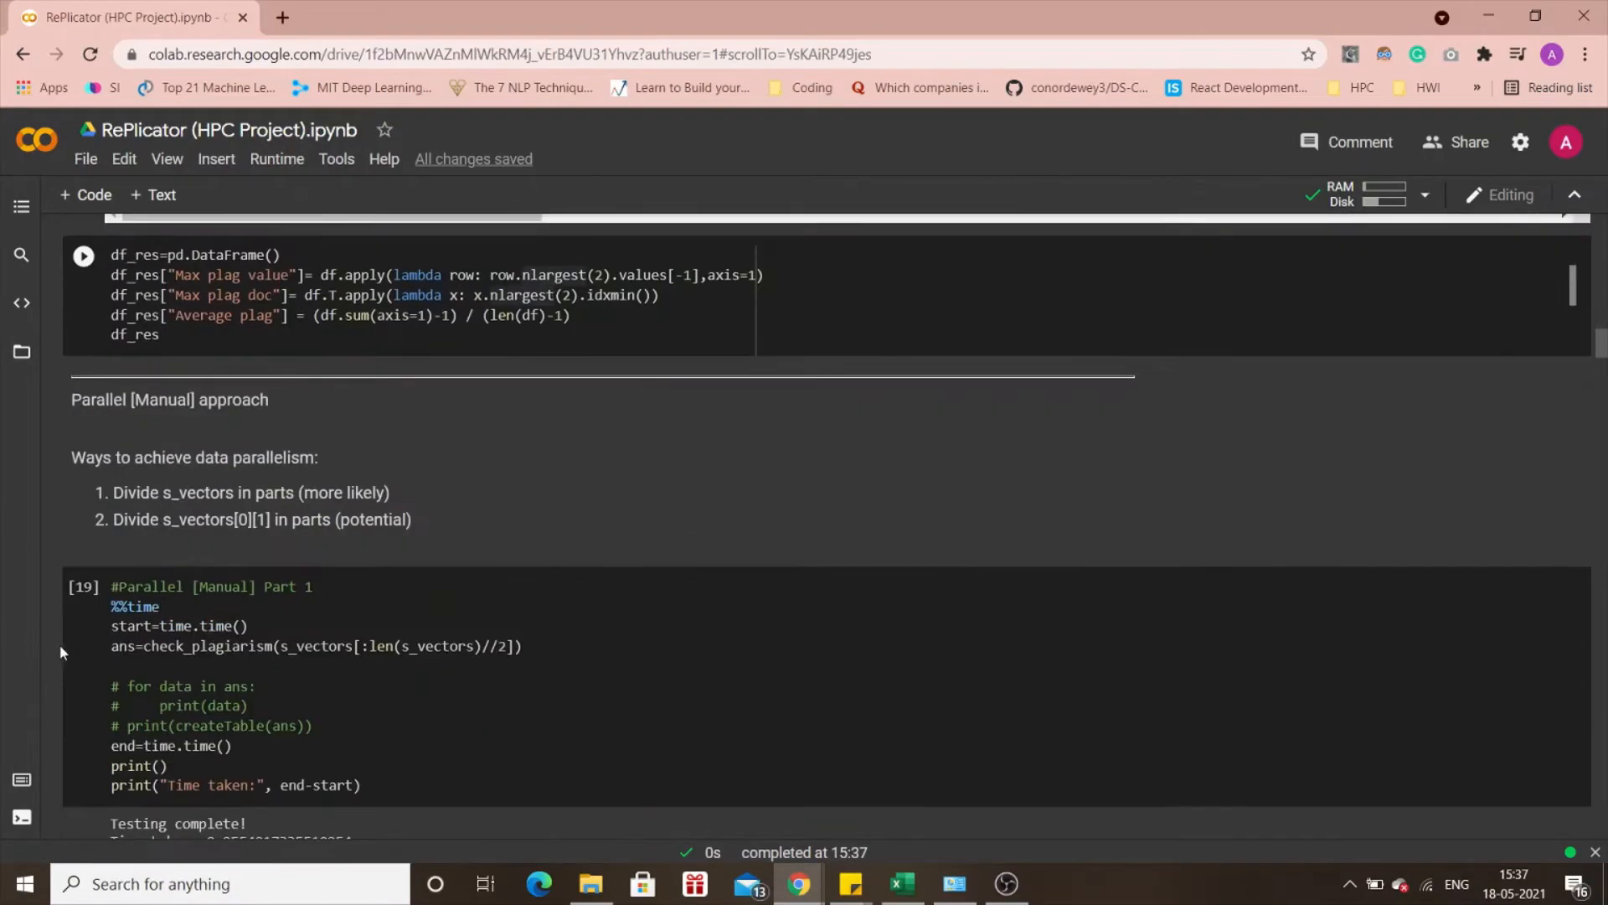
scroll(down, 3)
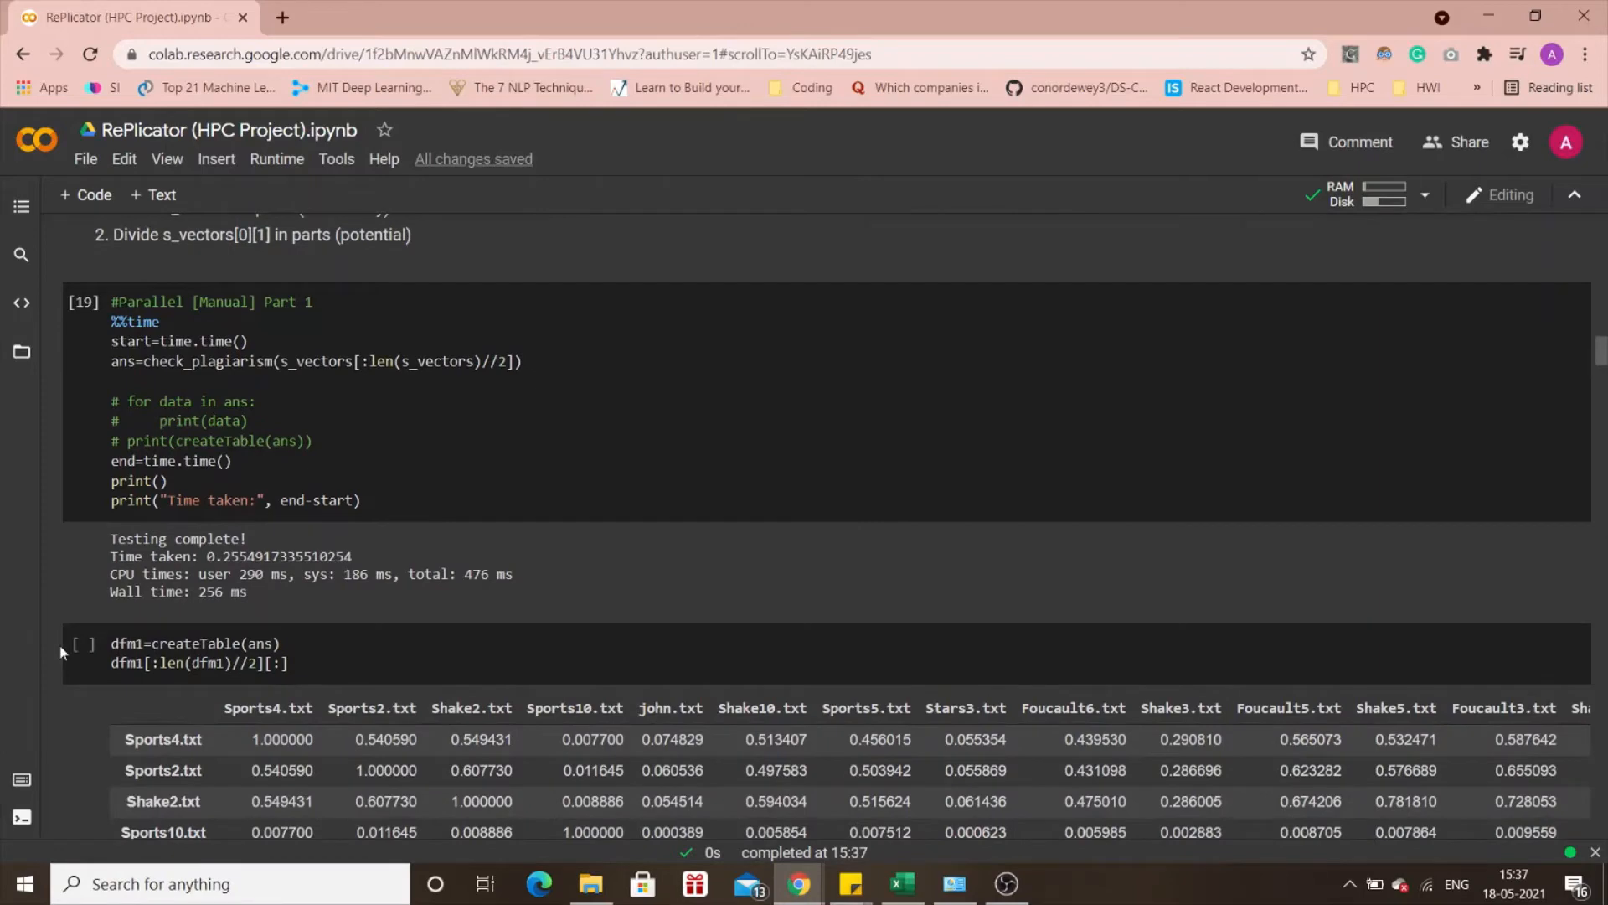
scroll(down, 3)
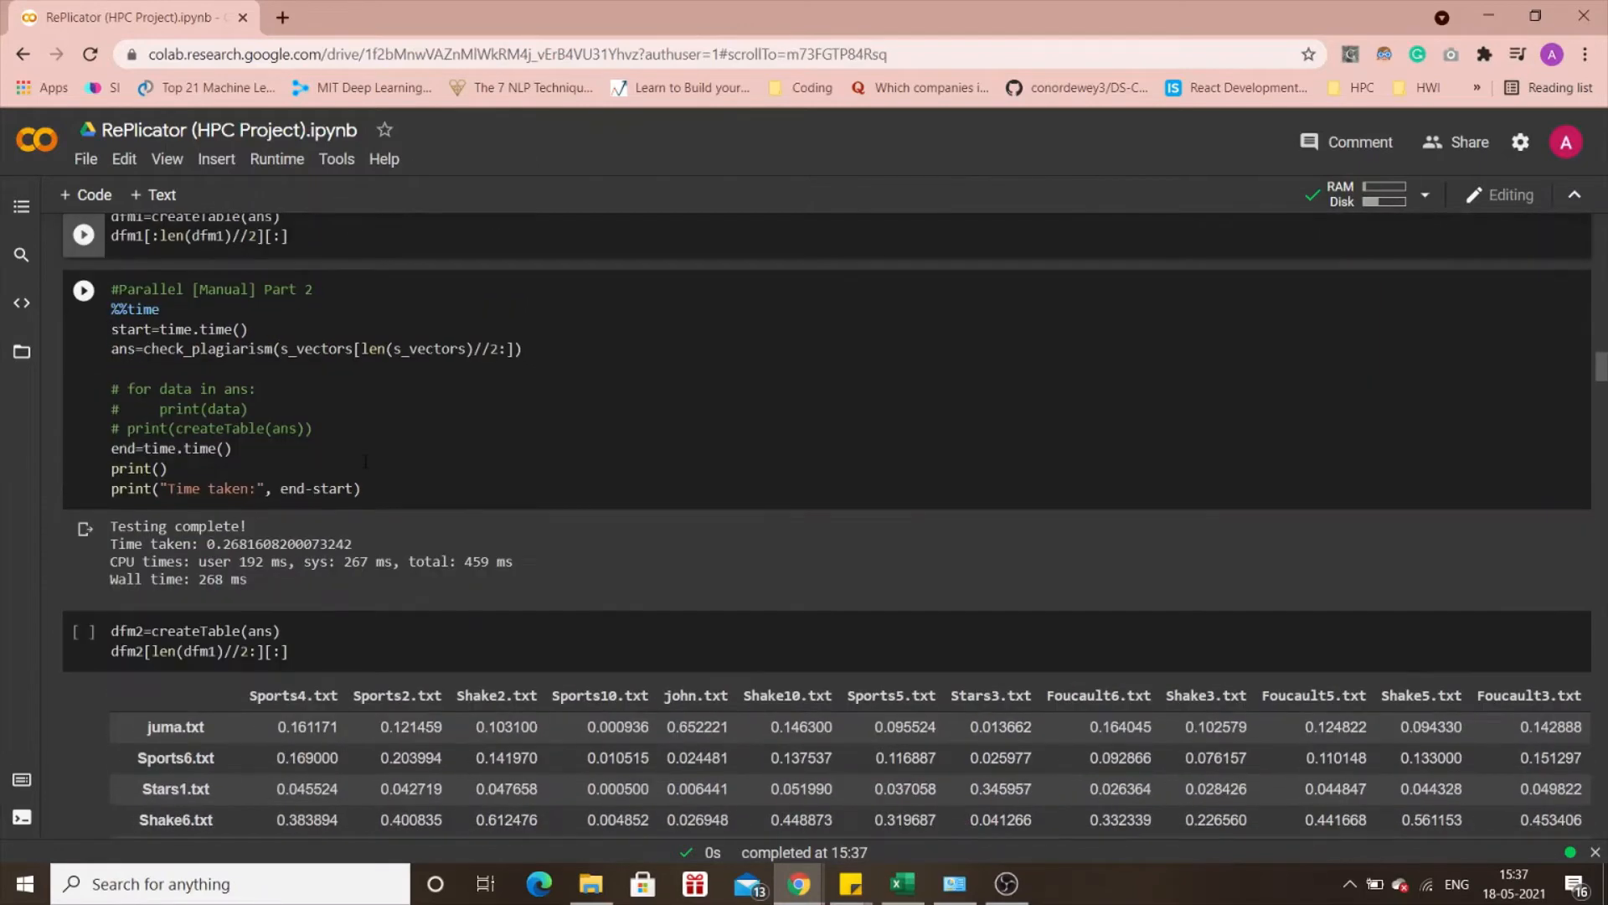
click(159, 467)
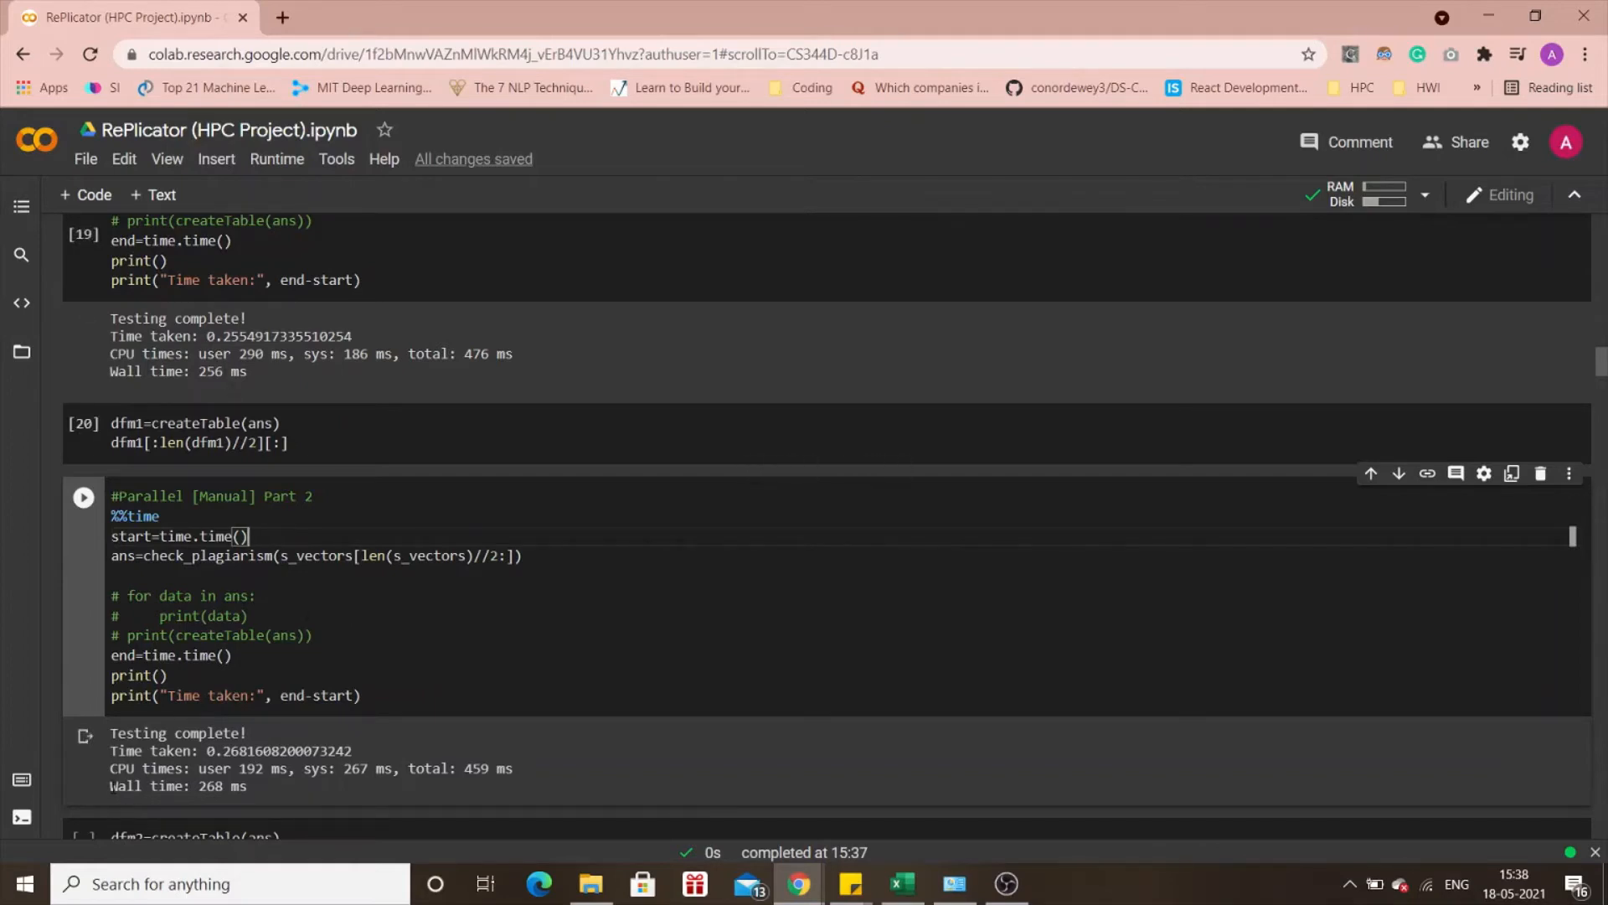
drag(291, 769, 518, 769)
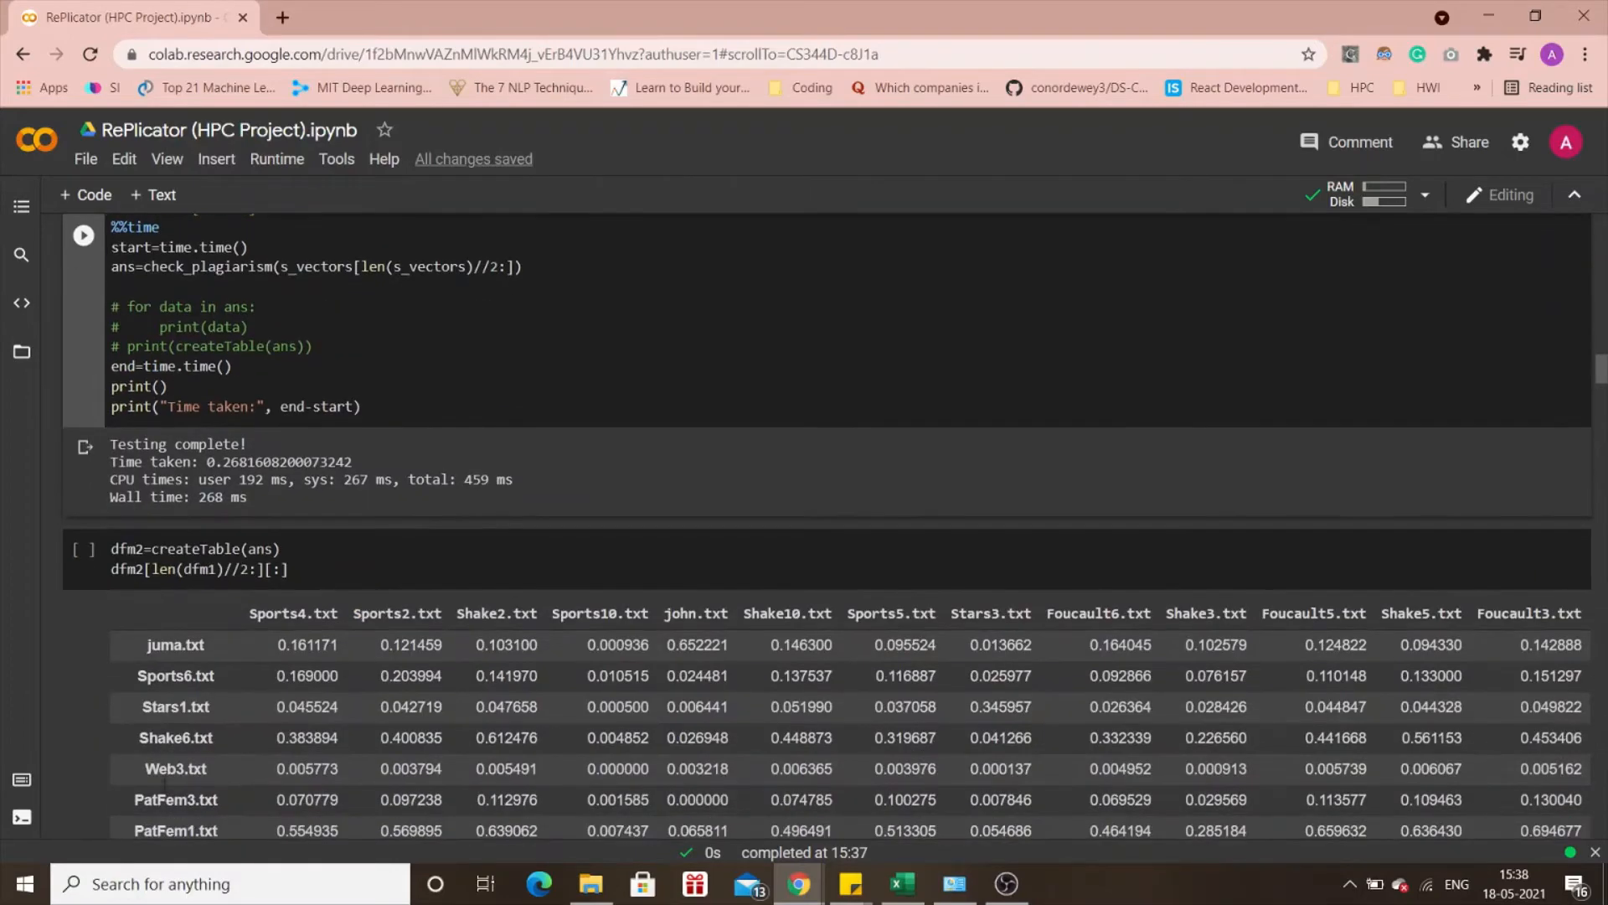
scroll(down, 3)
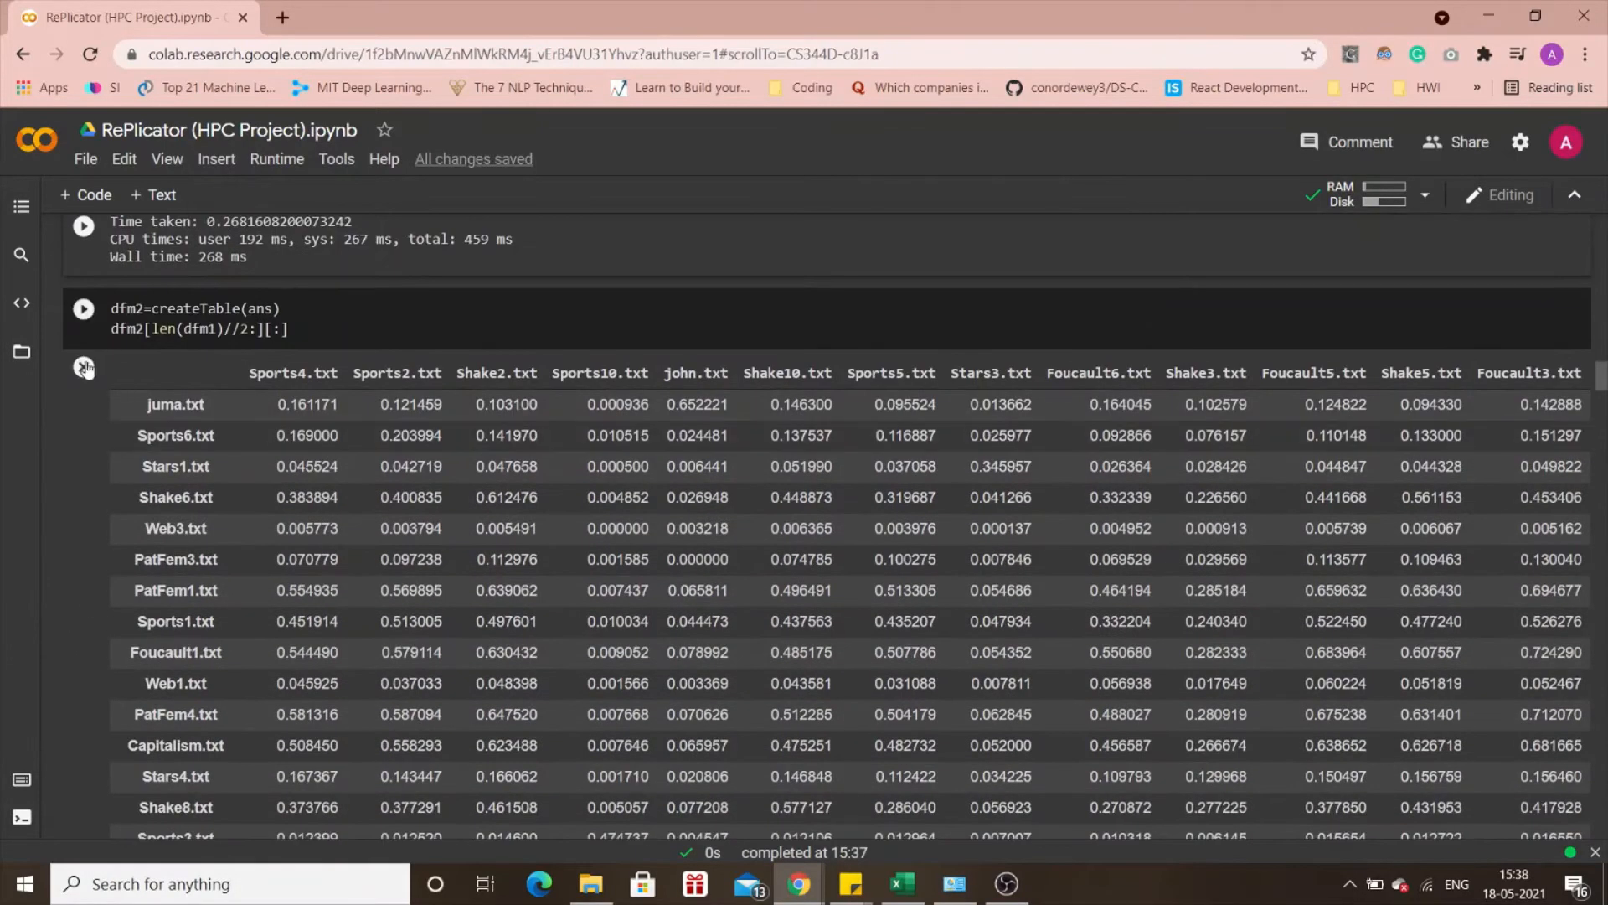
scroll(down, 3)
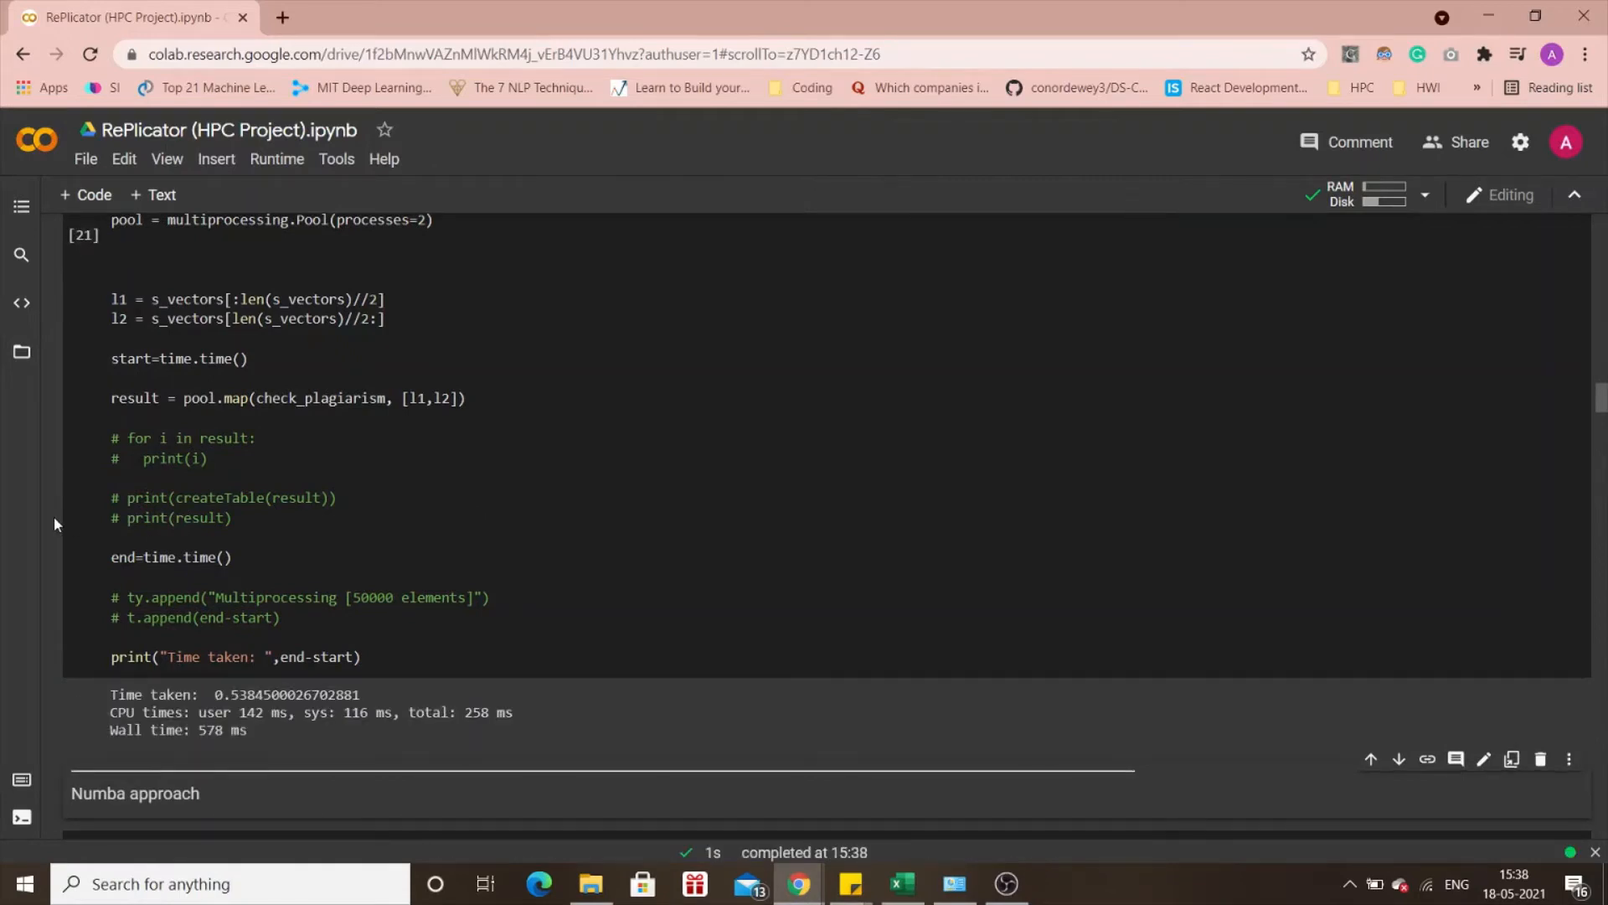
double_click(223, 729)
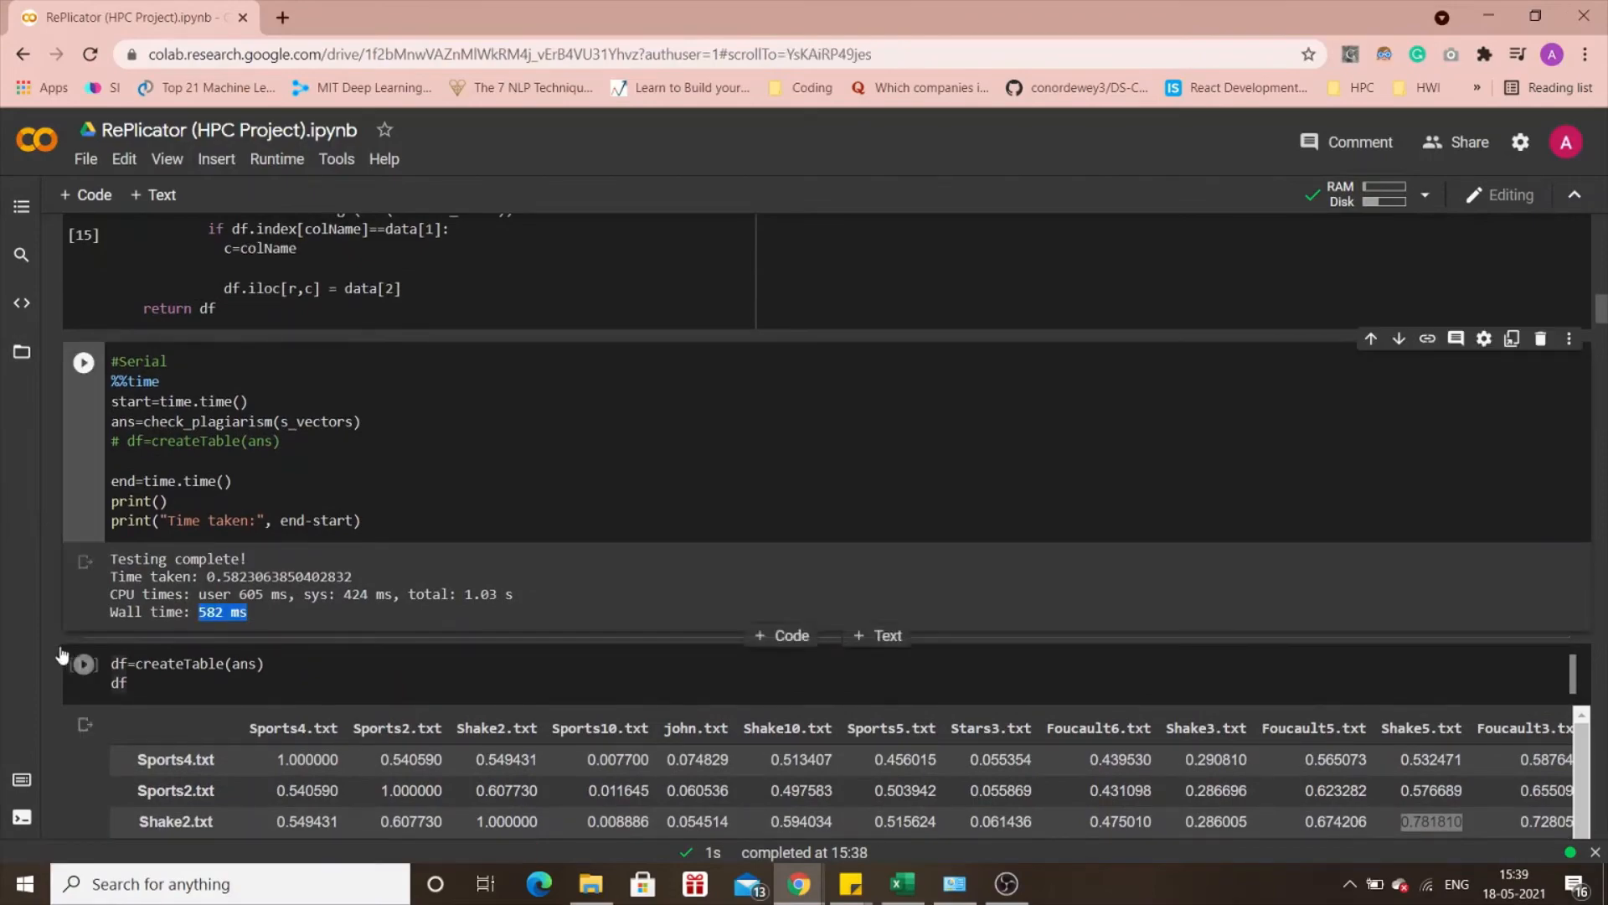
scroll(down, 3)
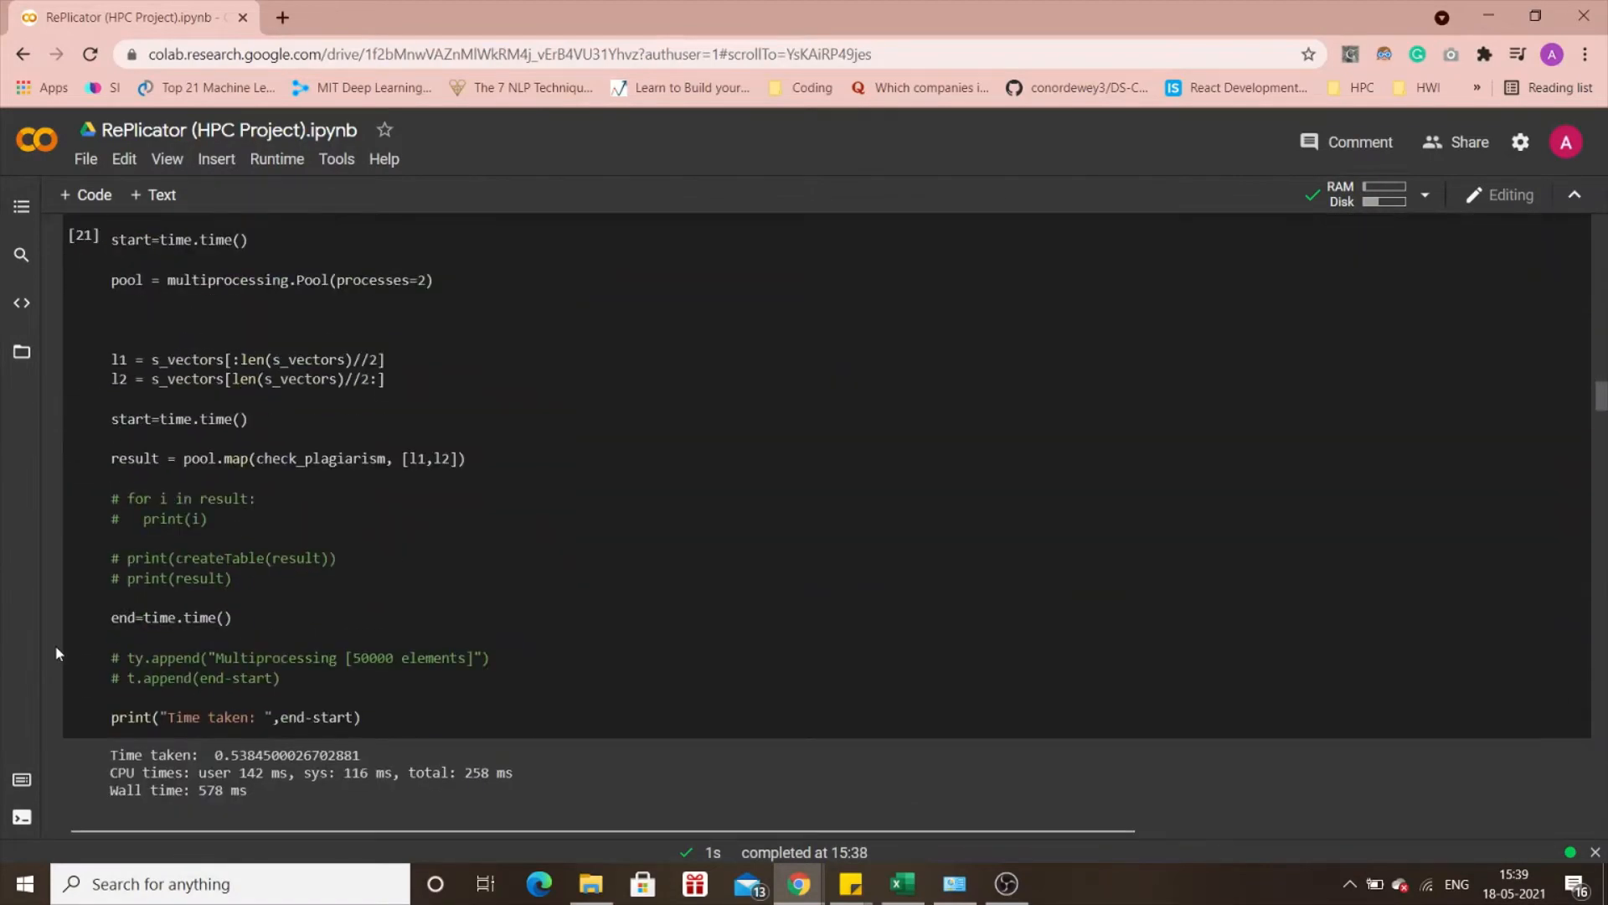
scroll(down, 3)
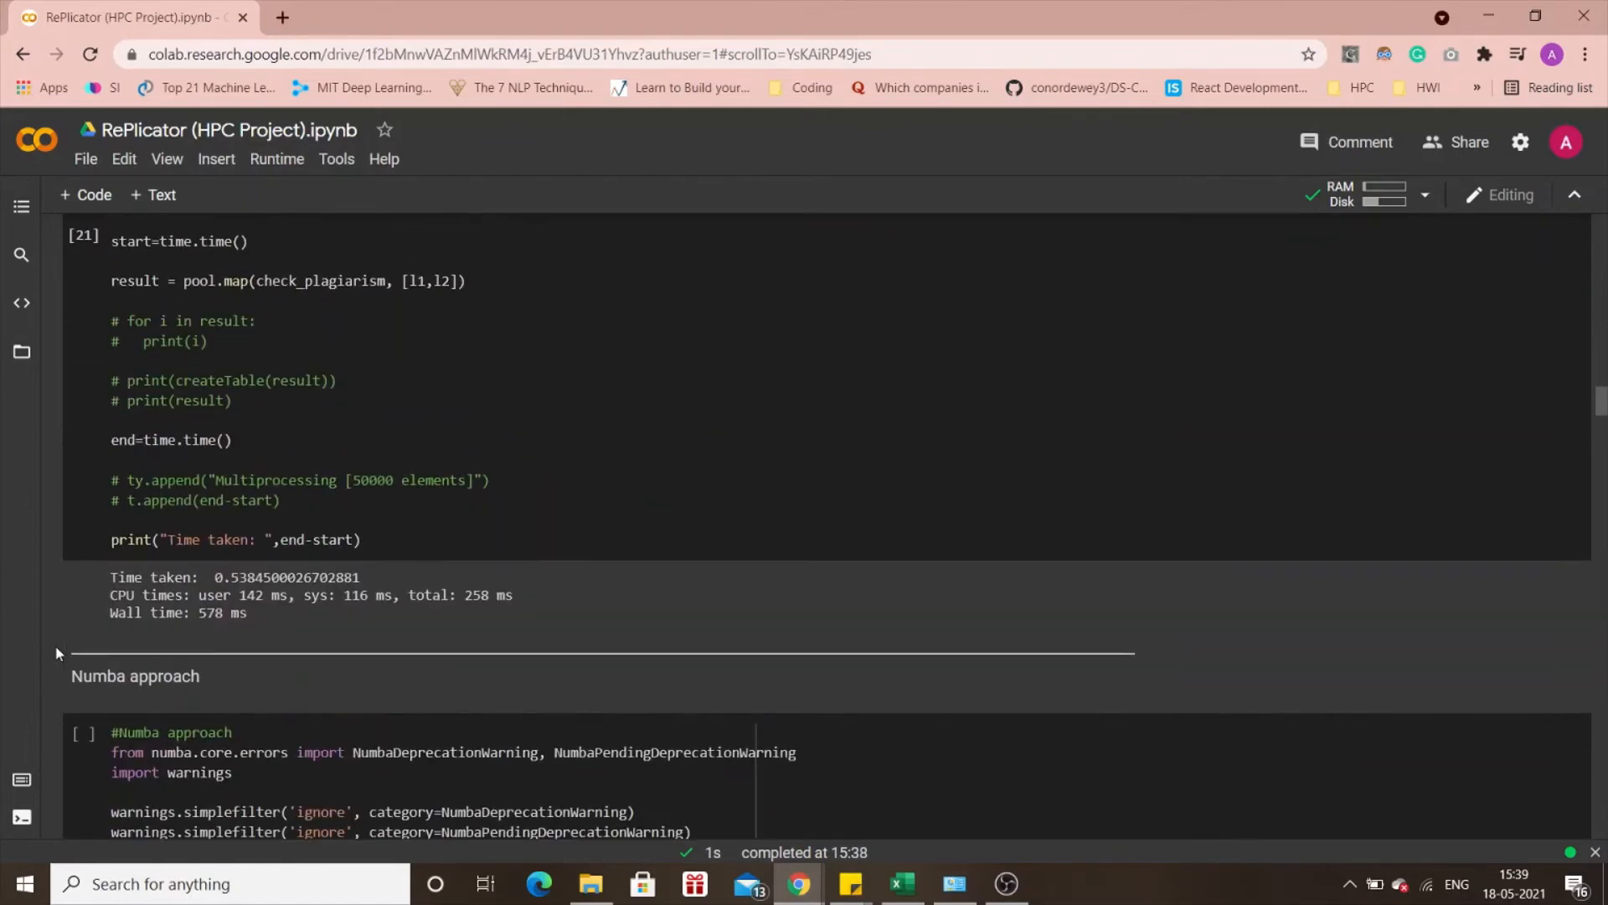
scroll(down, 3)
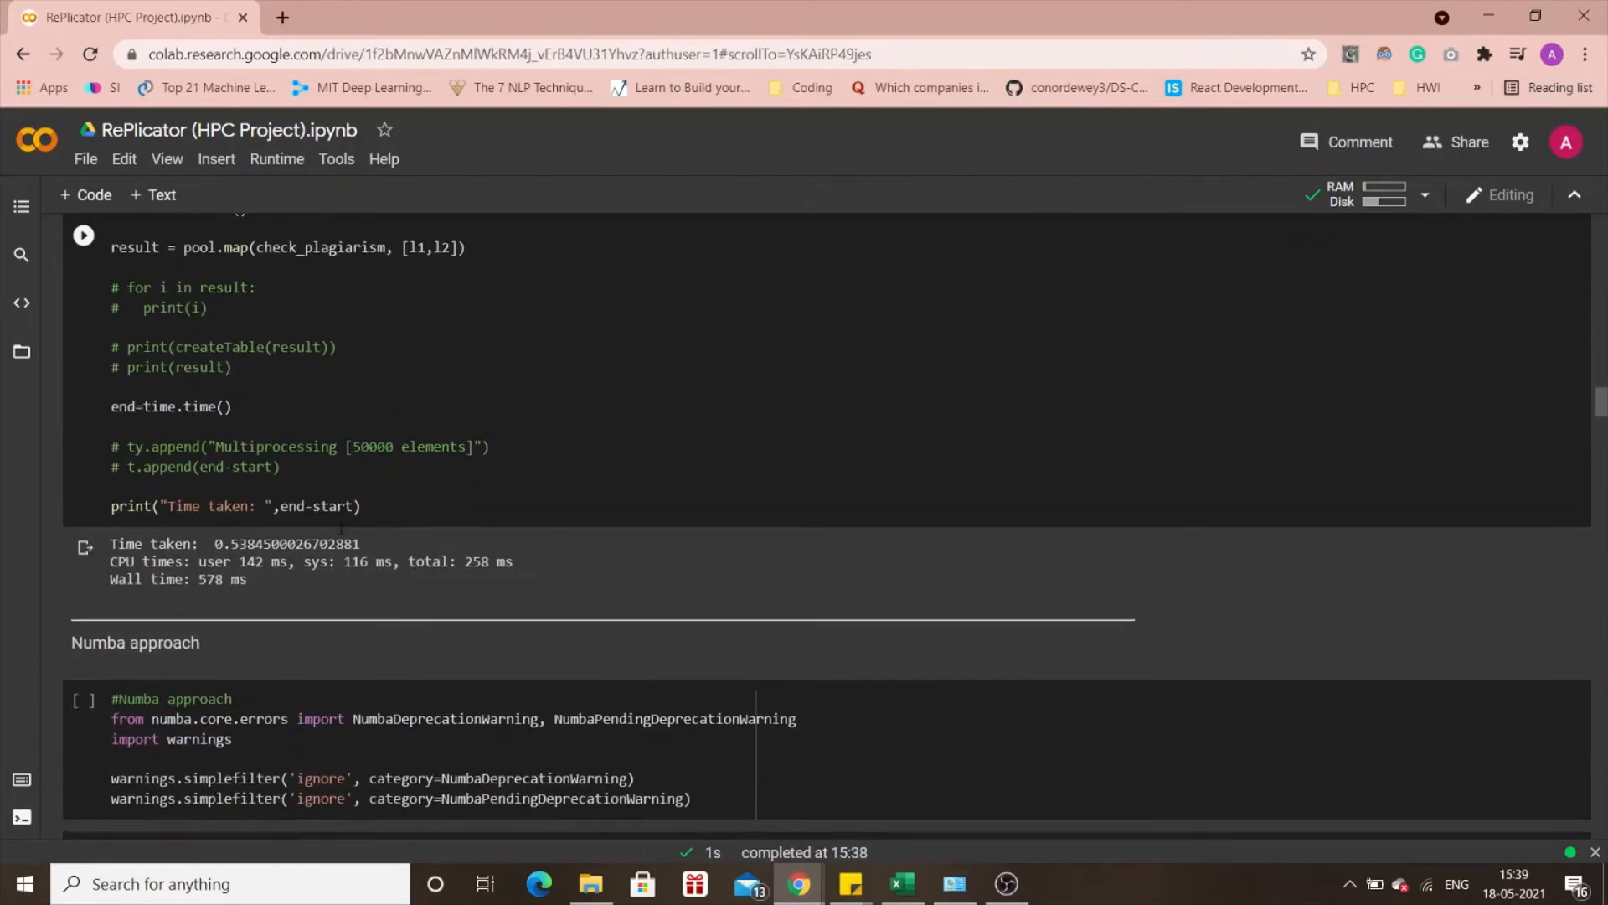
double_click(221, 578)
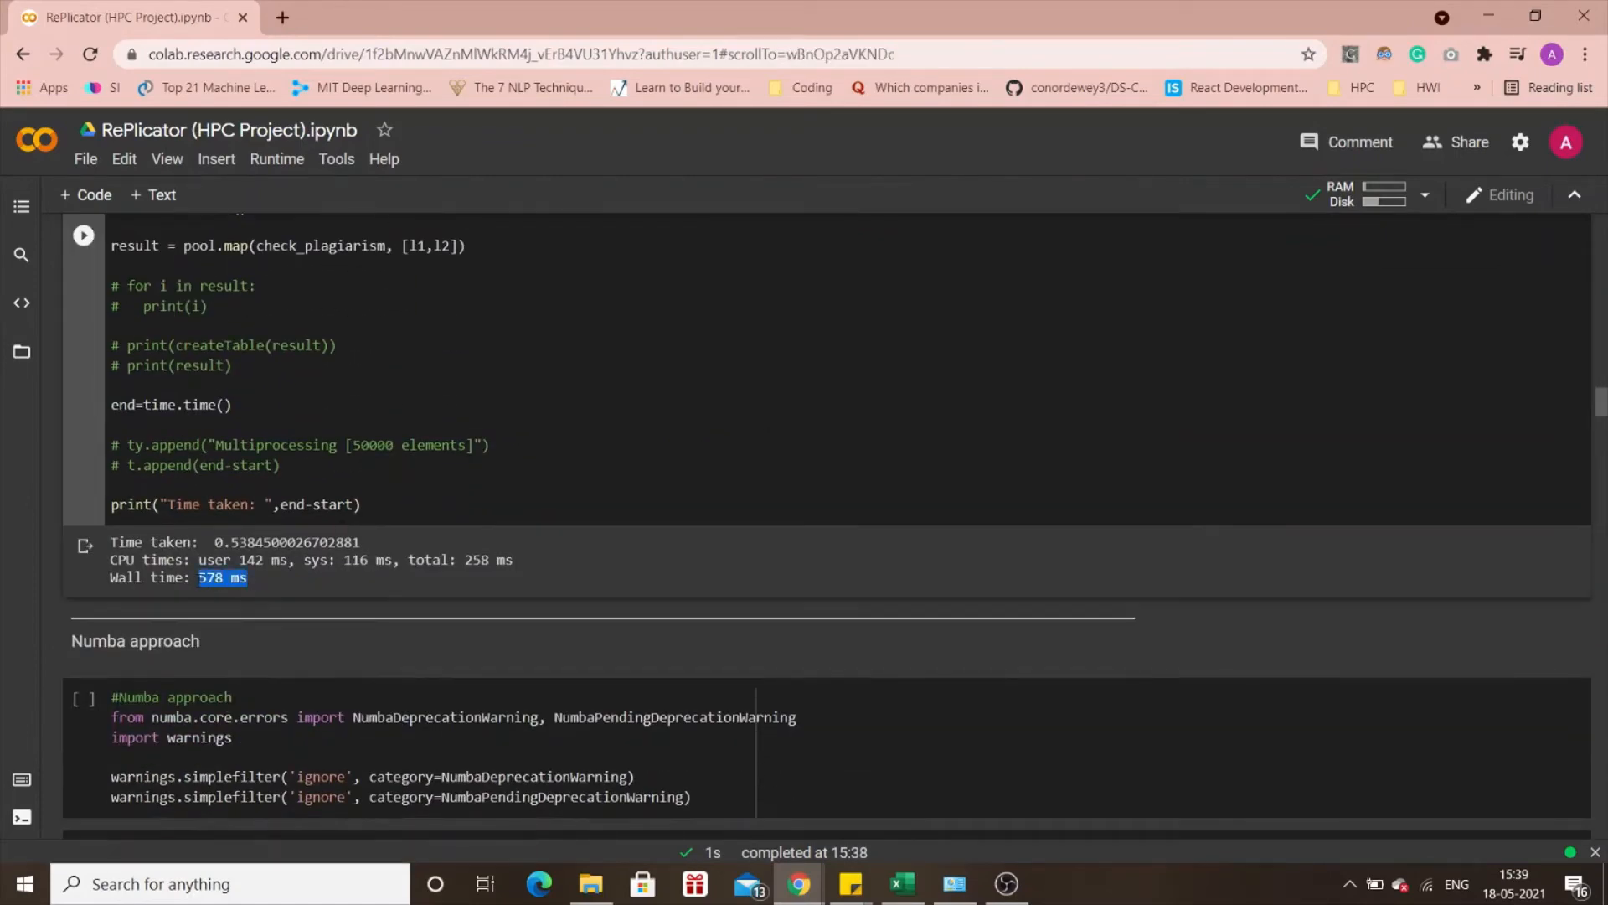
mouse_move(390, 620)
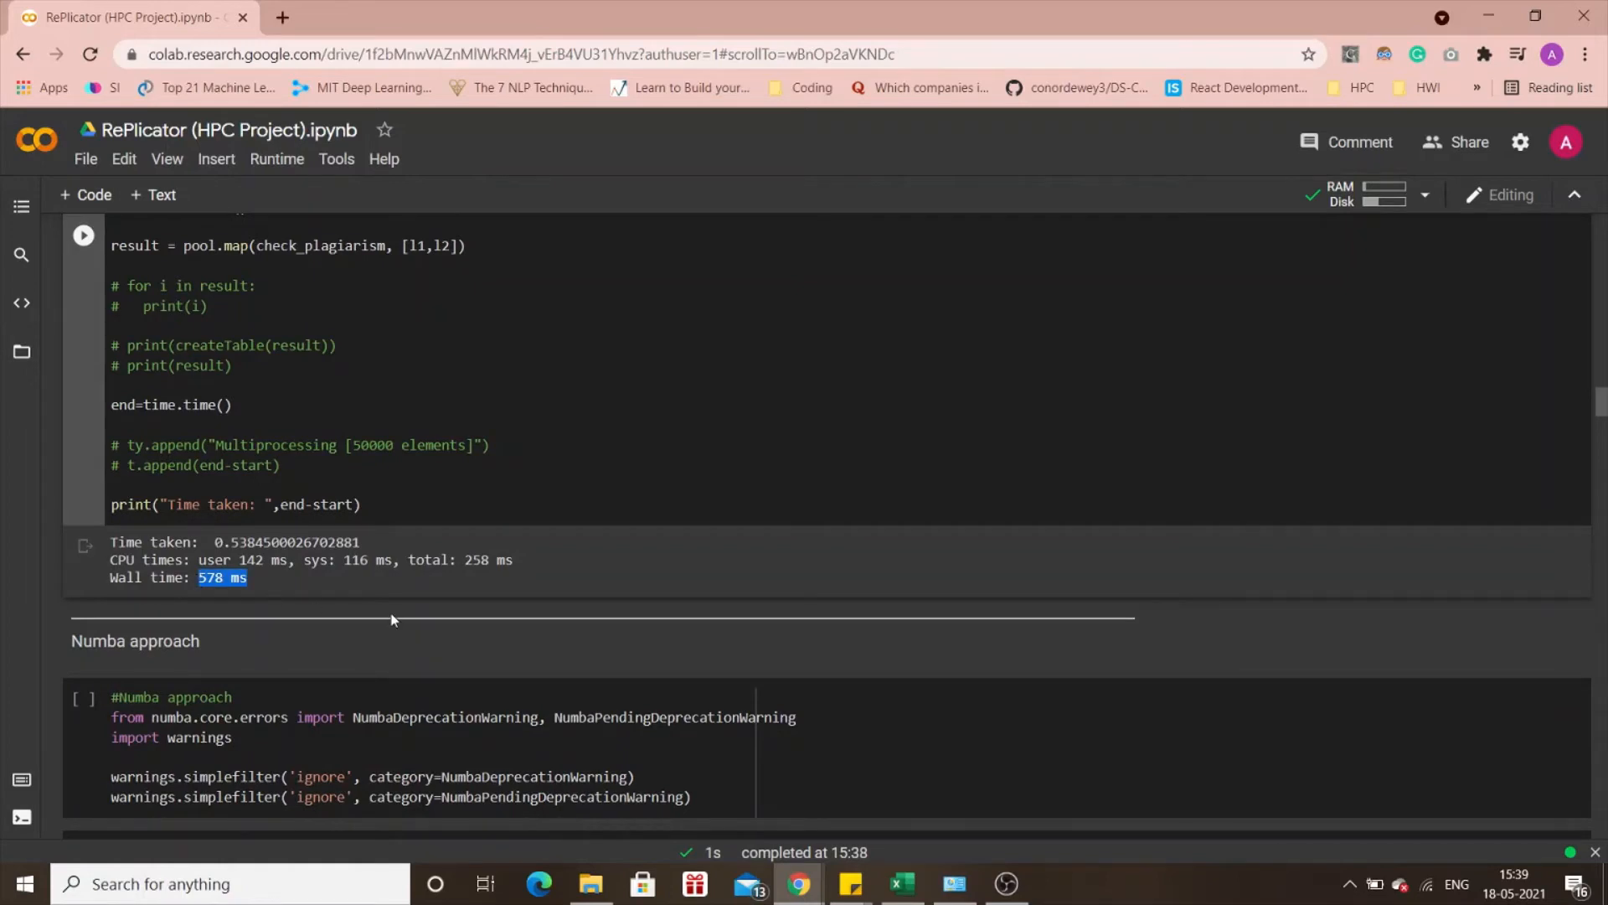
scroll(down, 3)
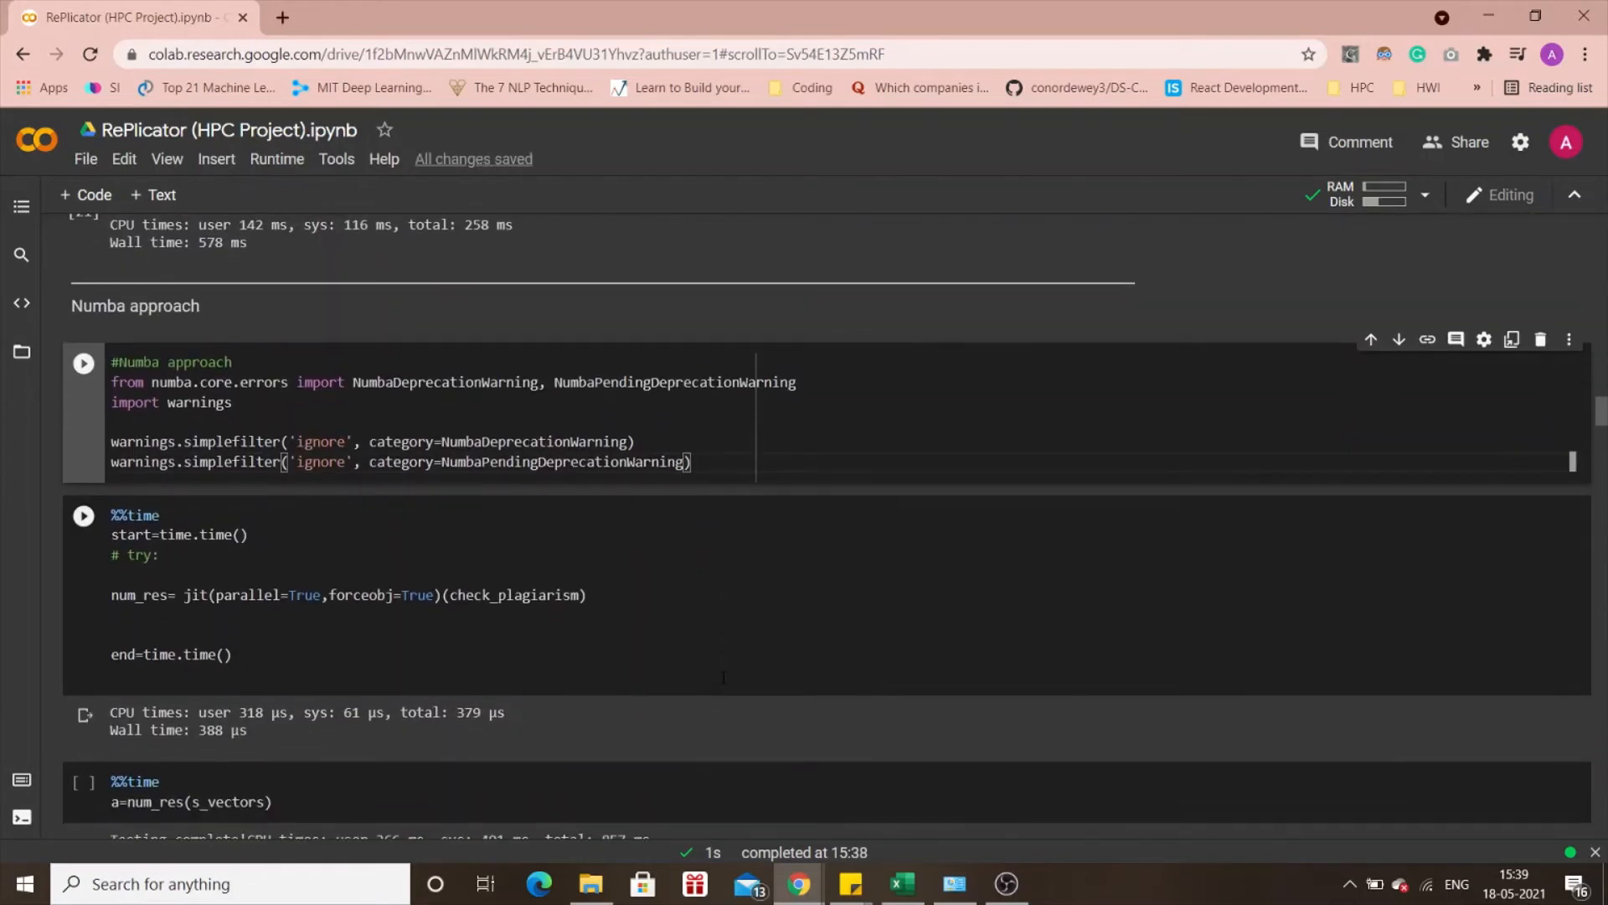
Rerun the Numba imports and the jit compilation timing cell, giving a 918 µs compile wall time.
click(84, 362)
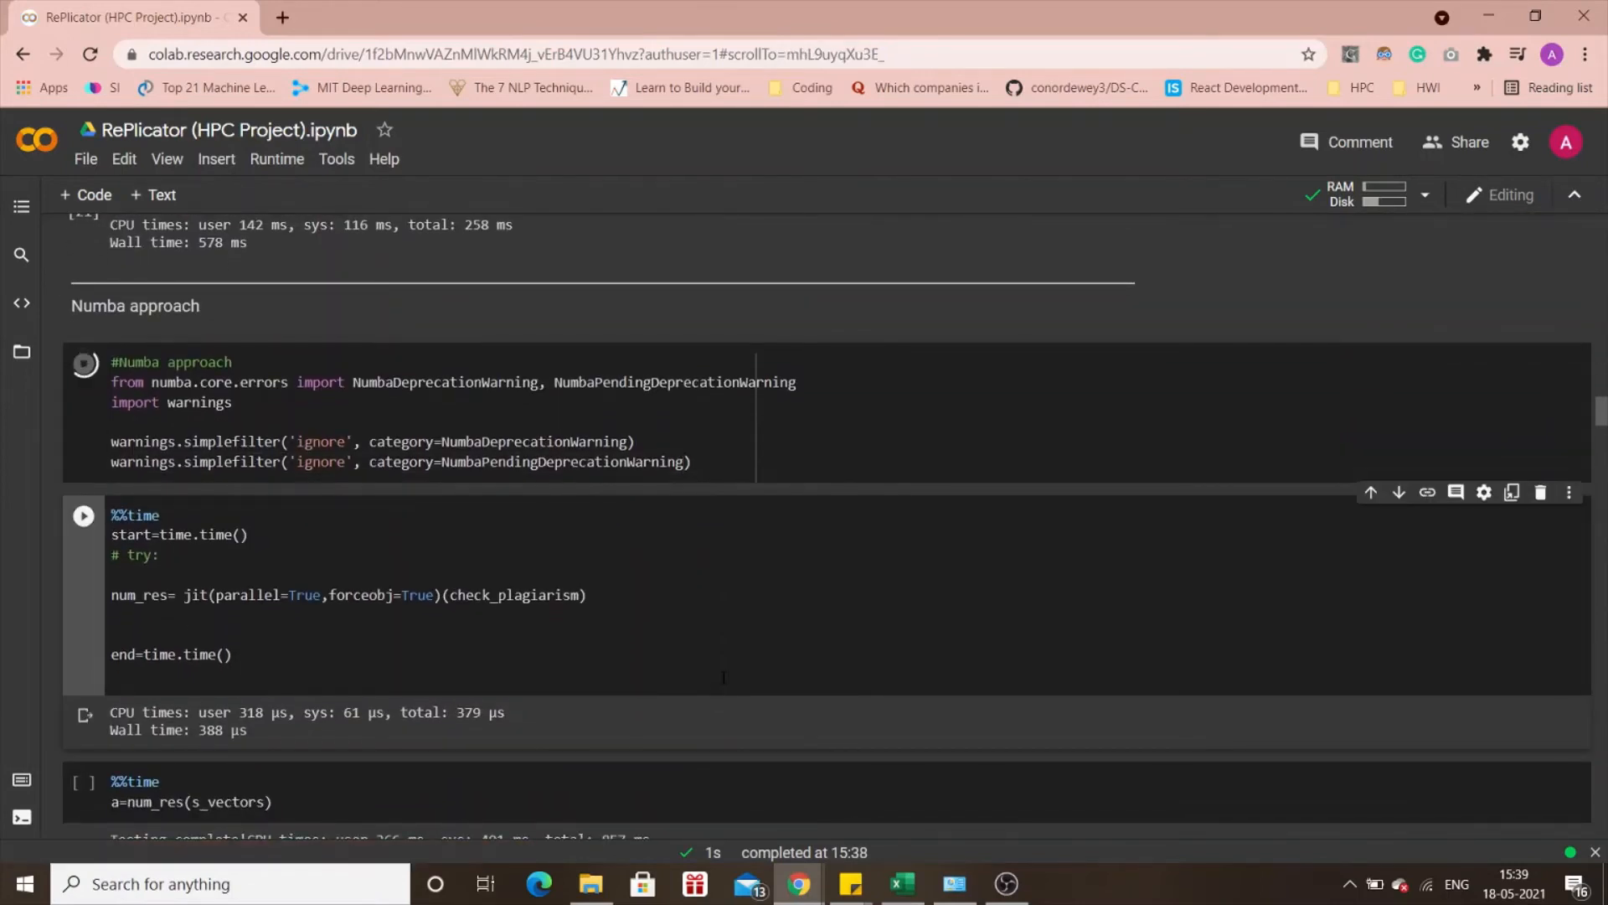
scroll(down, 3)
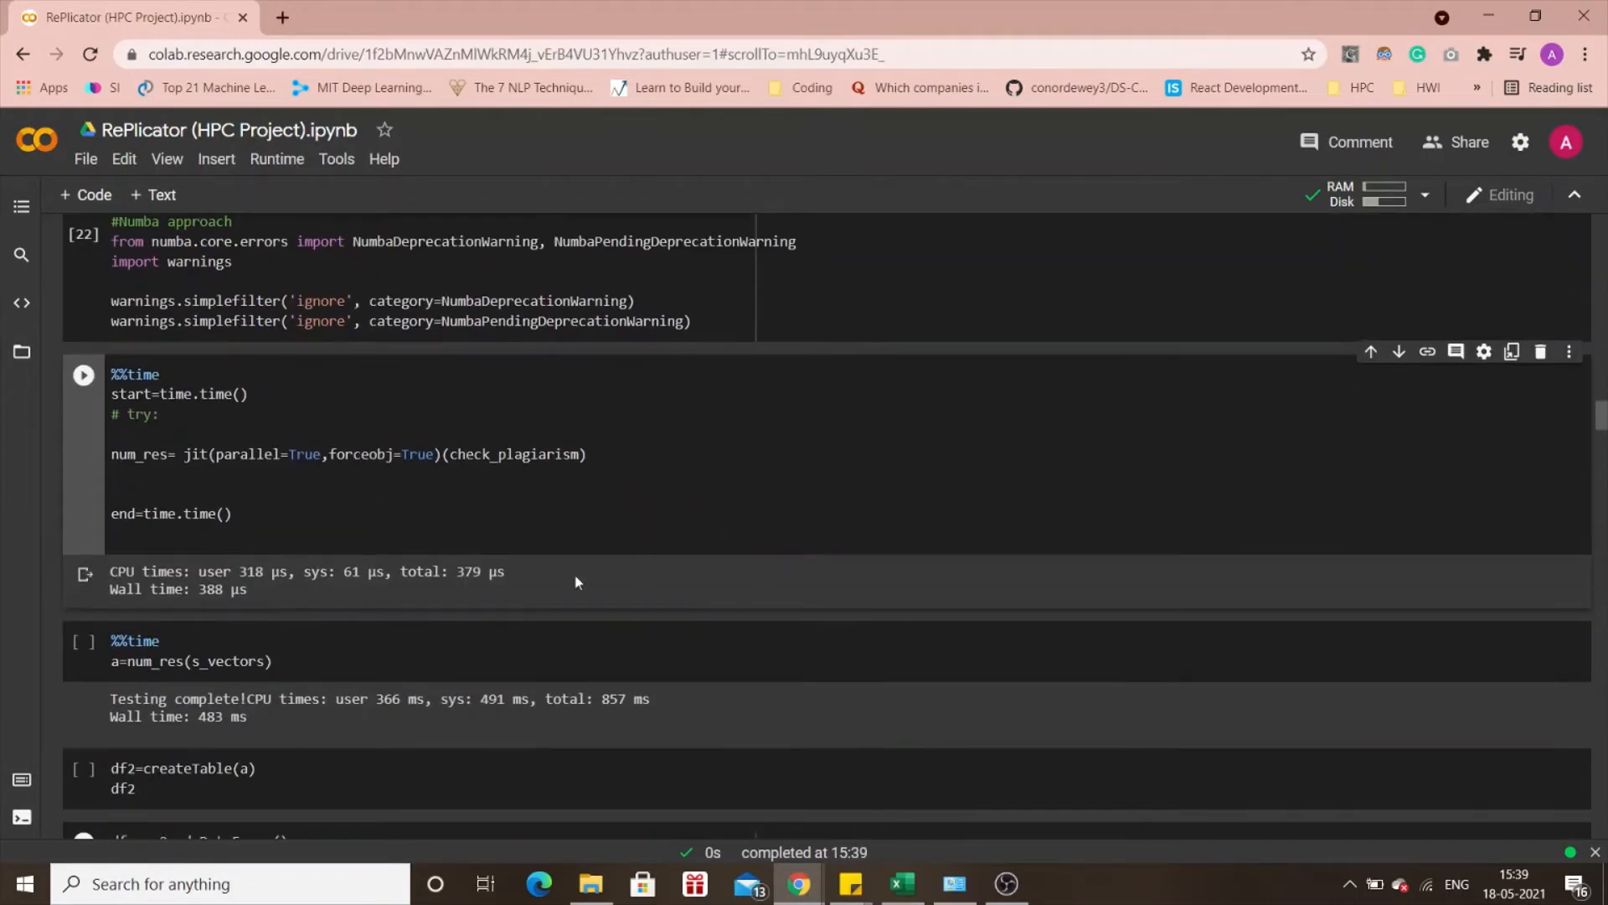
click(227, 515)
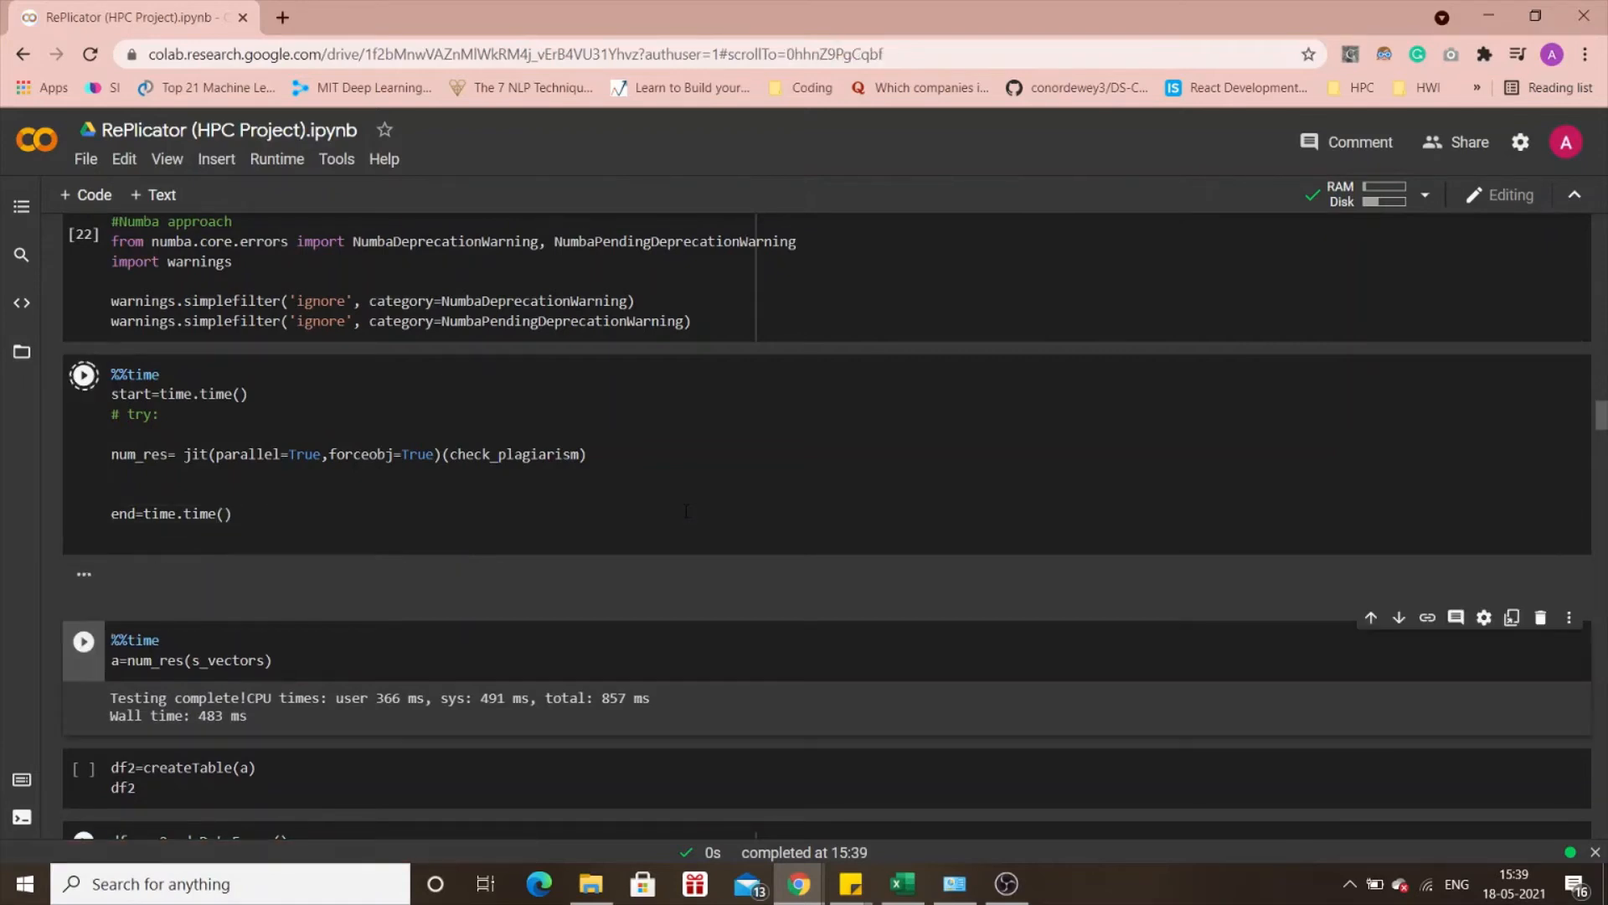
click(84, 373)
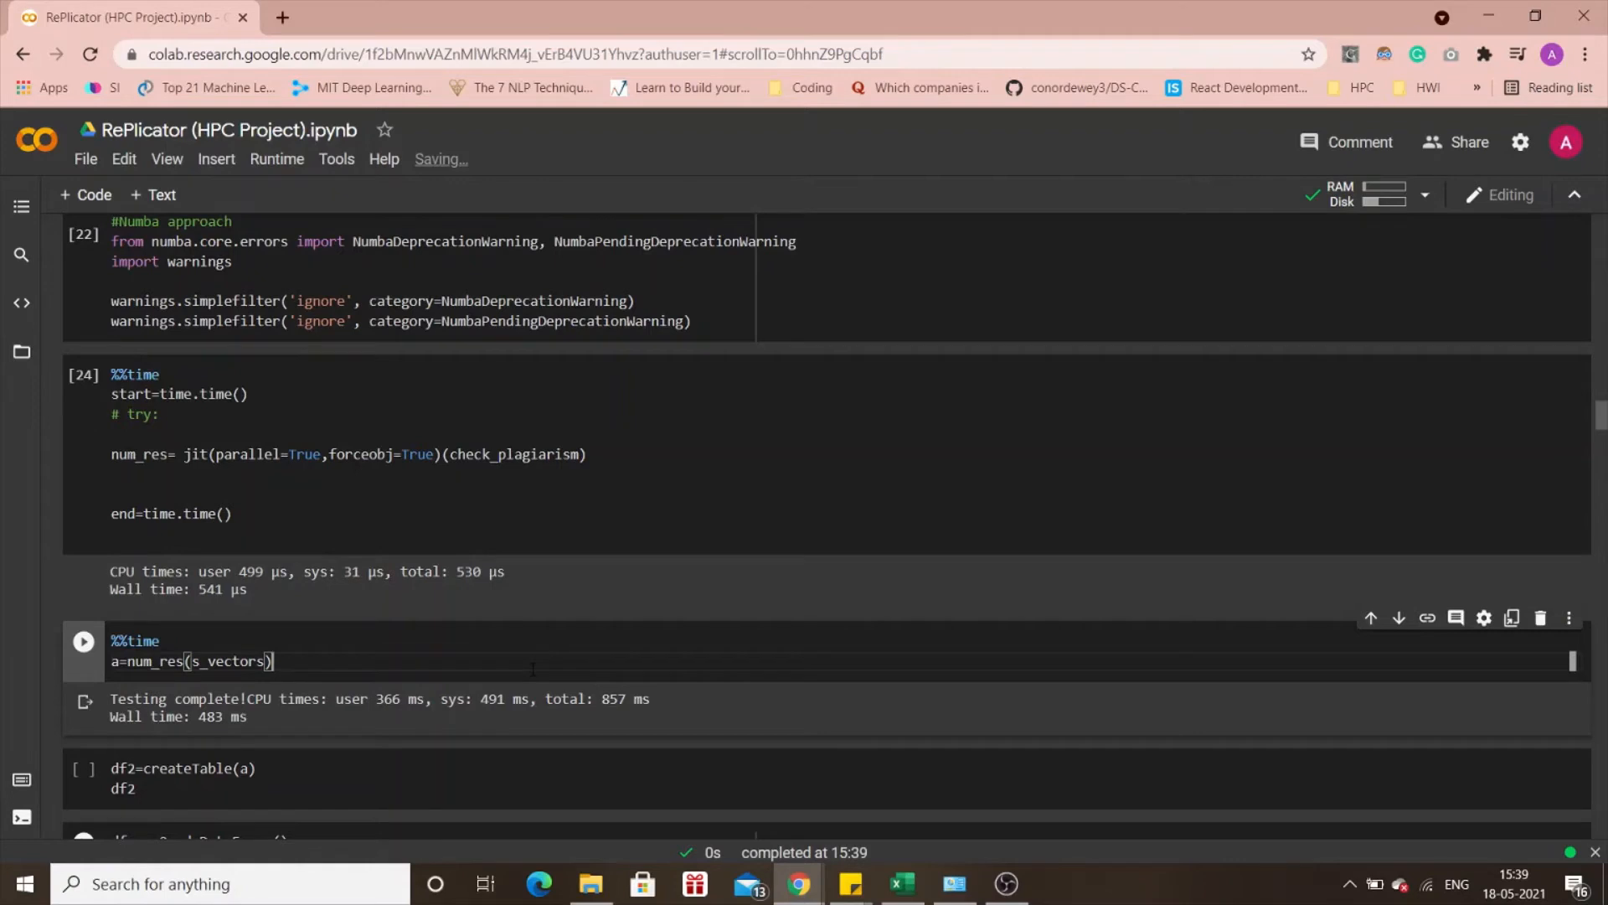
scroll(down, 3)
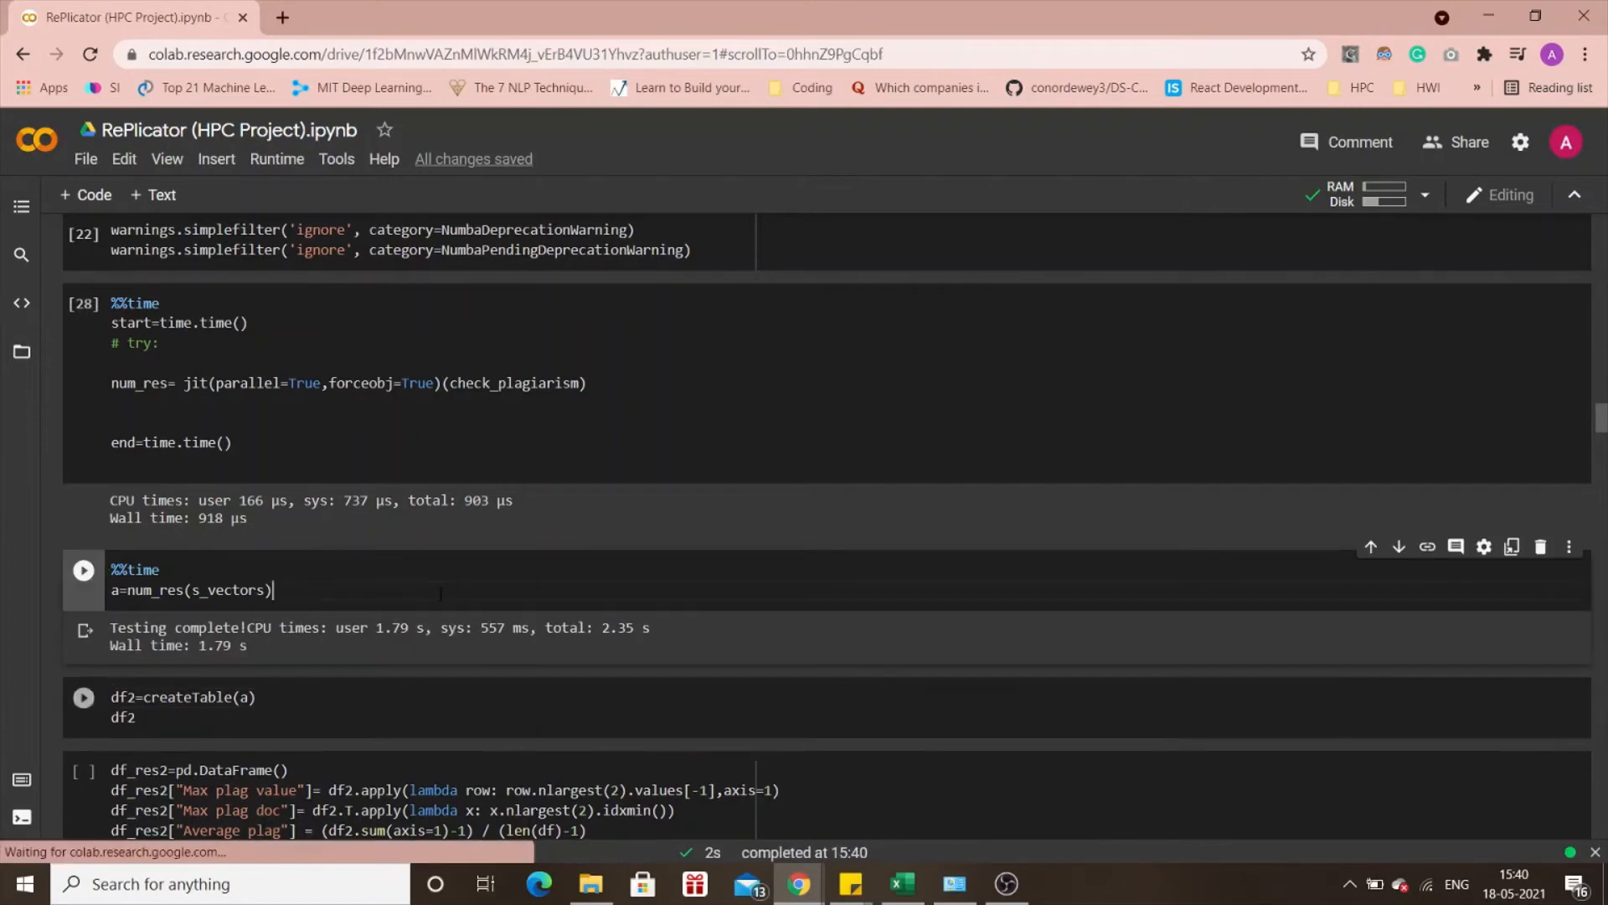
Rerun the timed Numba plagiarism check, now reporting a 551 ms wall time.
click(84, 570)
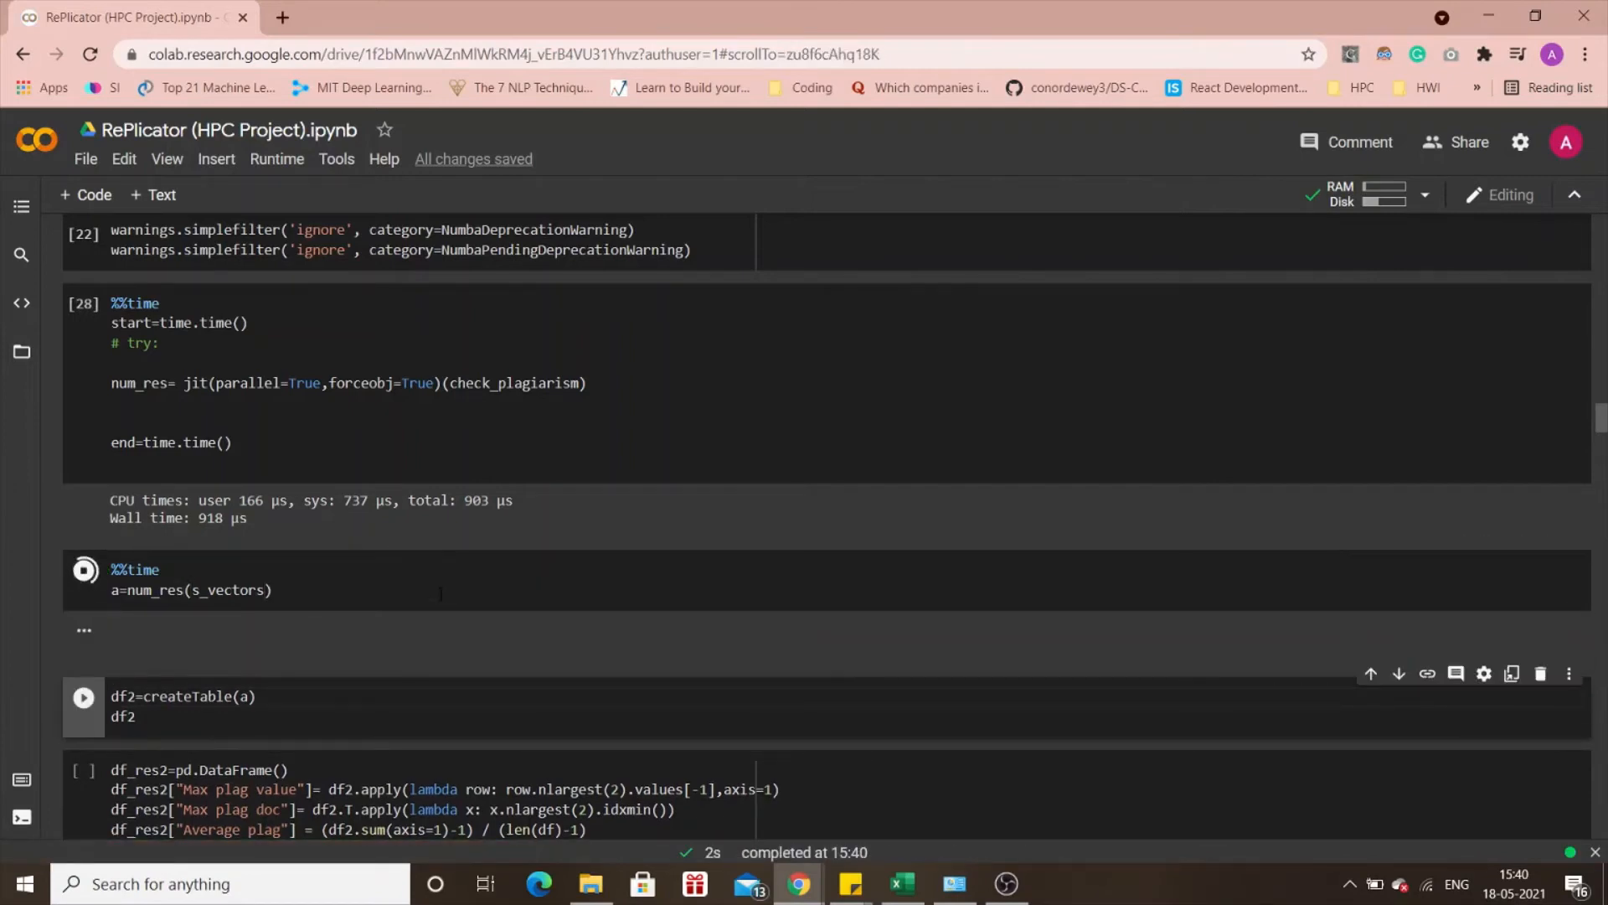
click(84, 570)
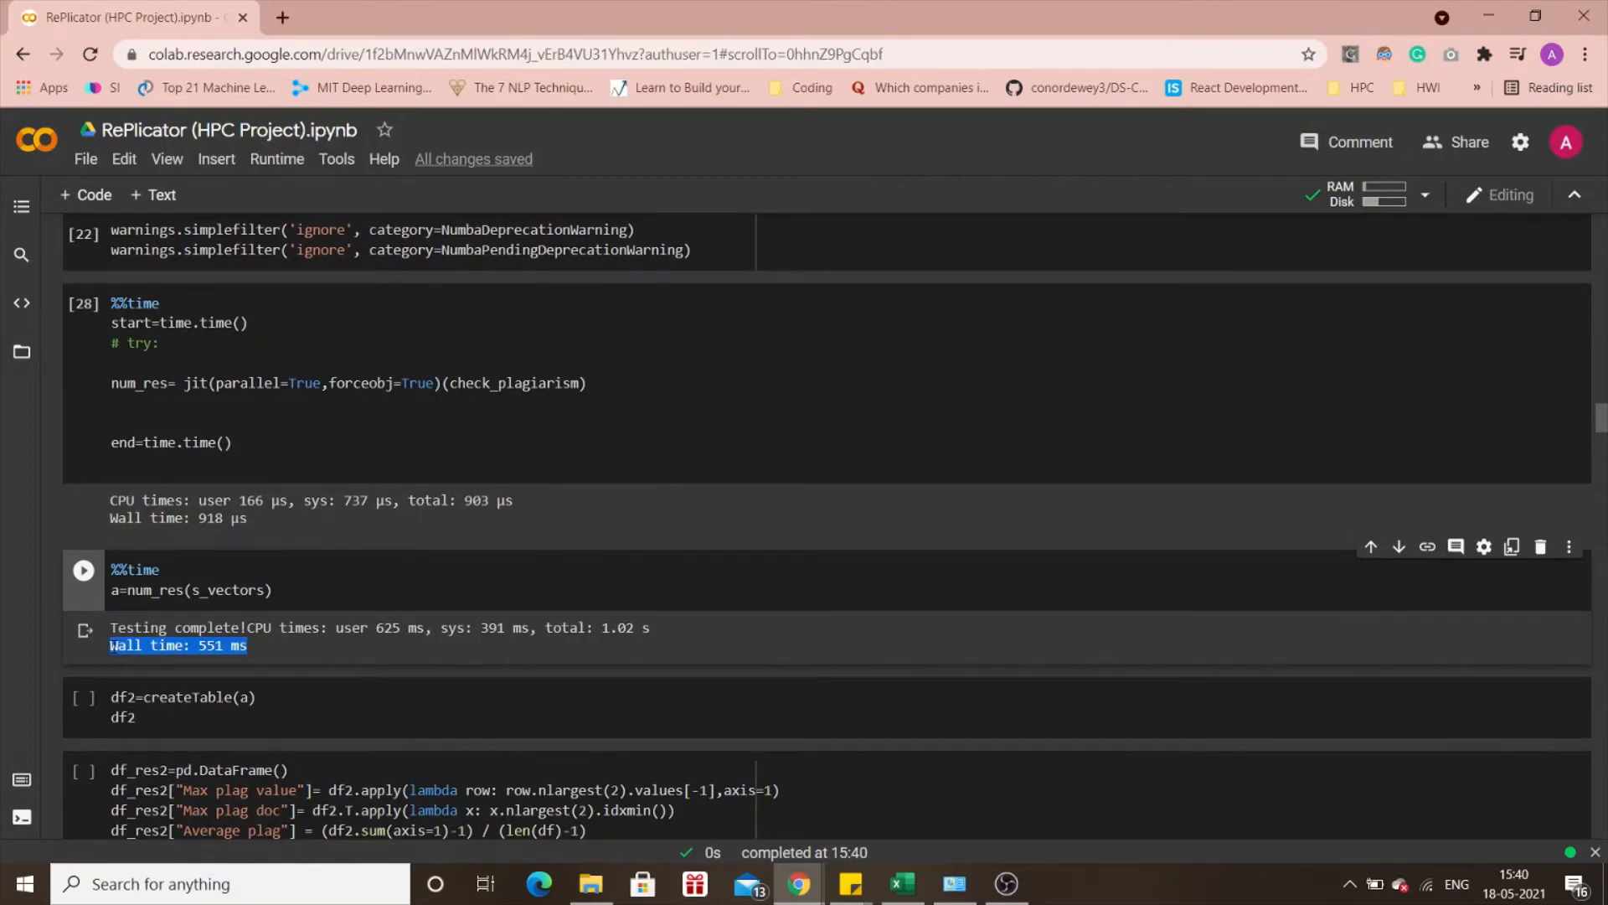
click(84, 303)
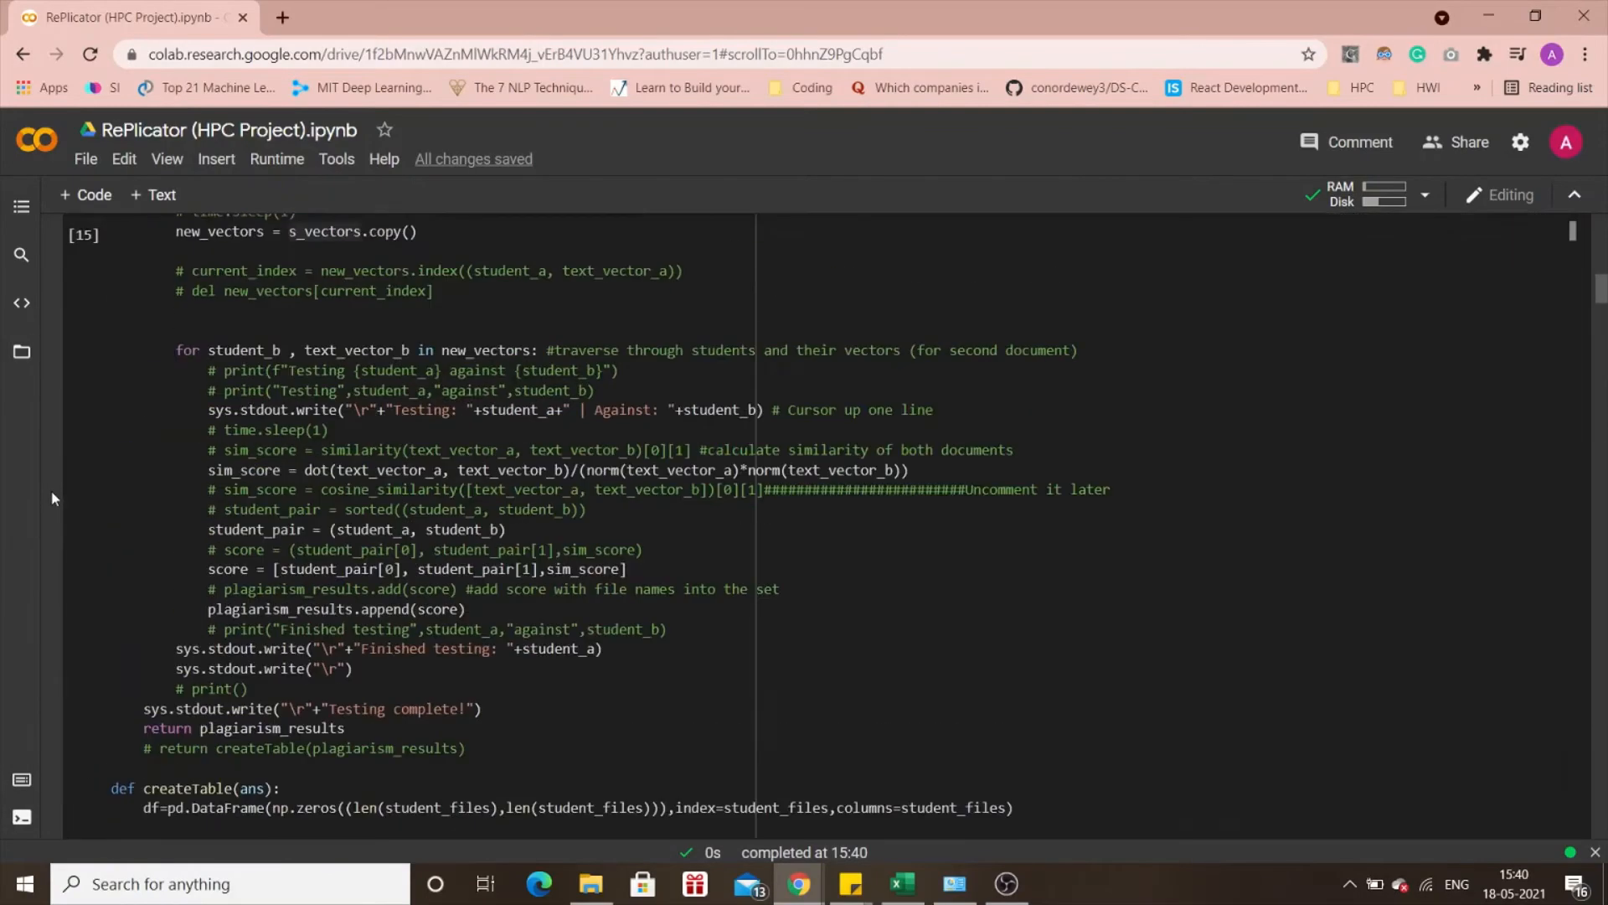
Scroll through the earlier cells to compare their timings.
scroll(down, 3)
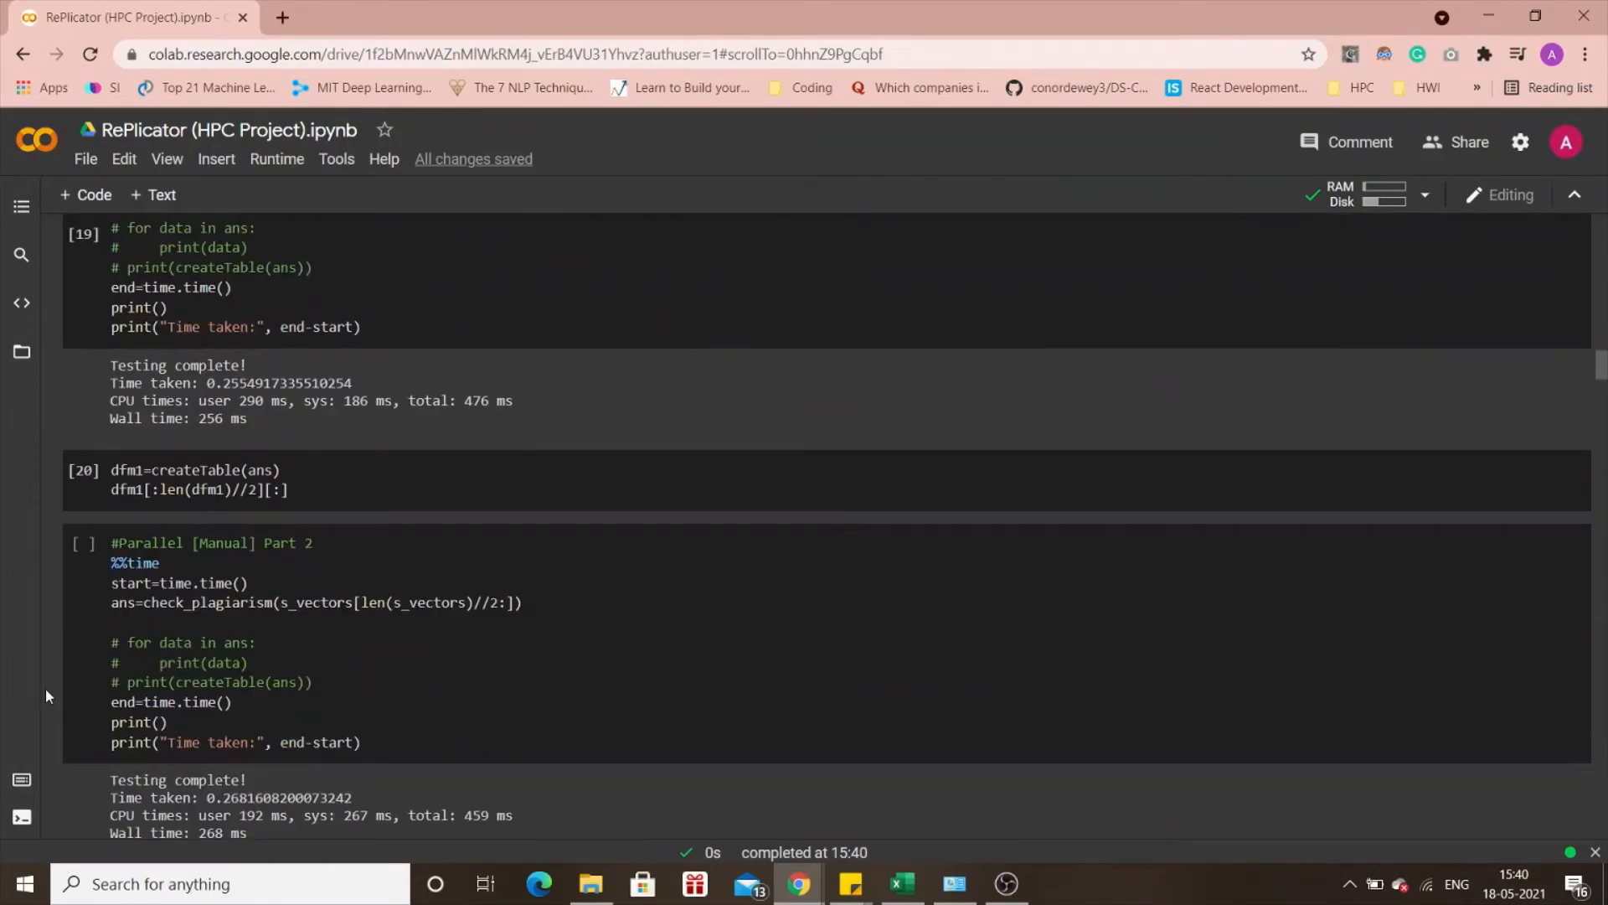
scroll(down, 3)
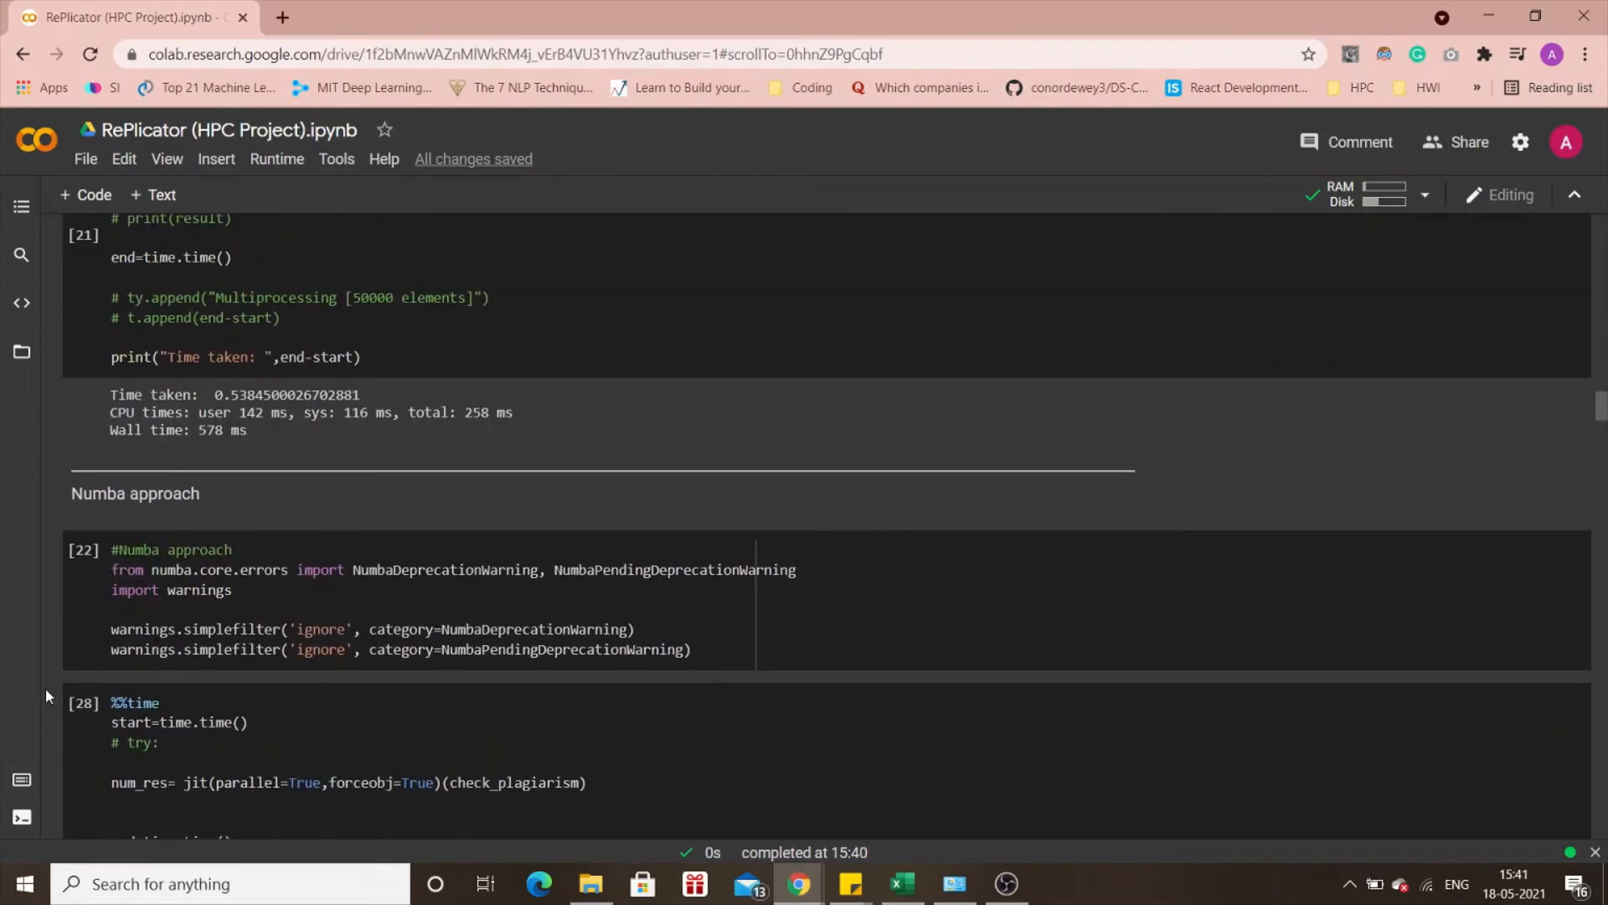
scroll(down, 3)
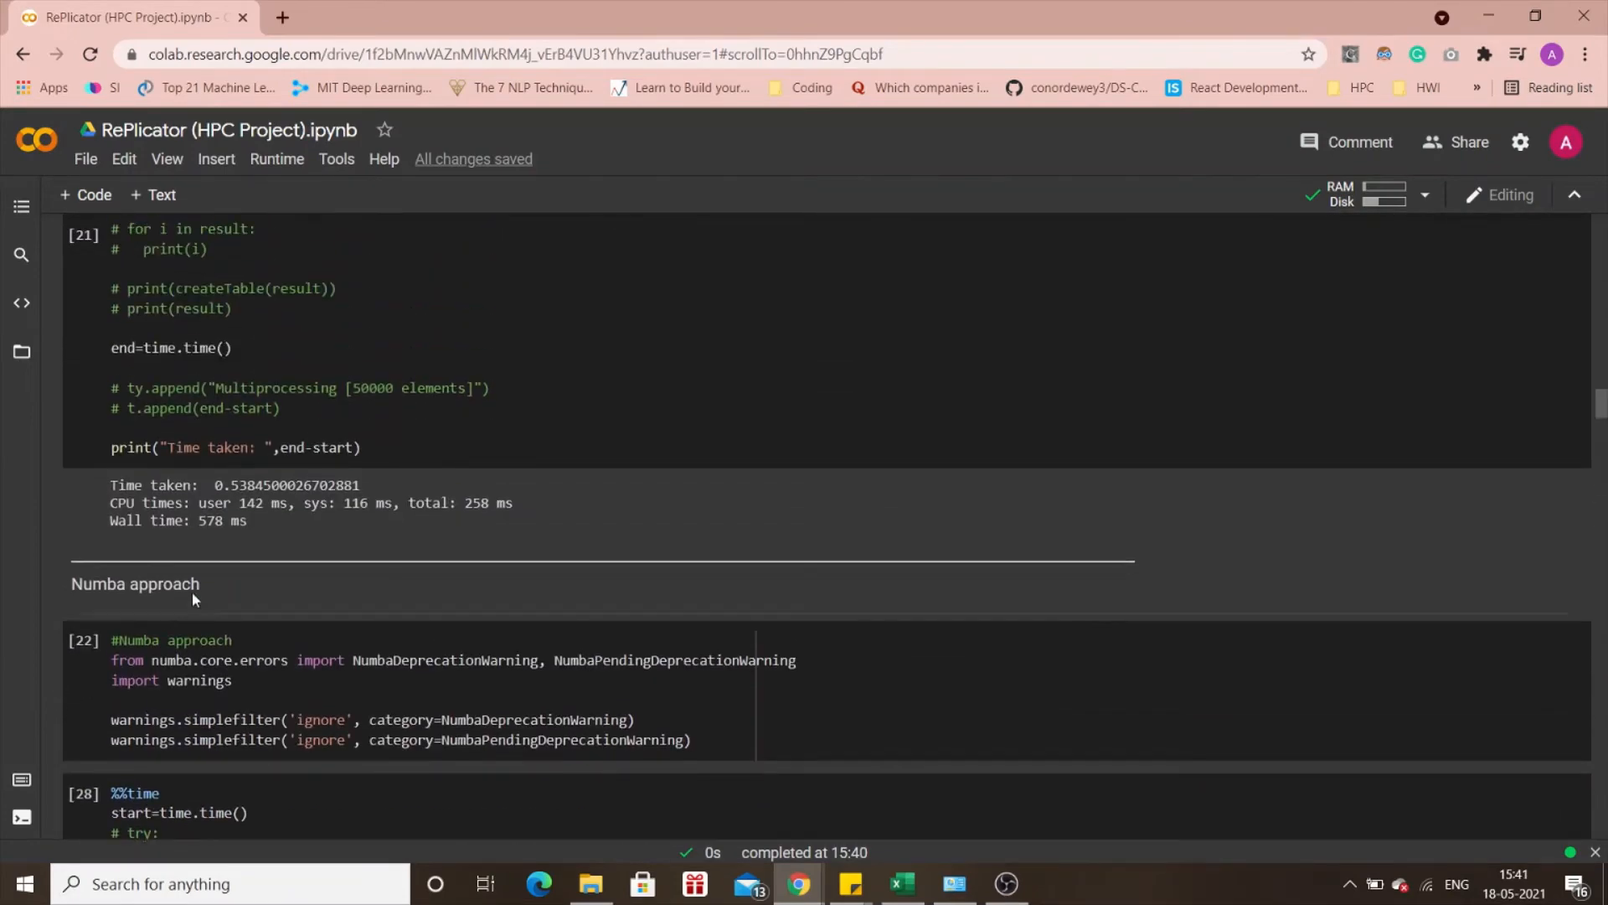
scroll(down, 3)
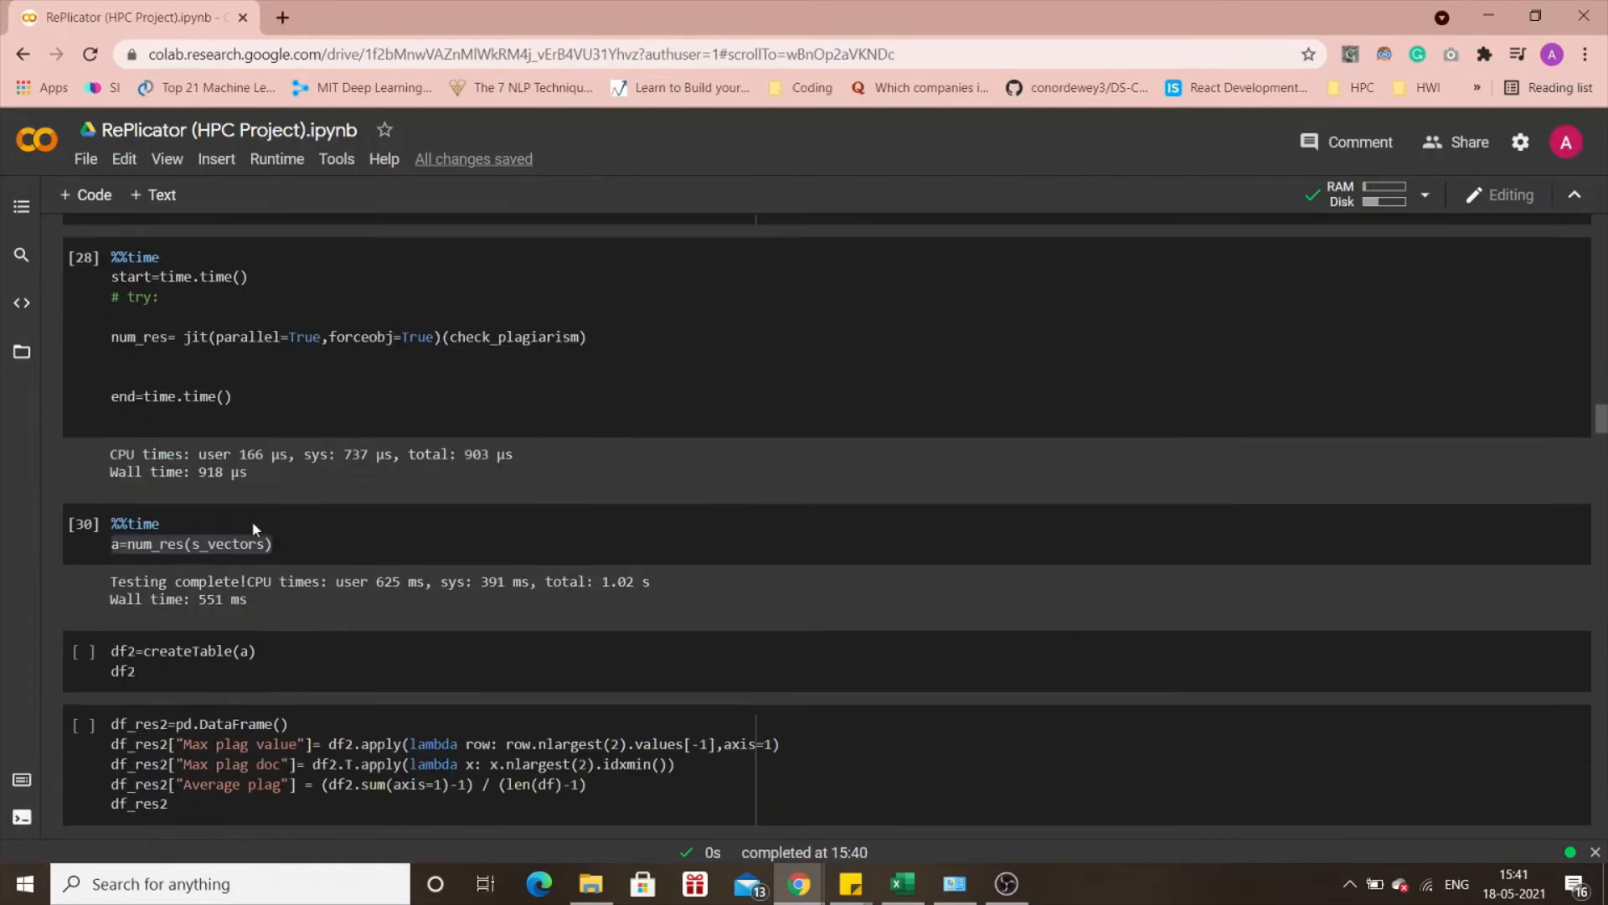
scroll(down, 3)
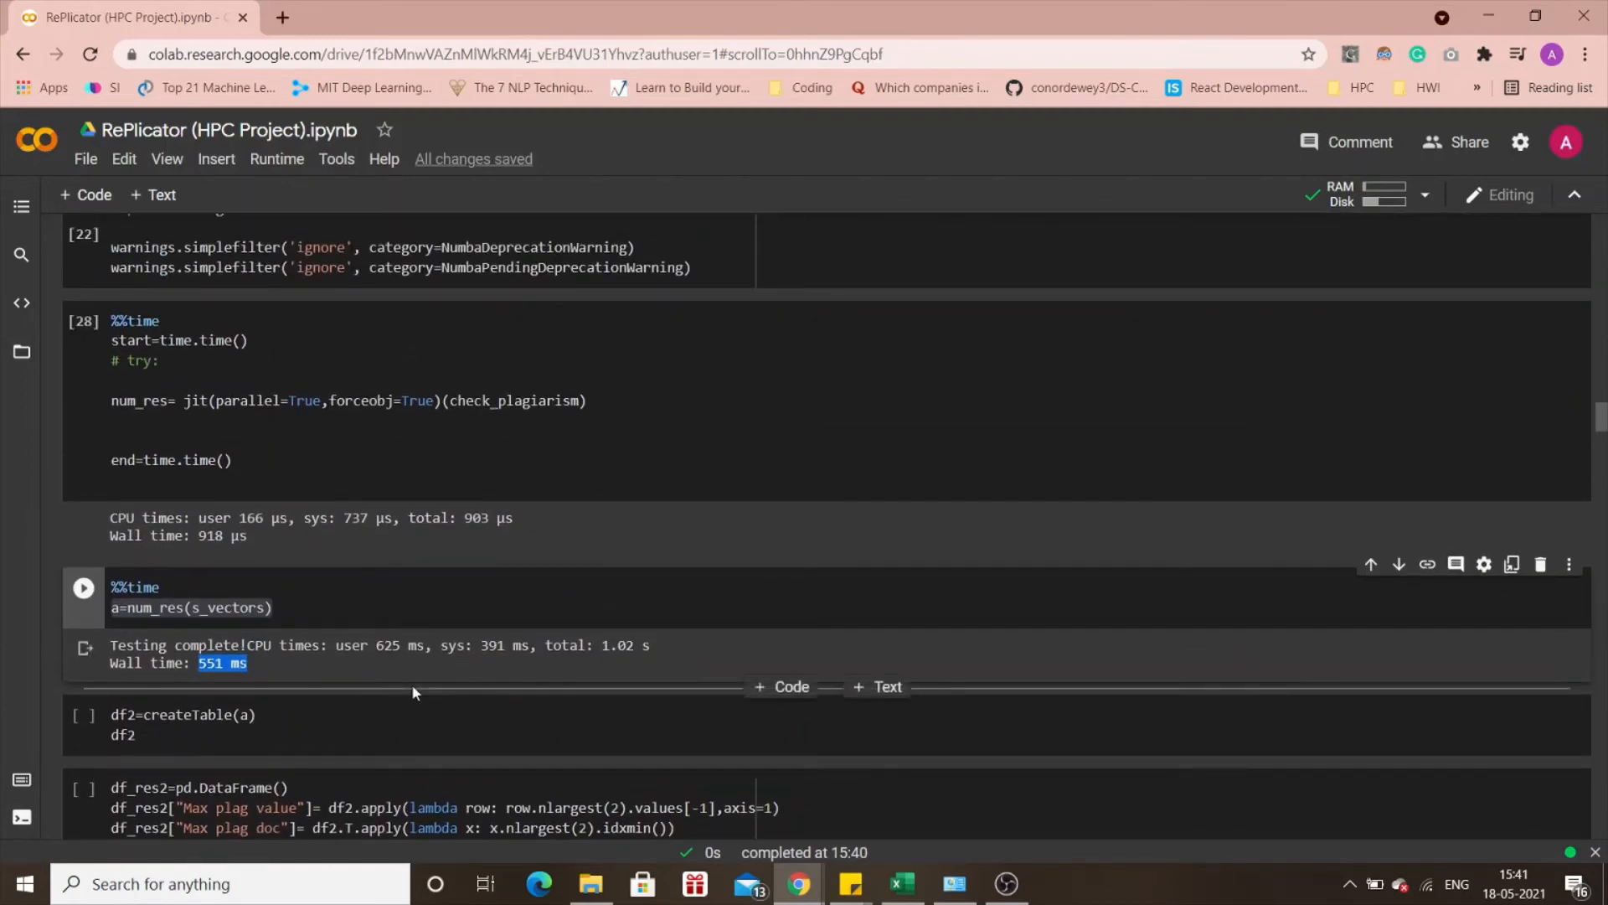
mouse_move(131, 573)
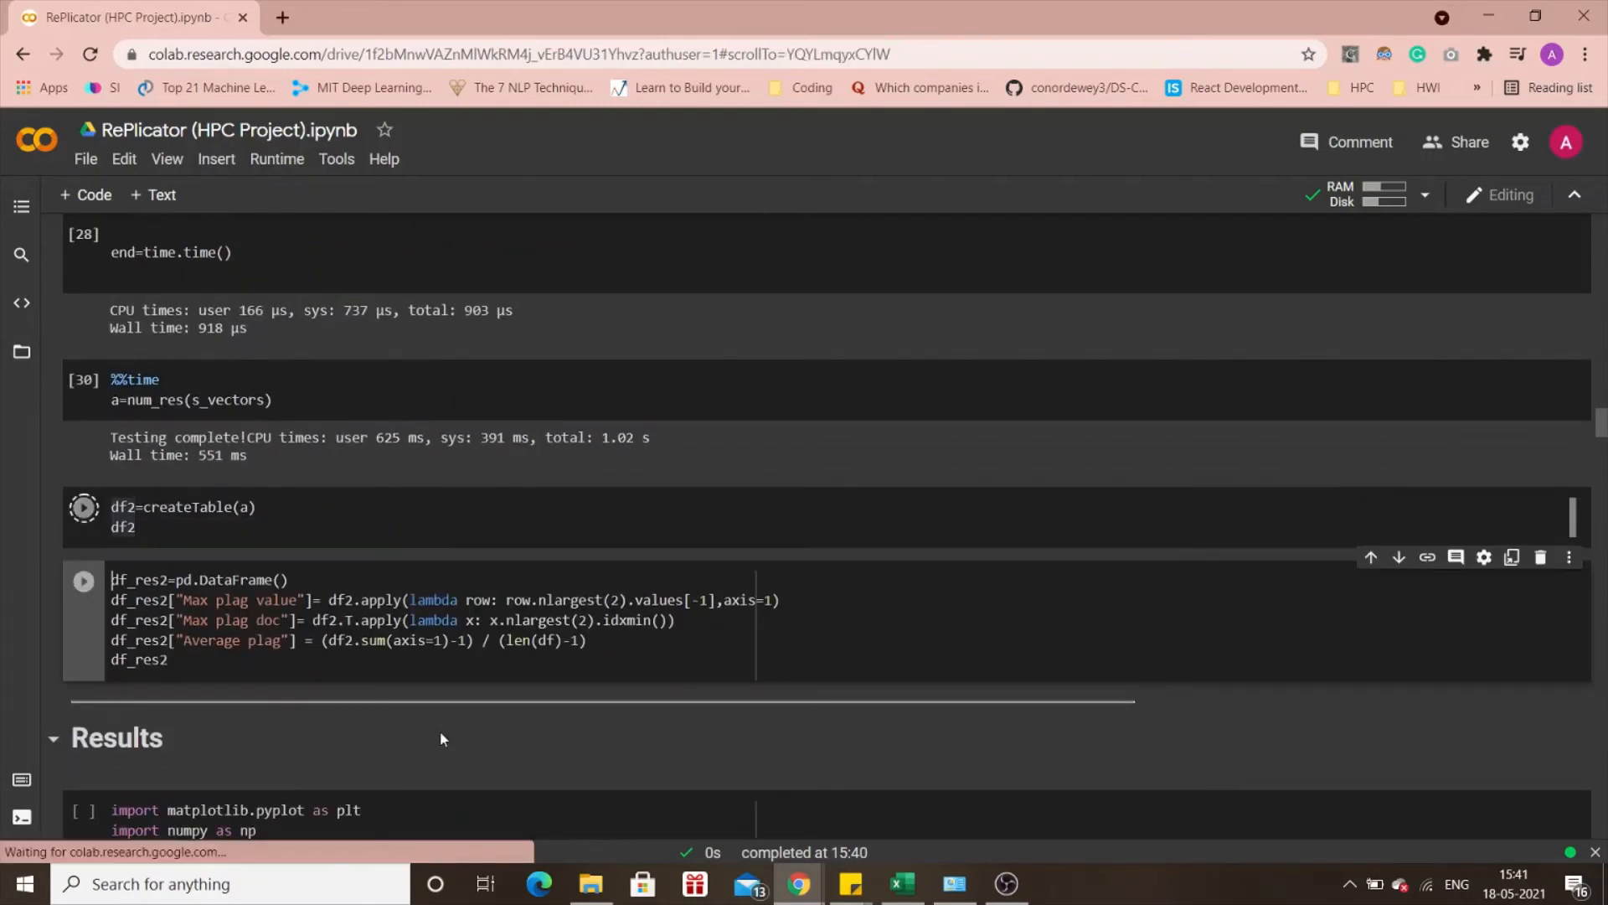
Build the plagiarism summary table from the Numba results and clear the Shake2.txt row selection.
click(84, 506)
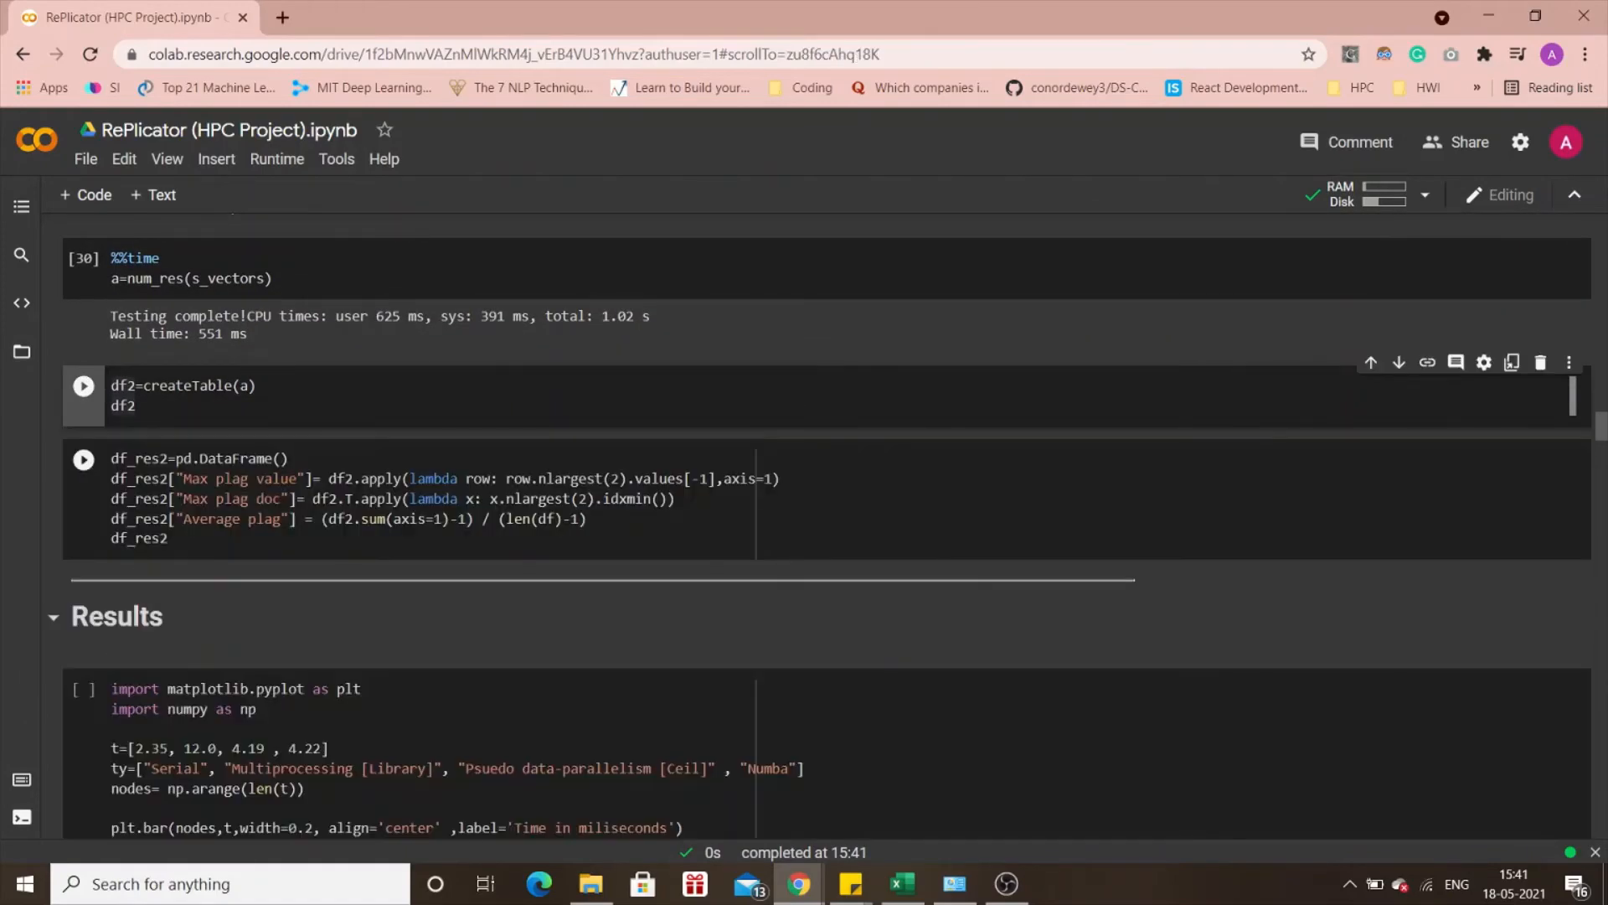
click(84, 461)
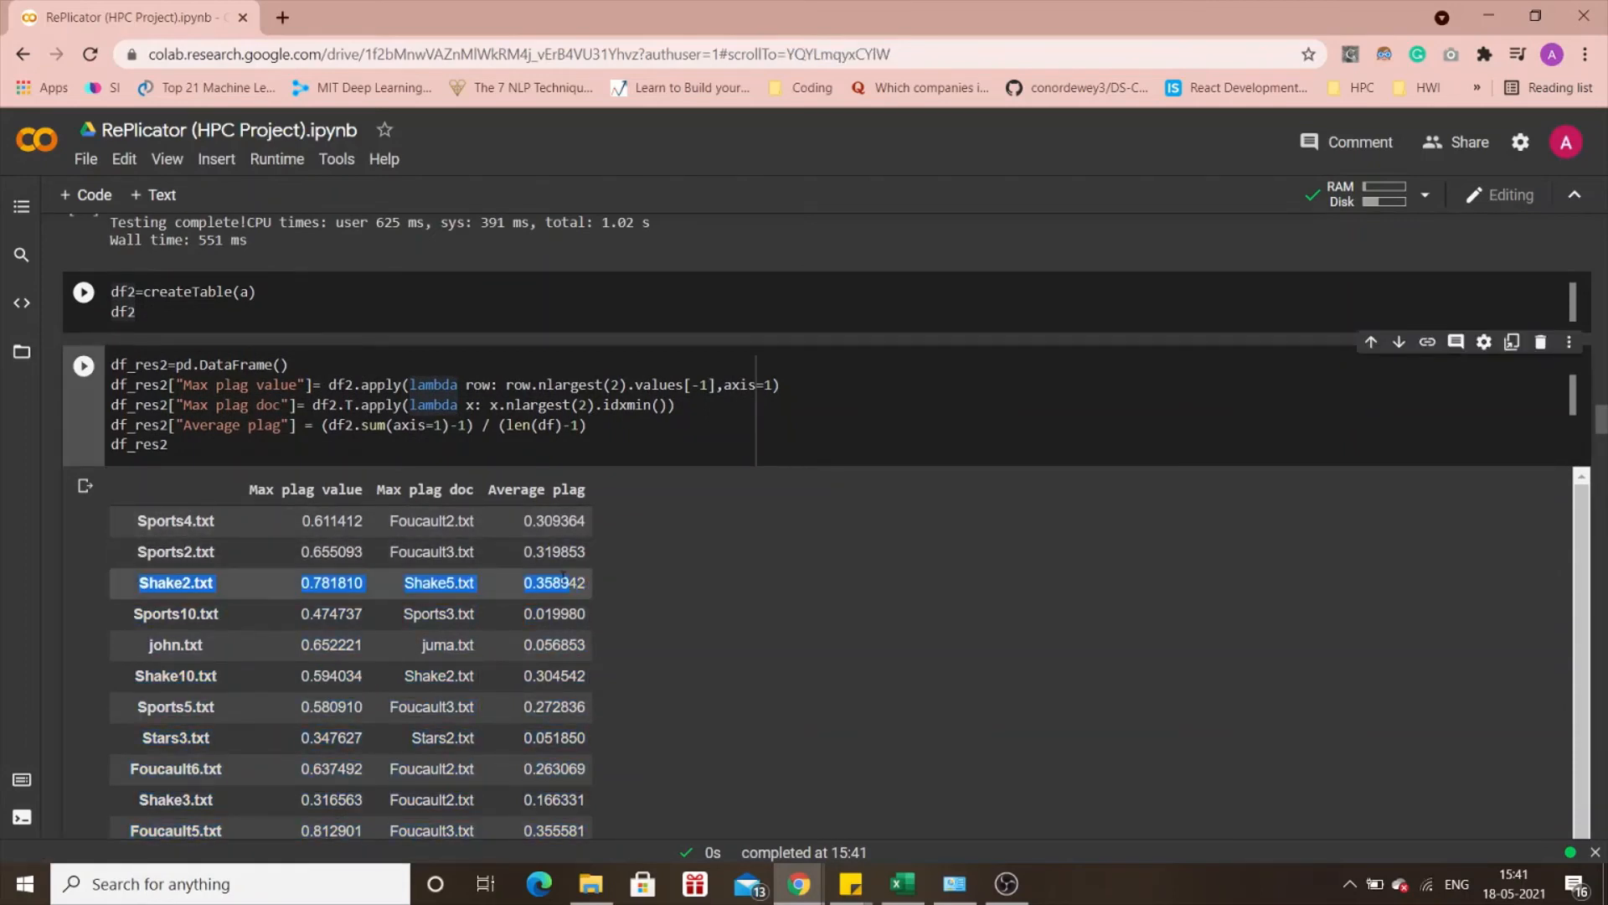
click(607, 591)
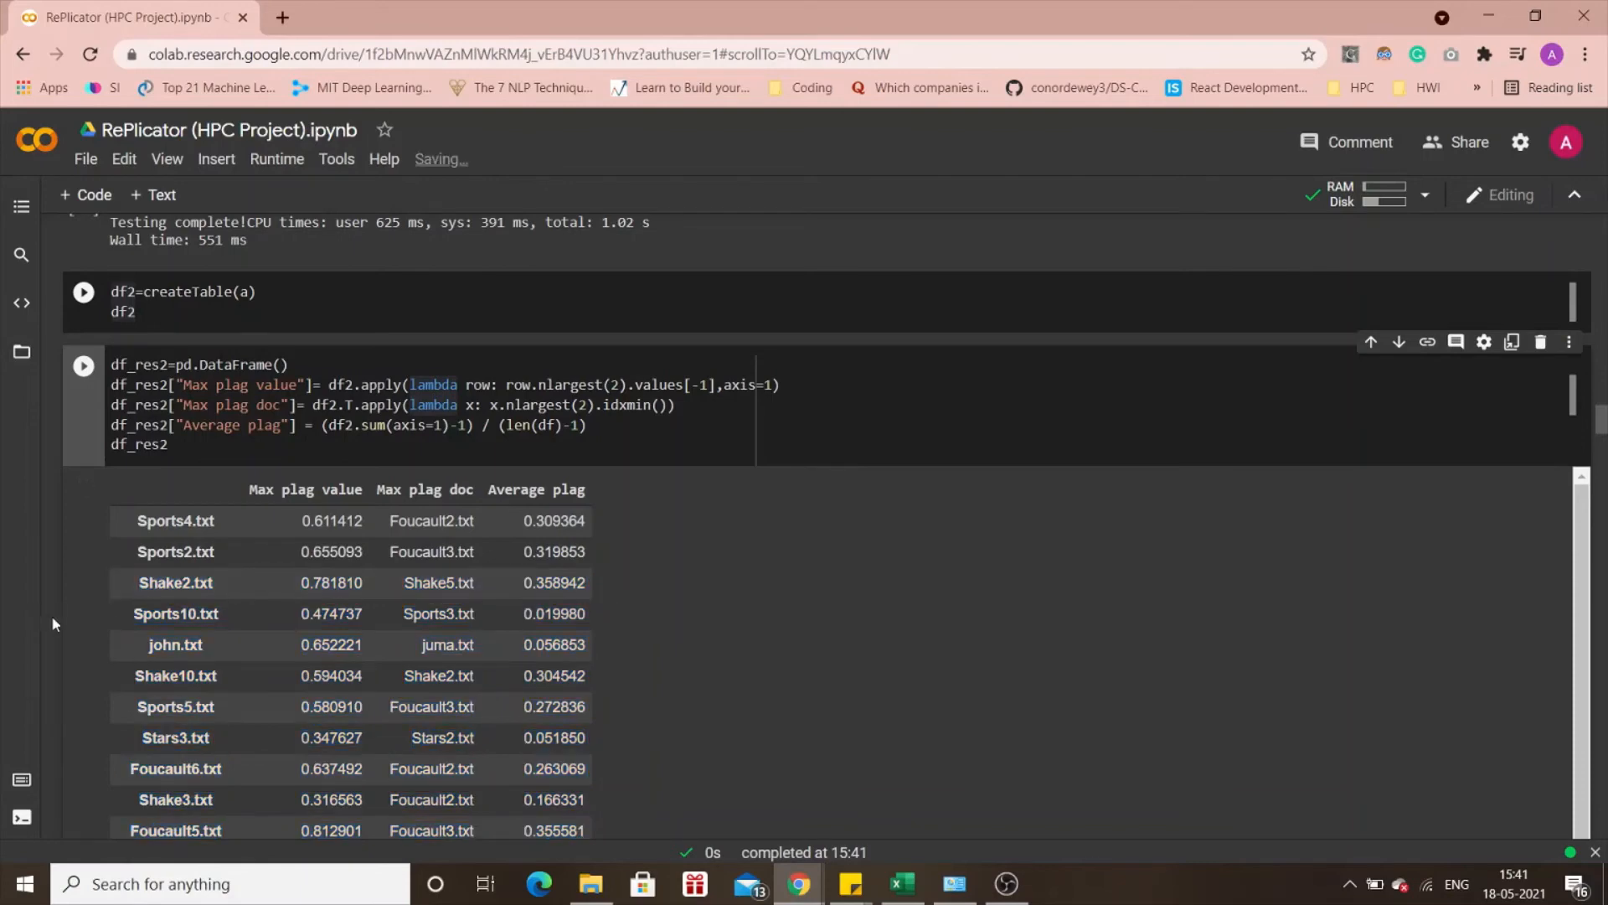
Scroll down to the Wall time analysis bar chart comparing approaches.
scroll(down, 3)
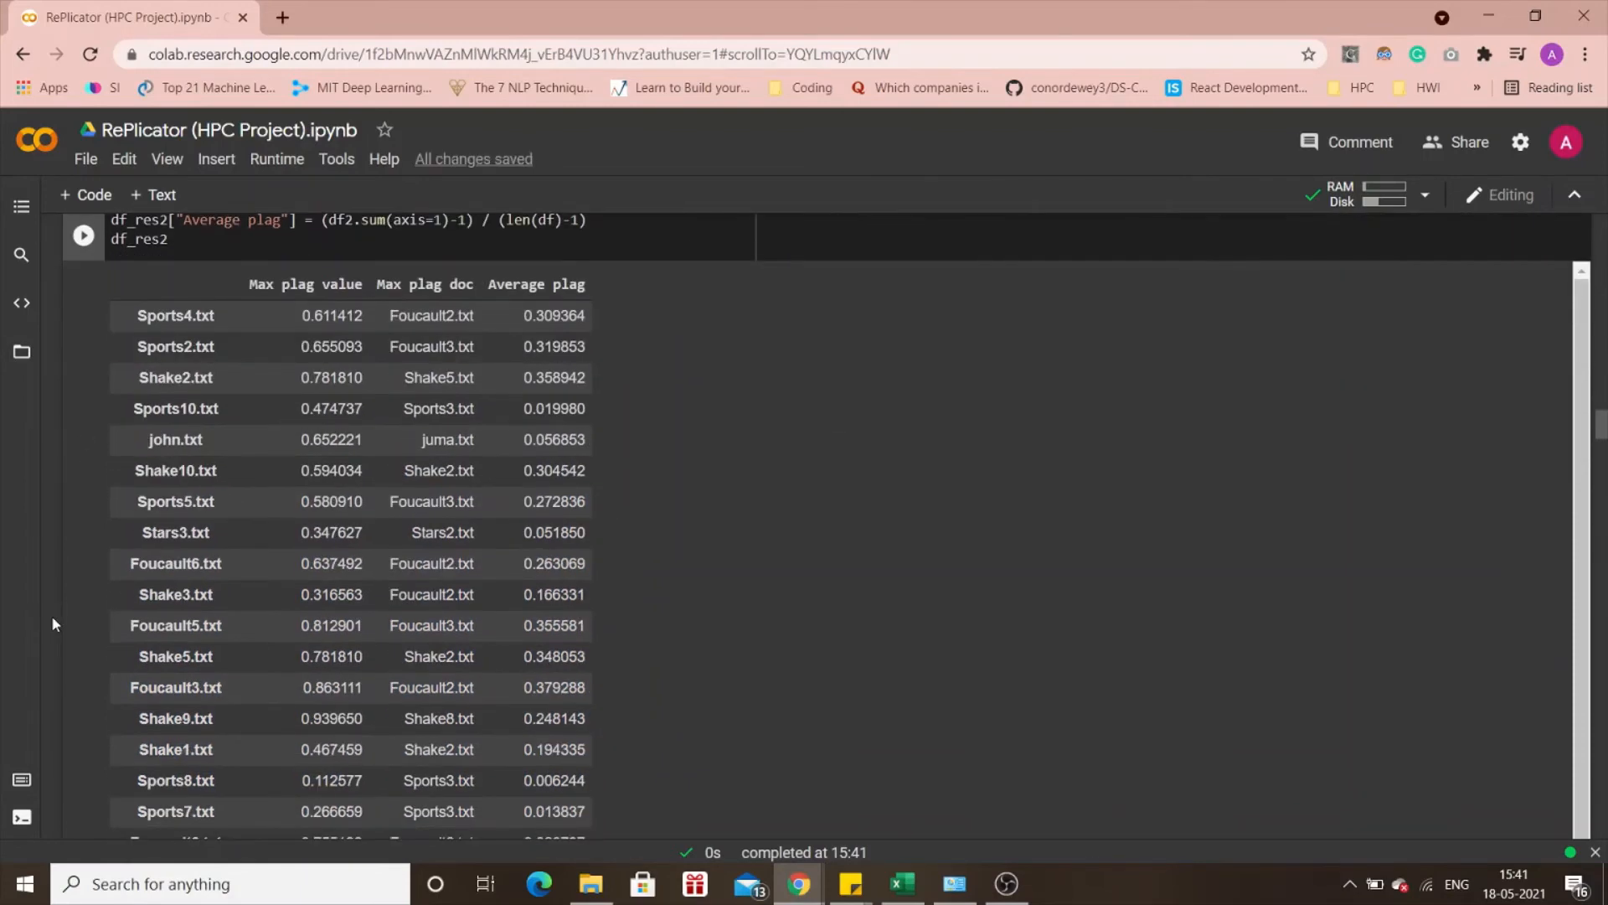
scroll(down, 3)
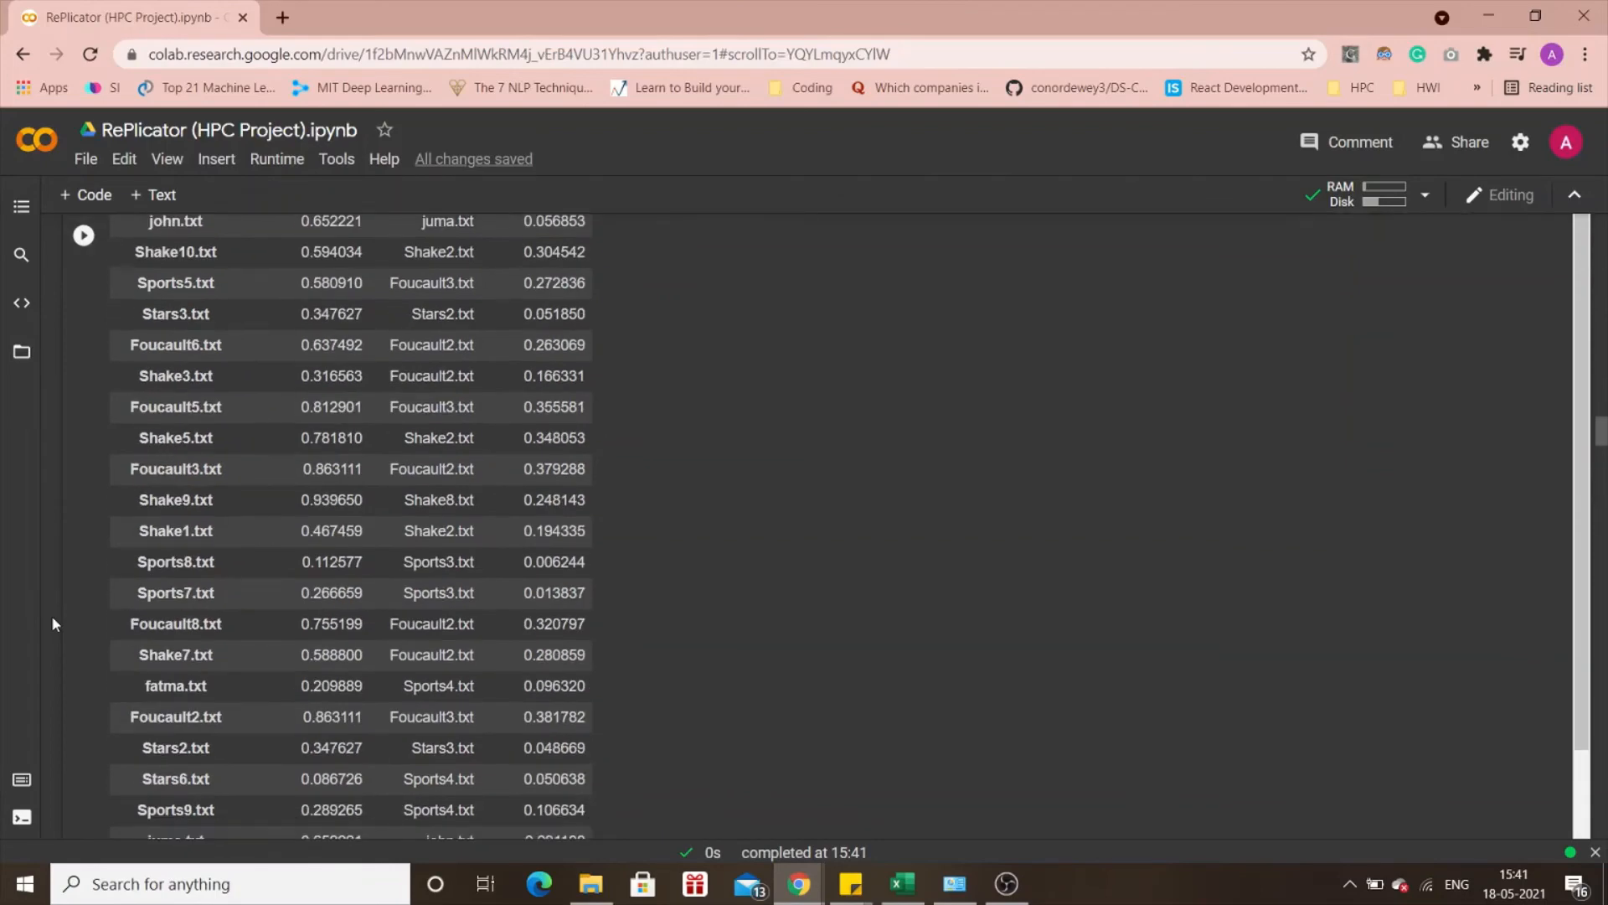
scroll(down, 3)
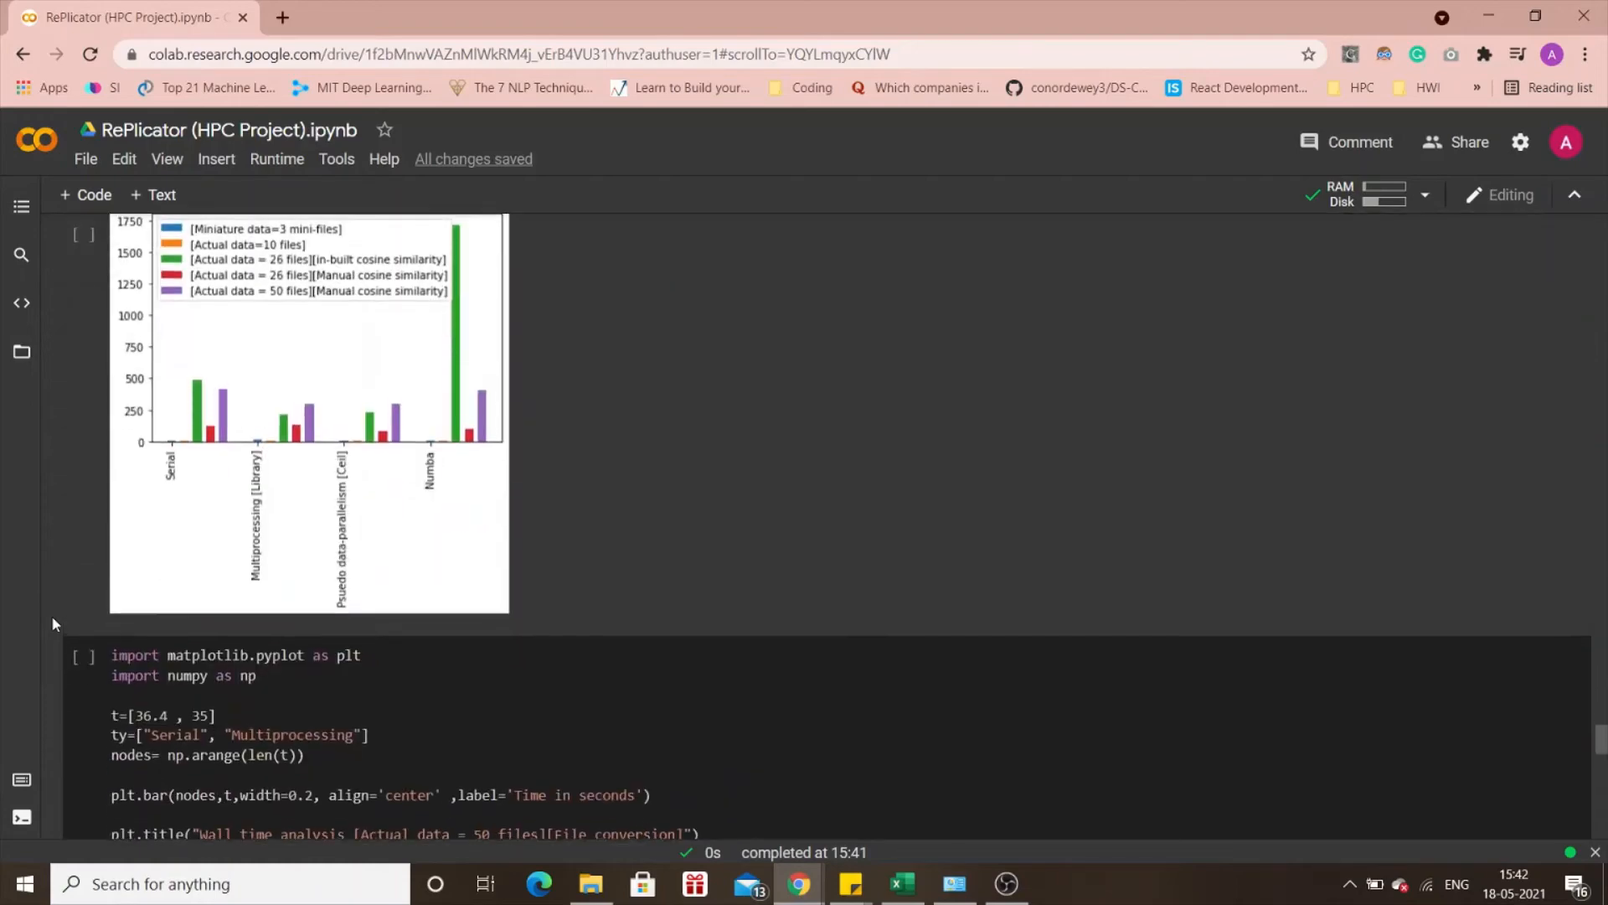
scroll(down, 3)
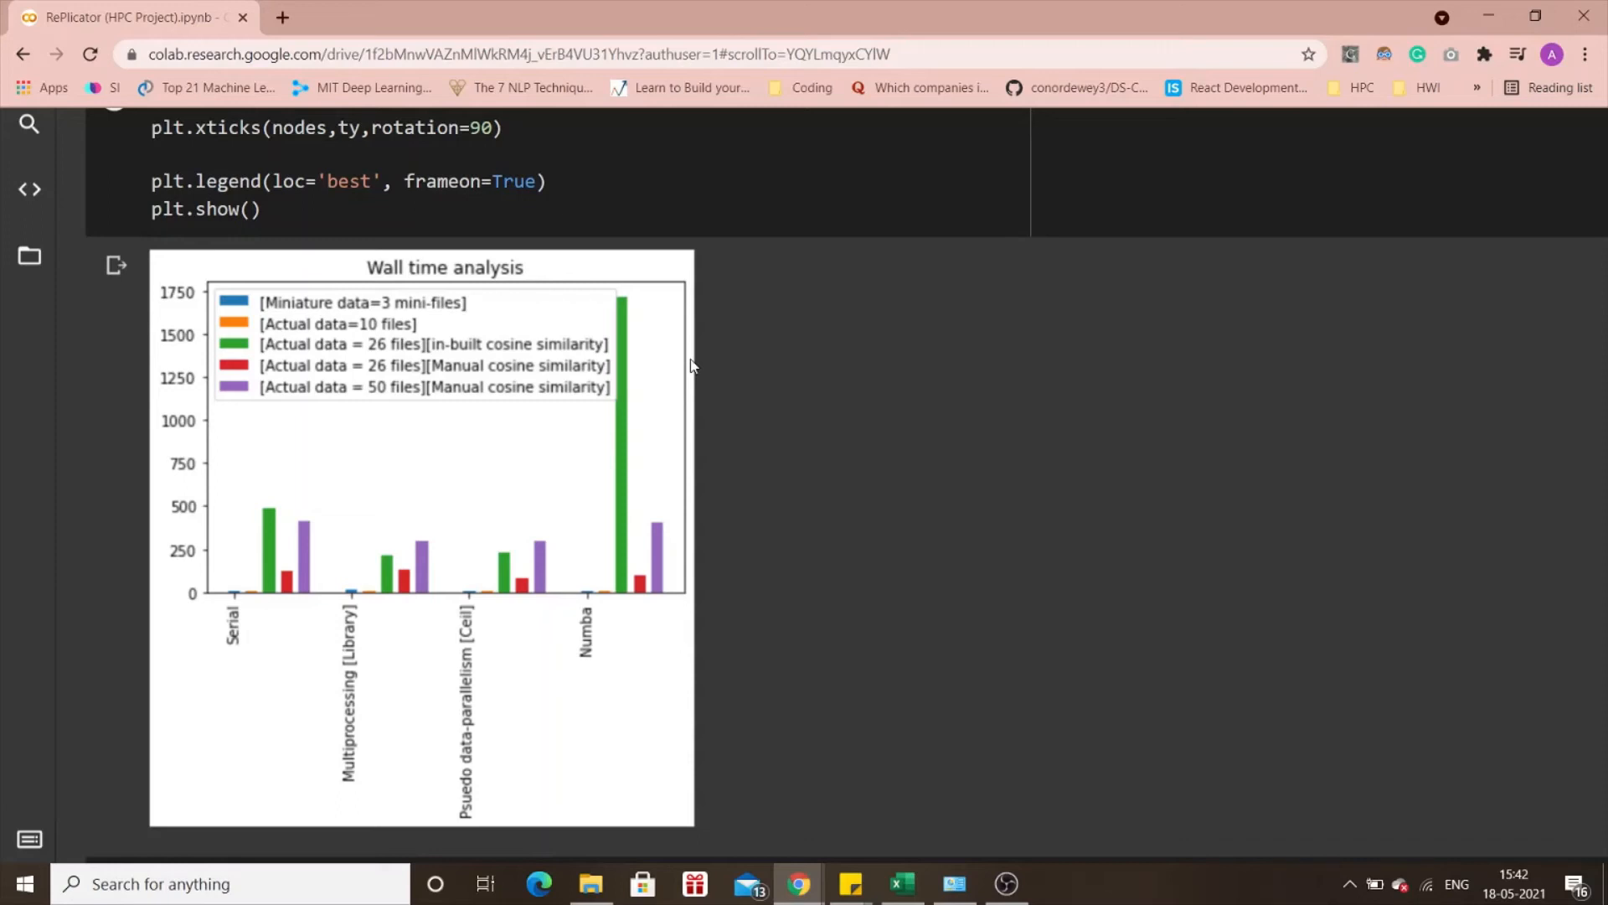
mouse_move(366, 344)
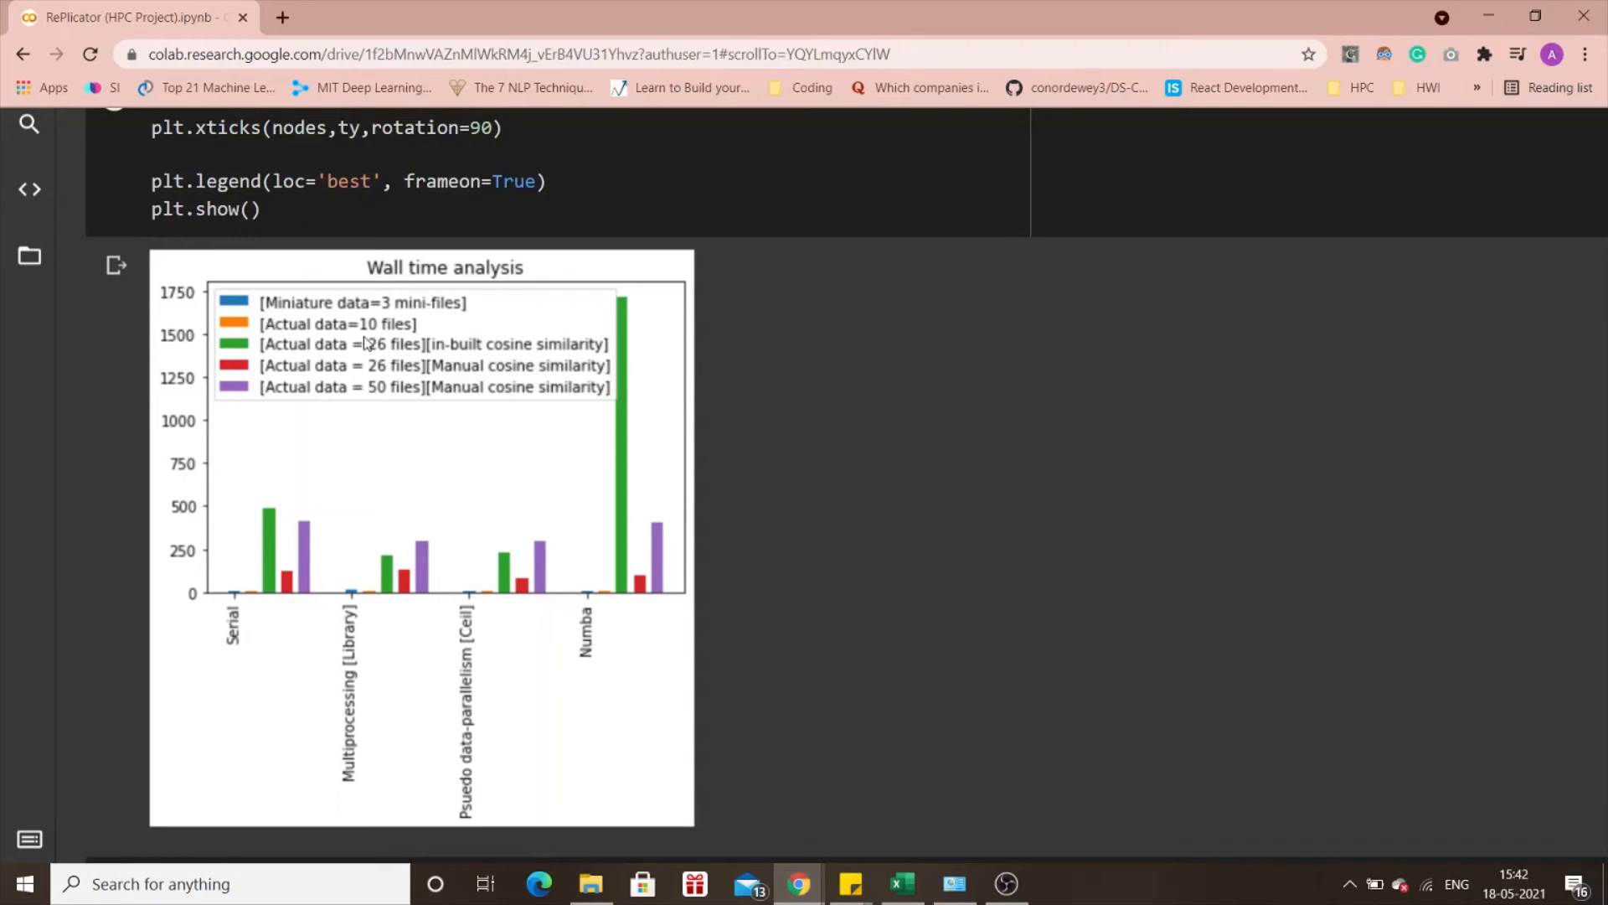
mouse_move(276, 353)
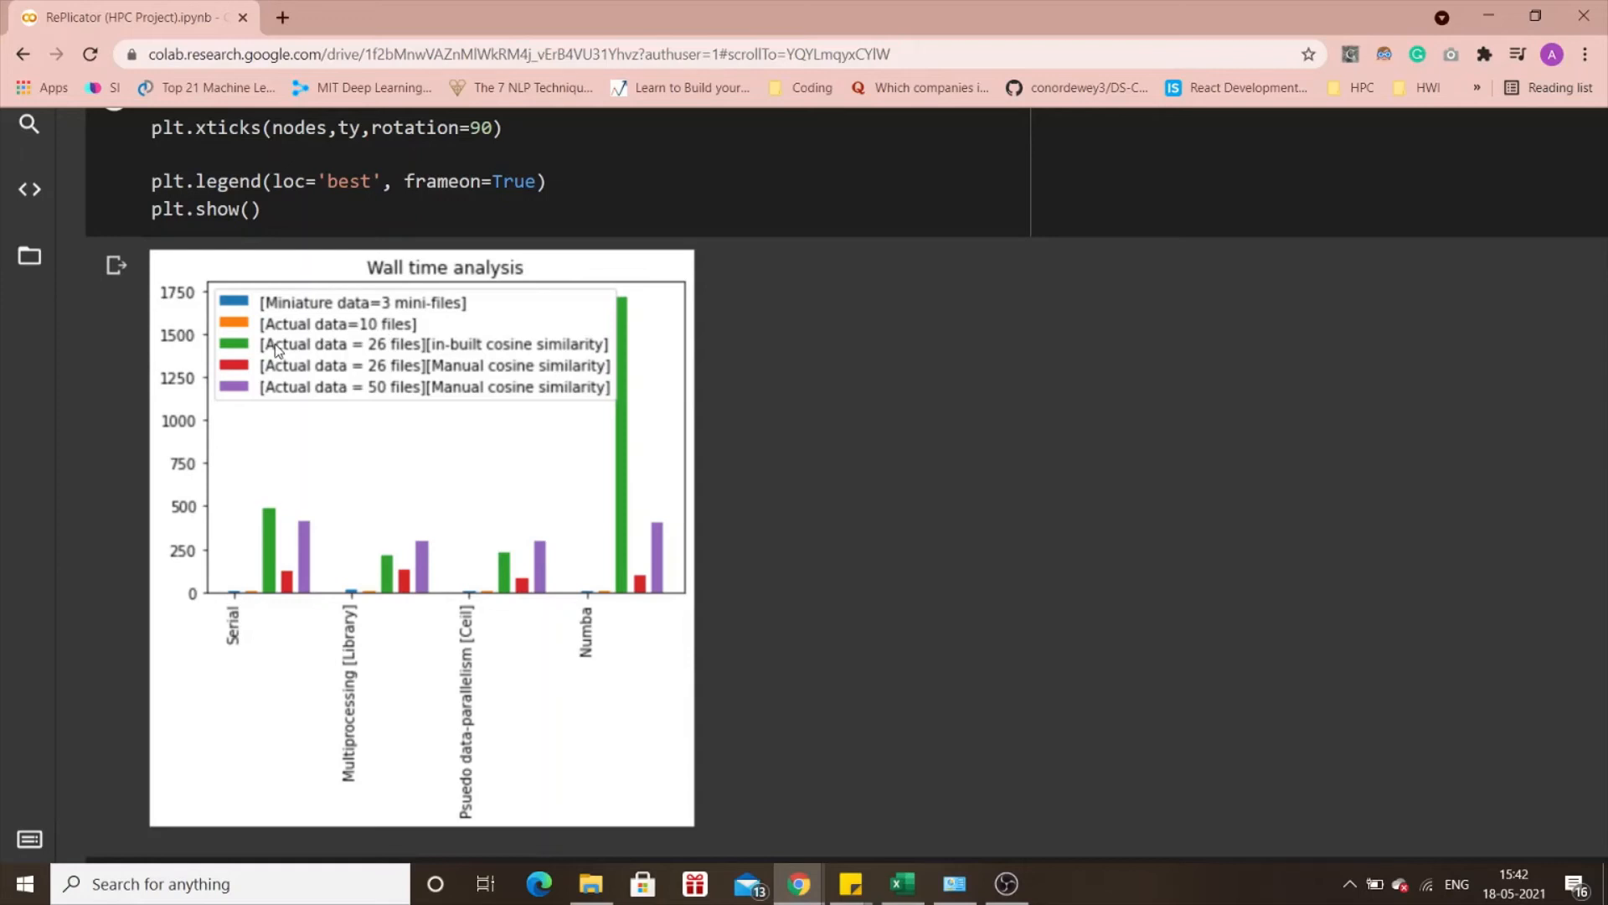
mouse_move(642, 528)
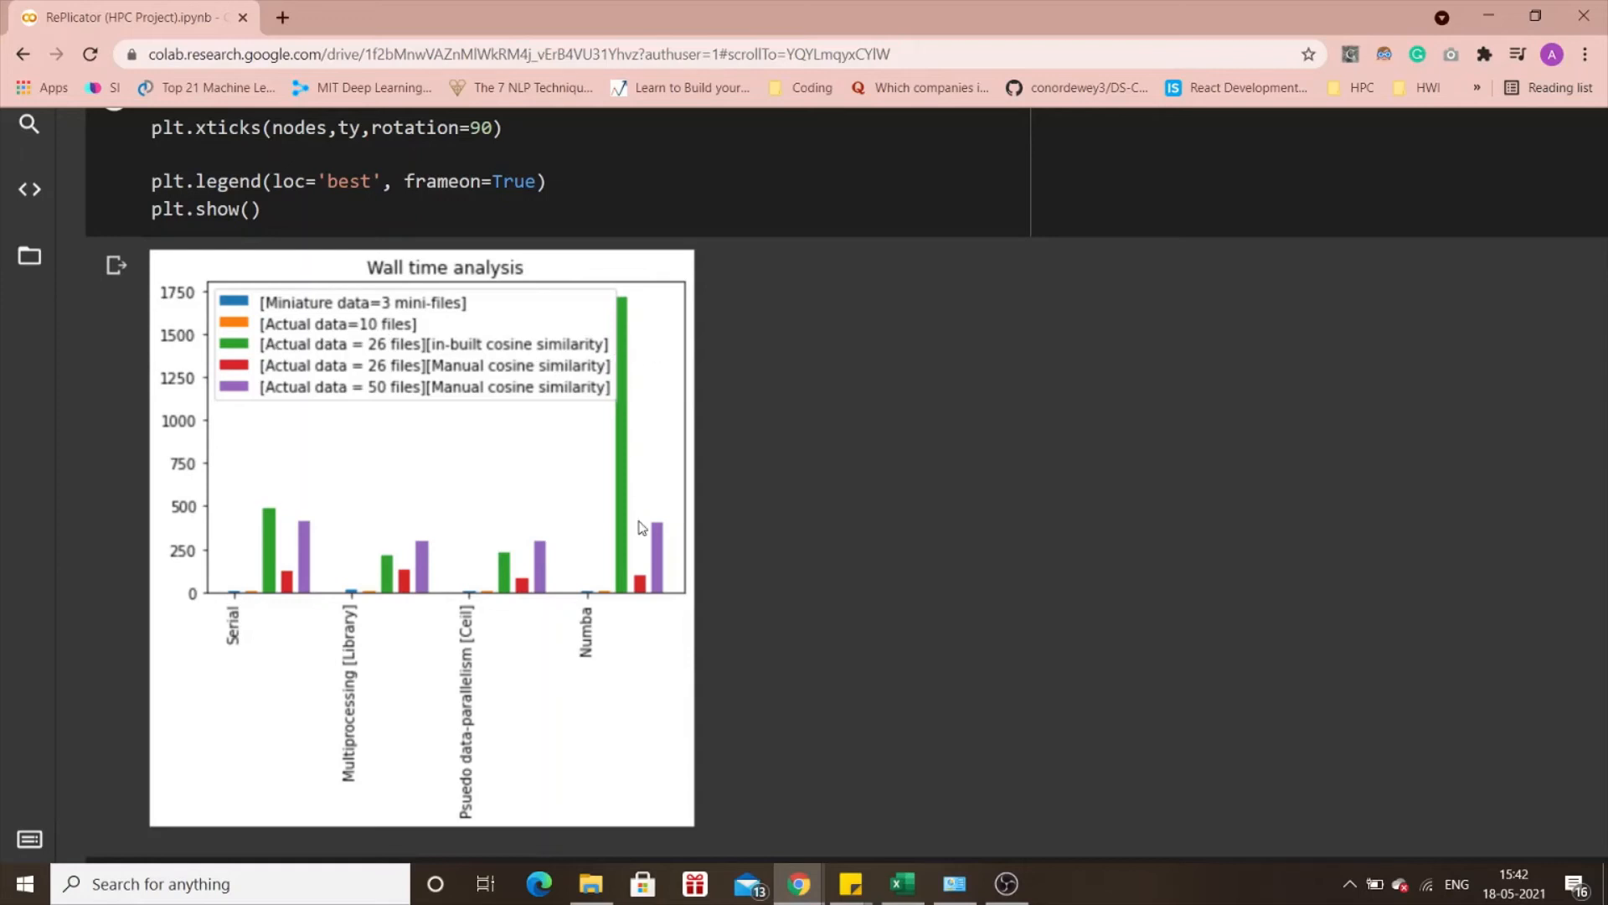
mouse_move(65, 473)
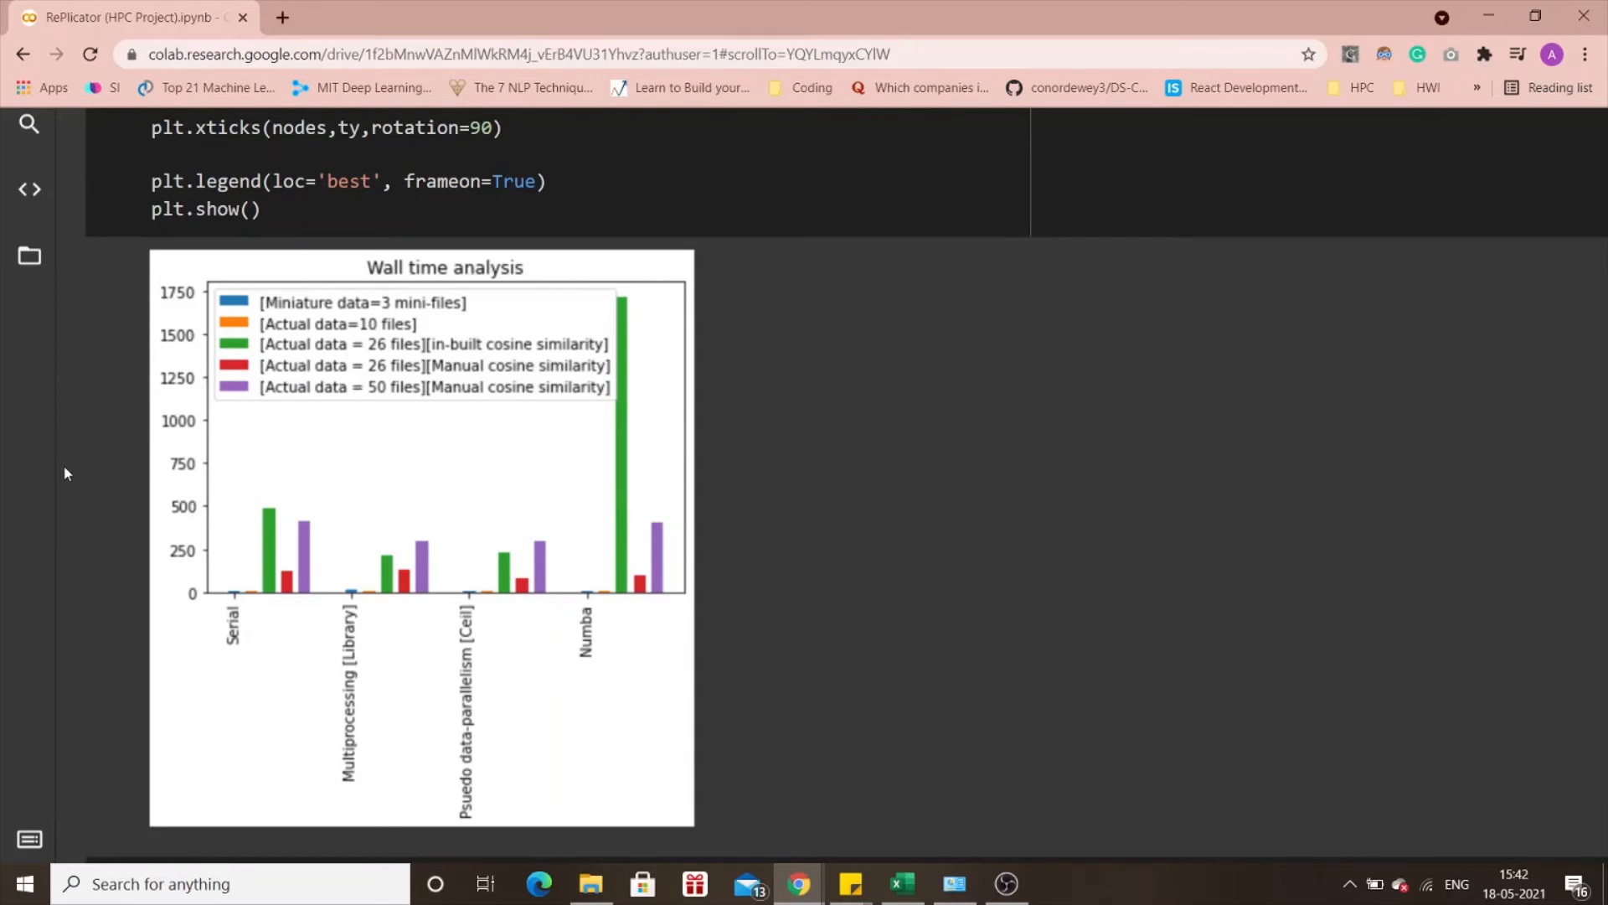
mouse_move(44, 473)
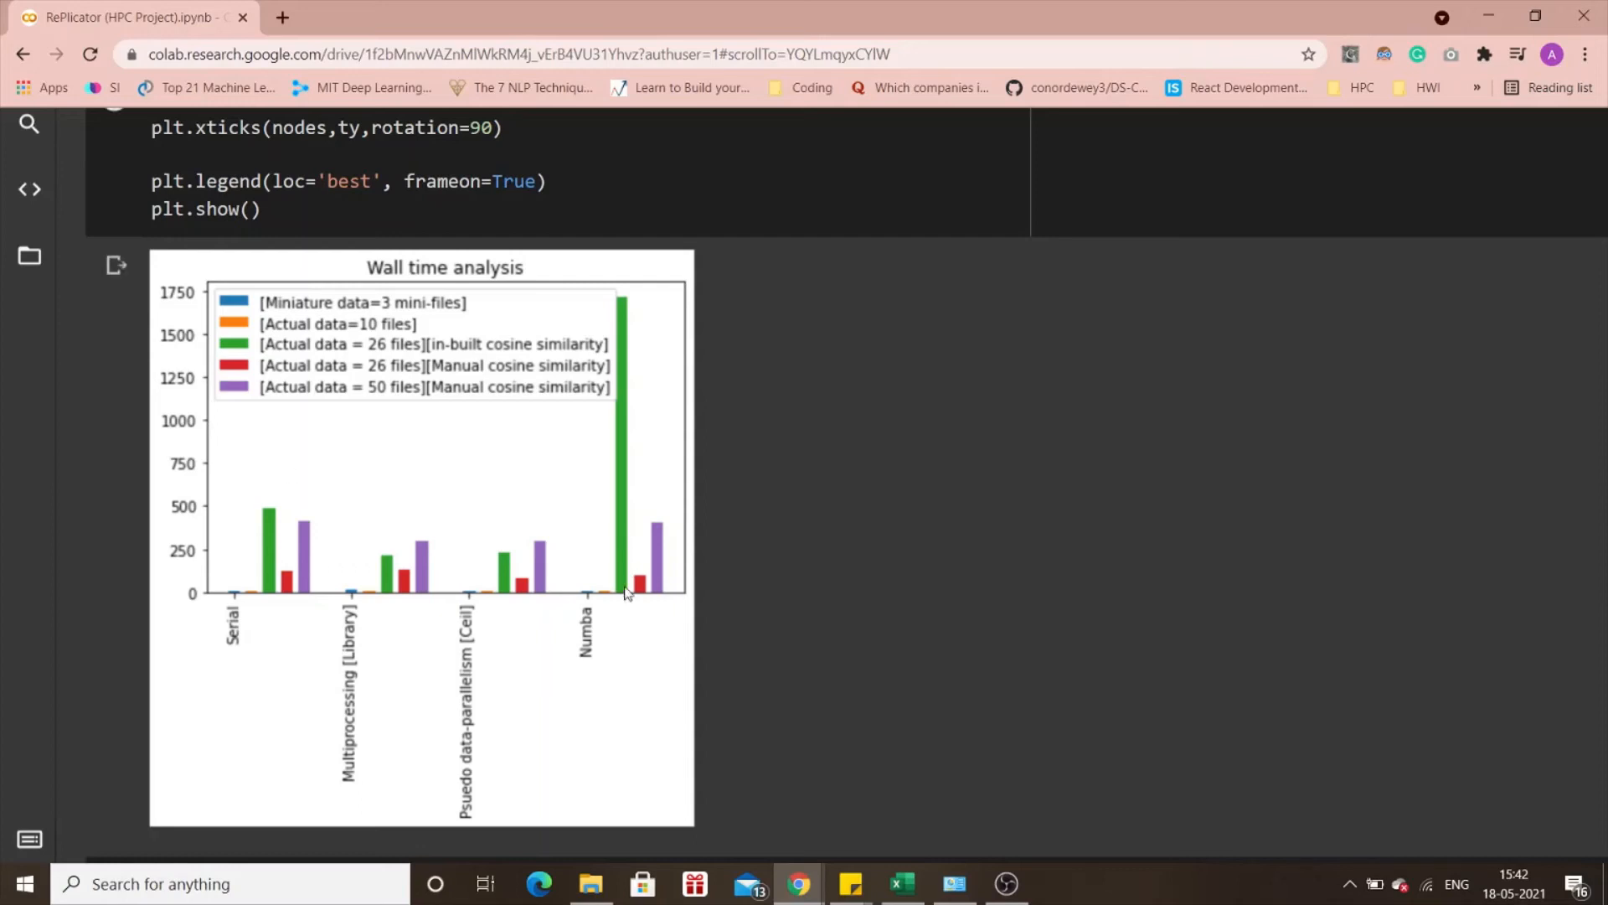
mouse_move(629, 638)
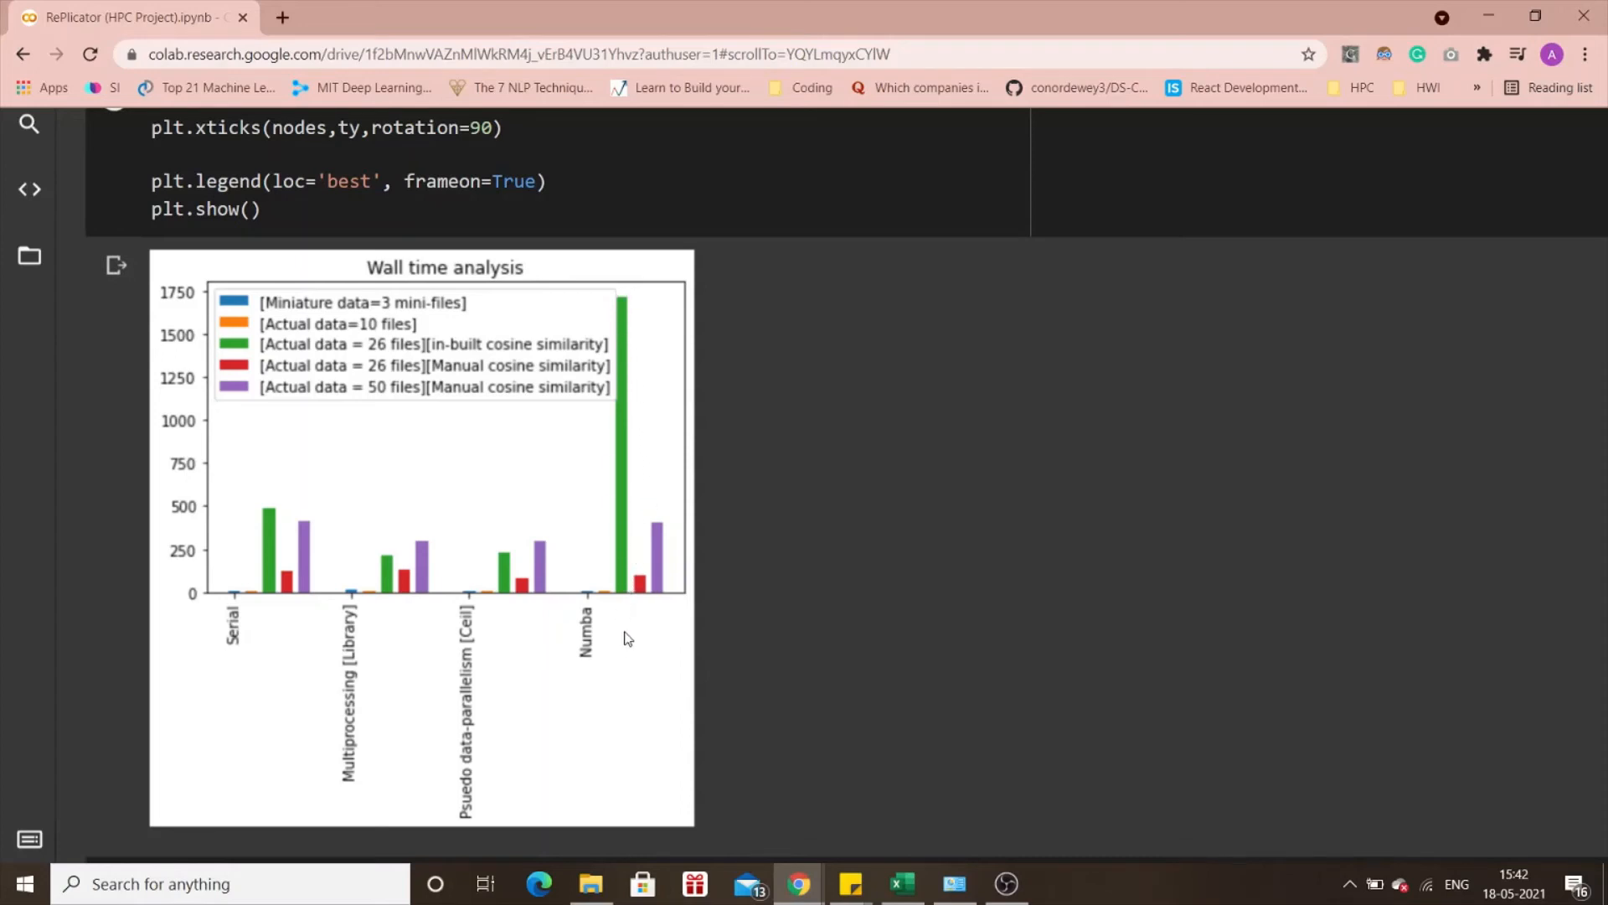
mouse_move(623, 526)
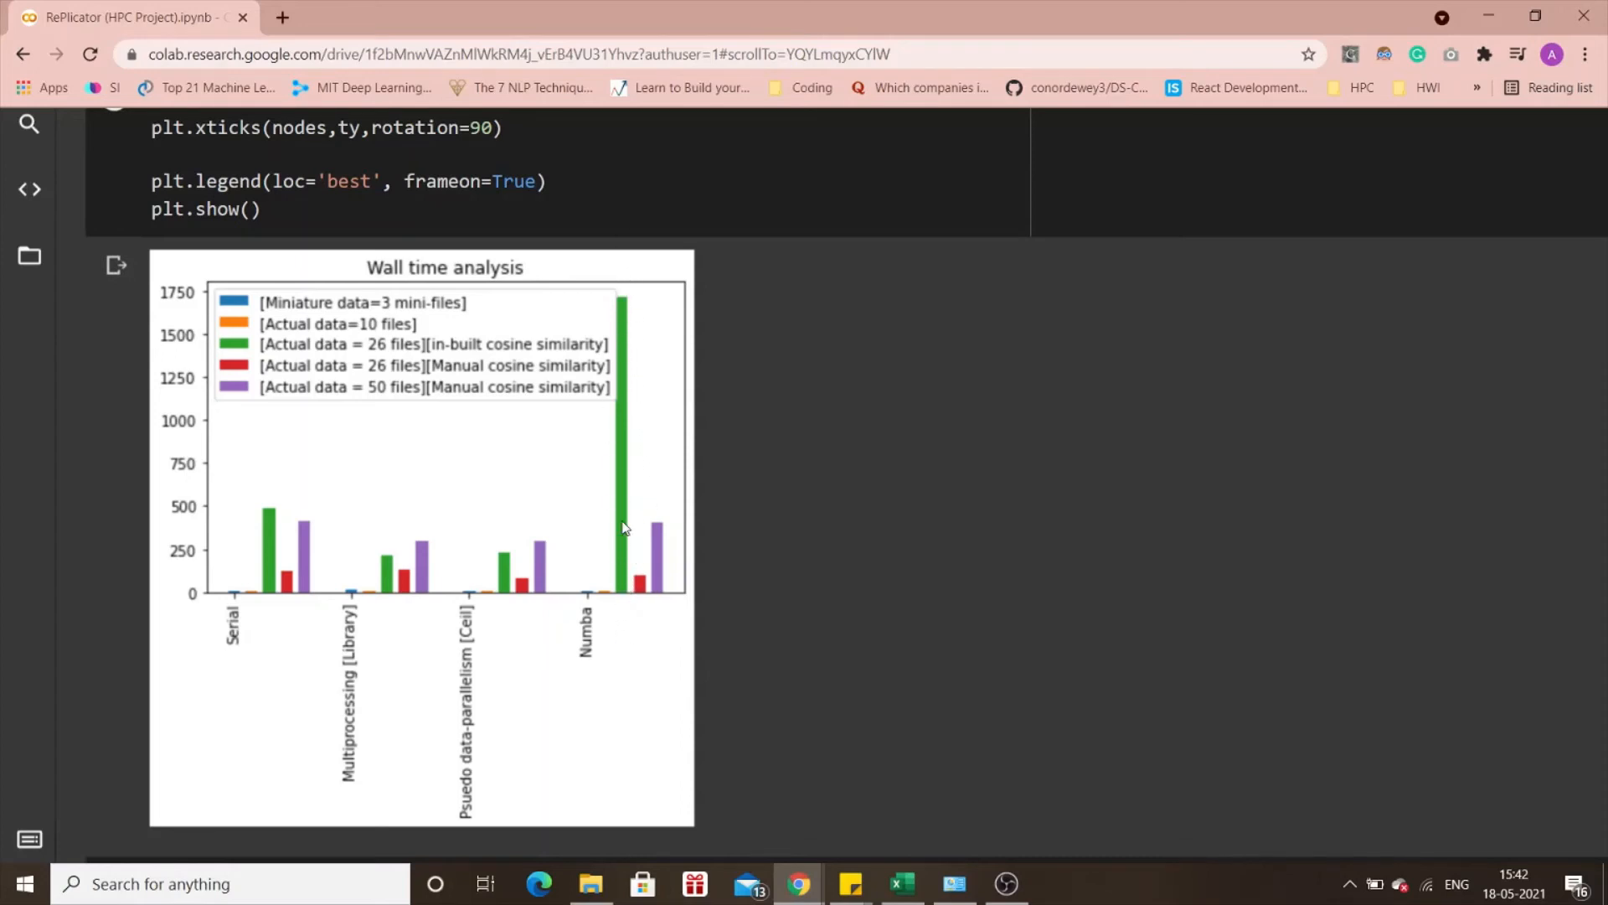
mouse_move(556, 382)
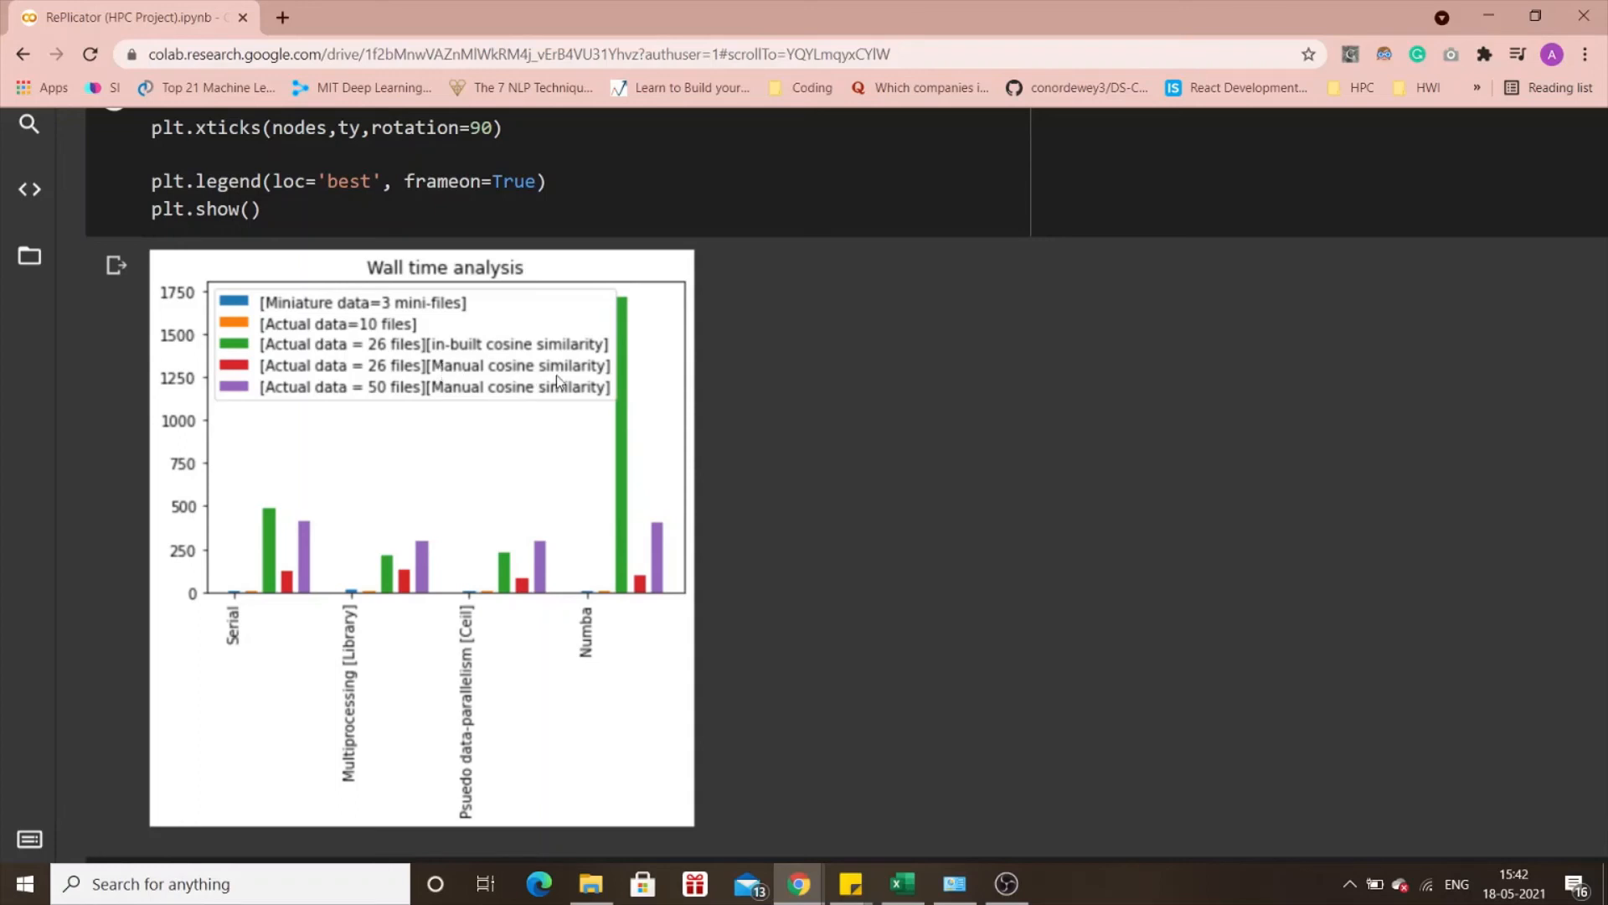
mouse_move(623, 305)
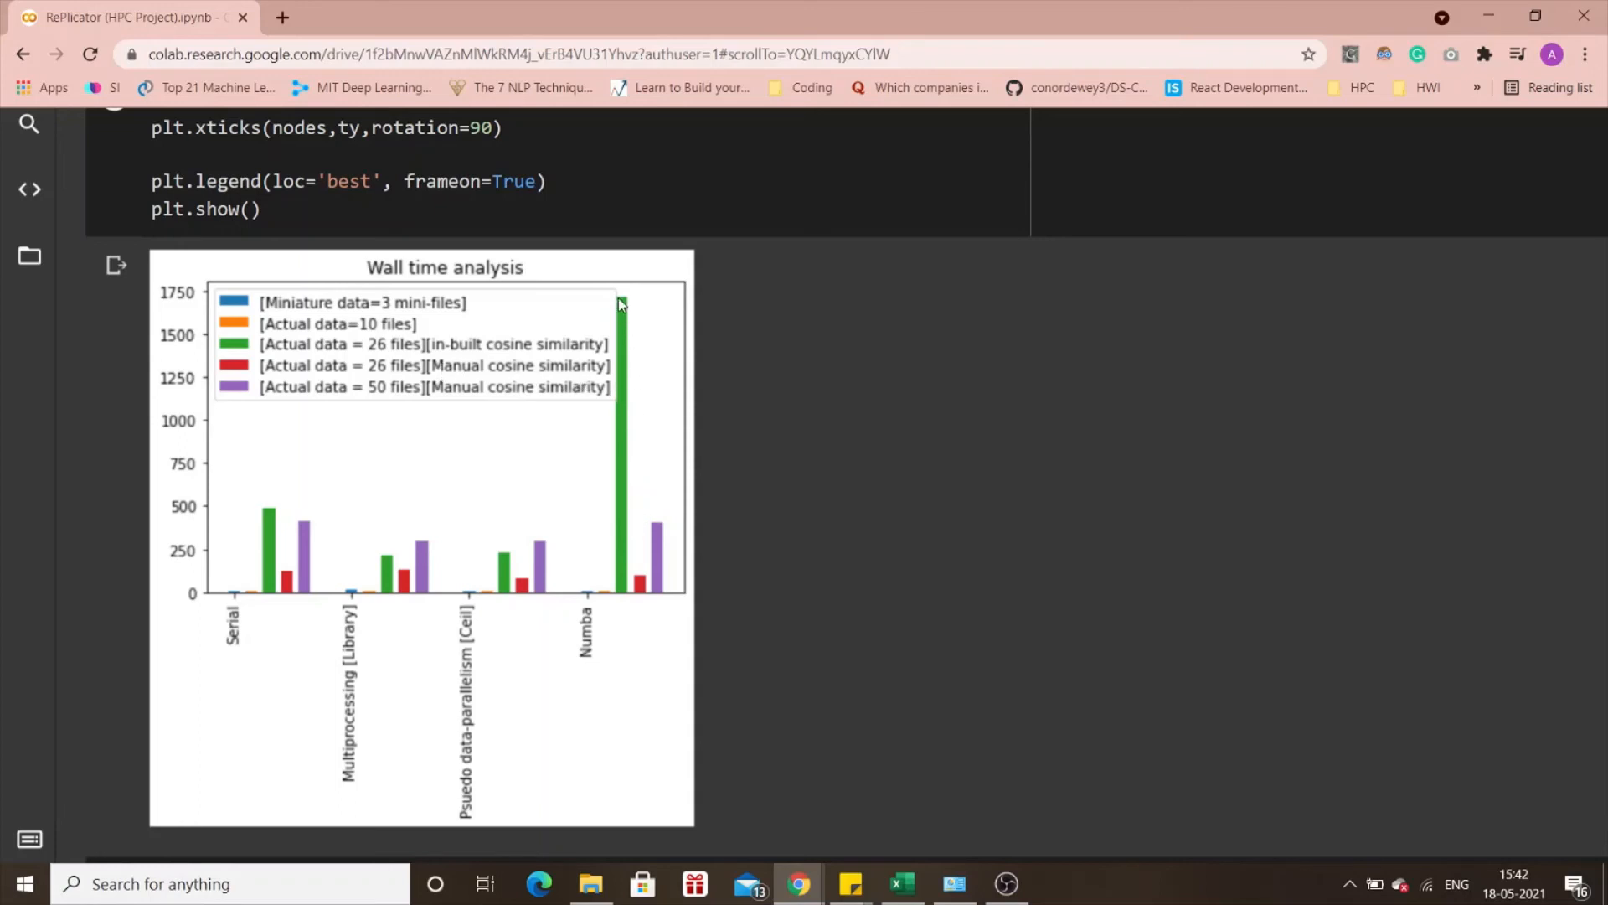
mouse_move(647, 605)
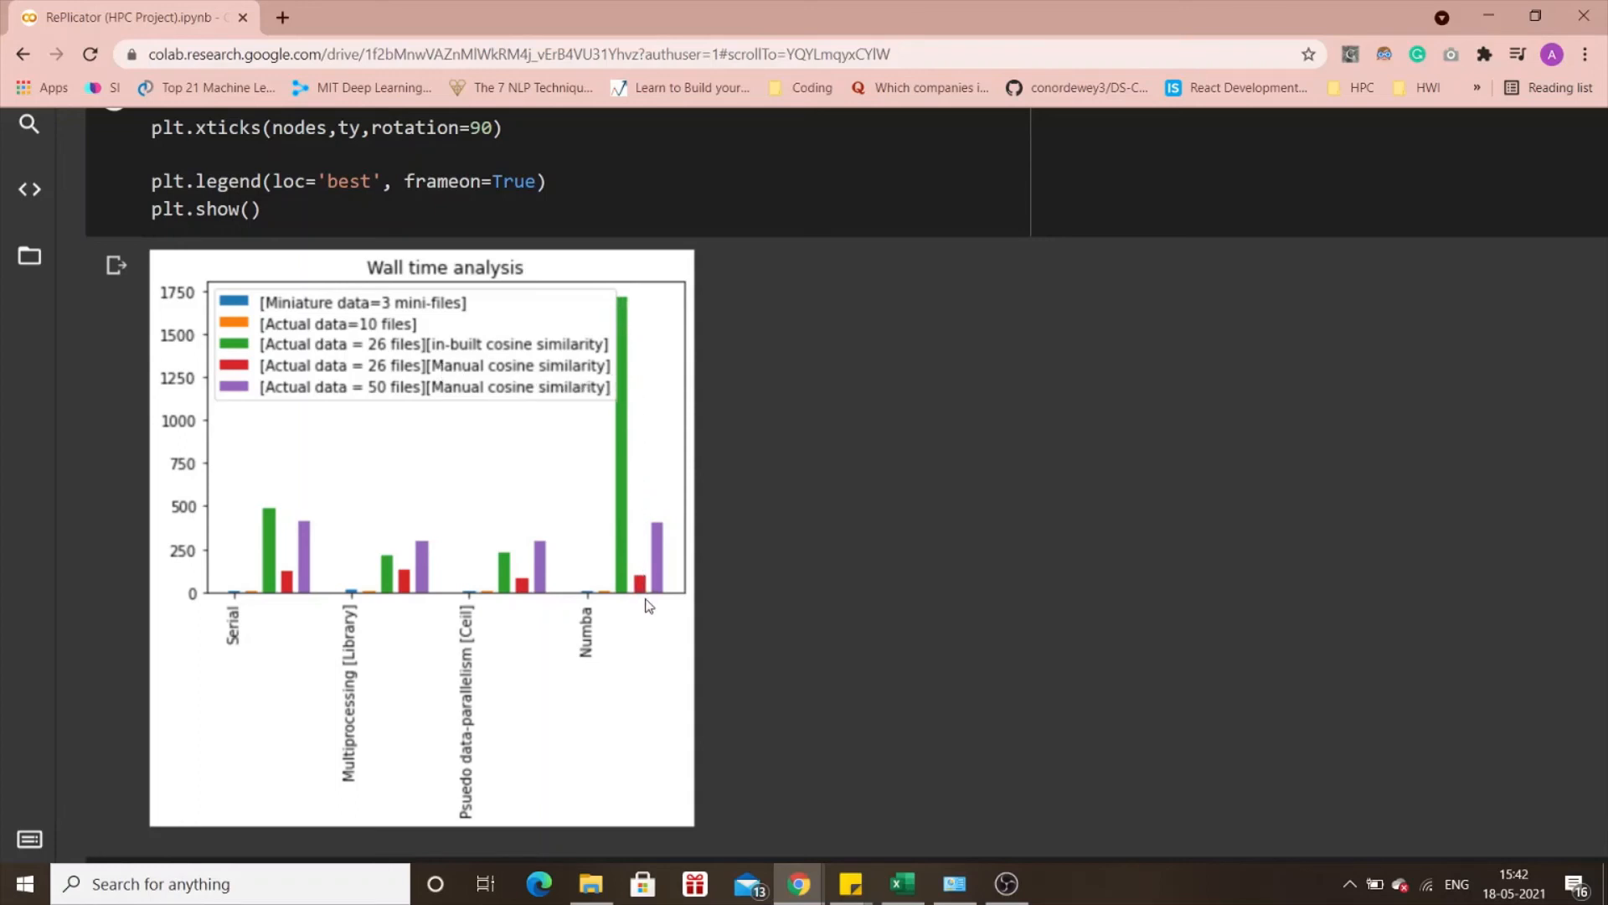
mouse_move(282, 300)
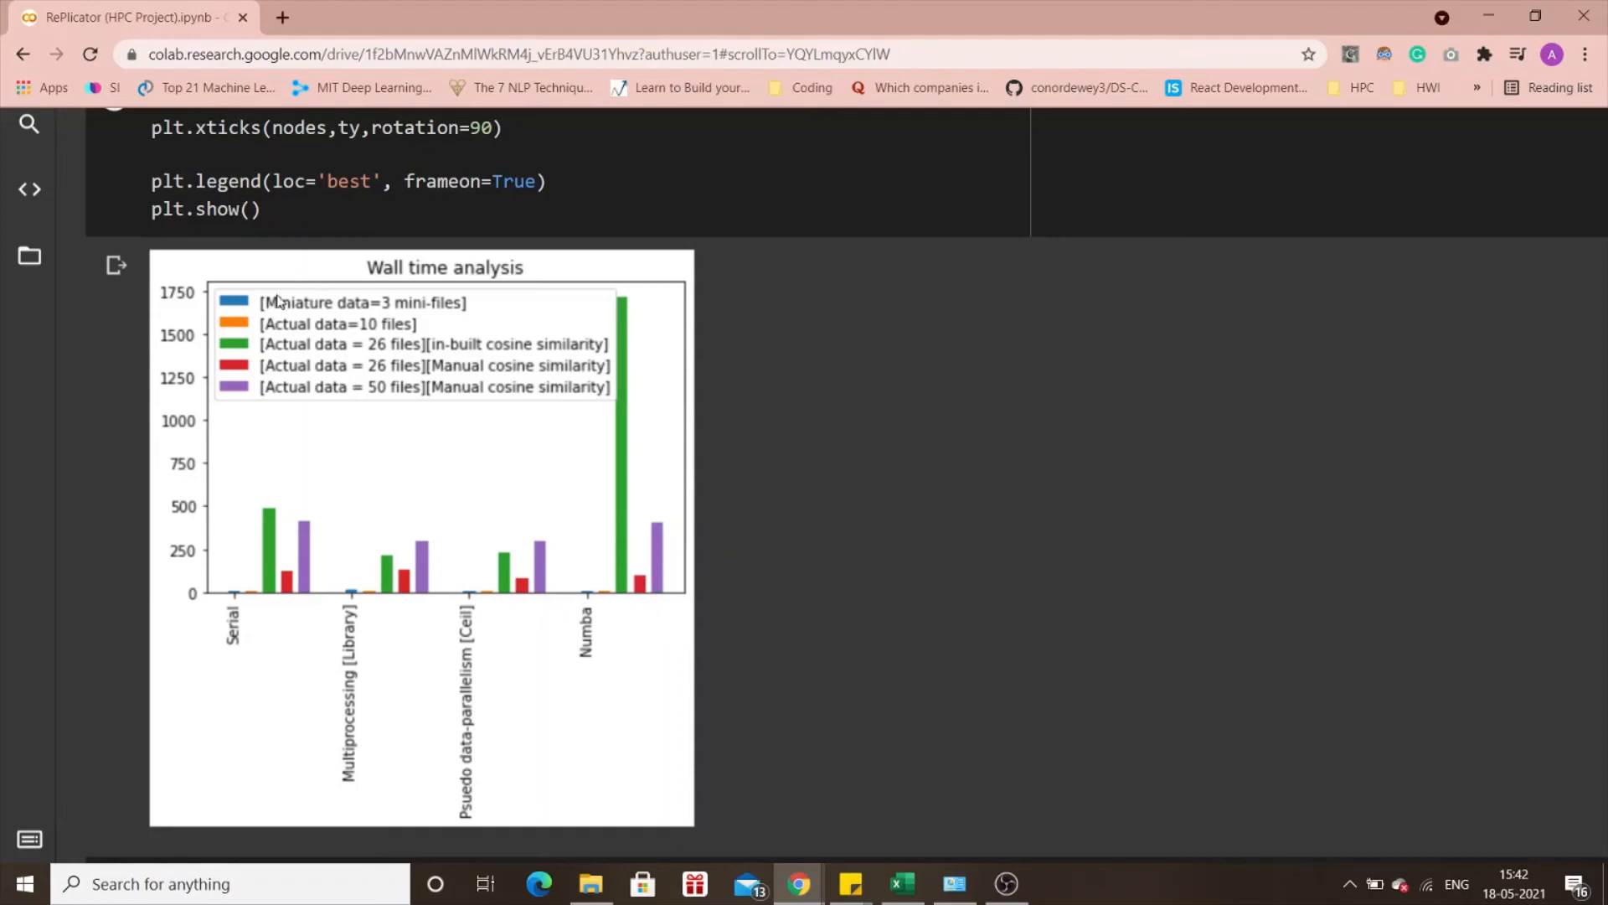
mouse_move(462, 391)
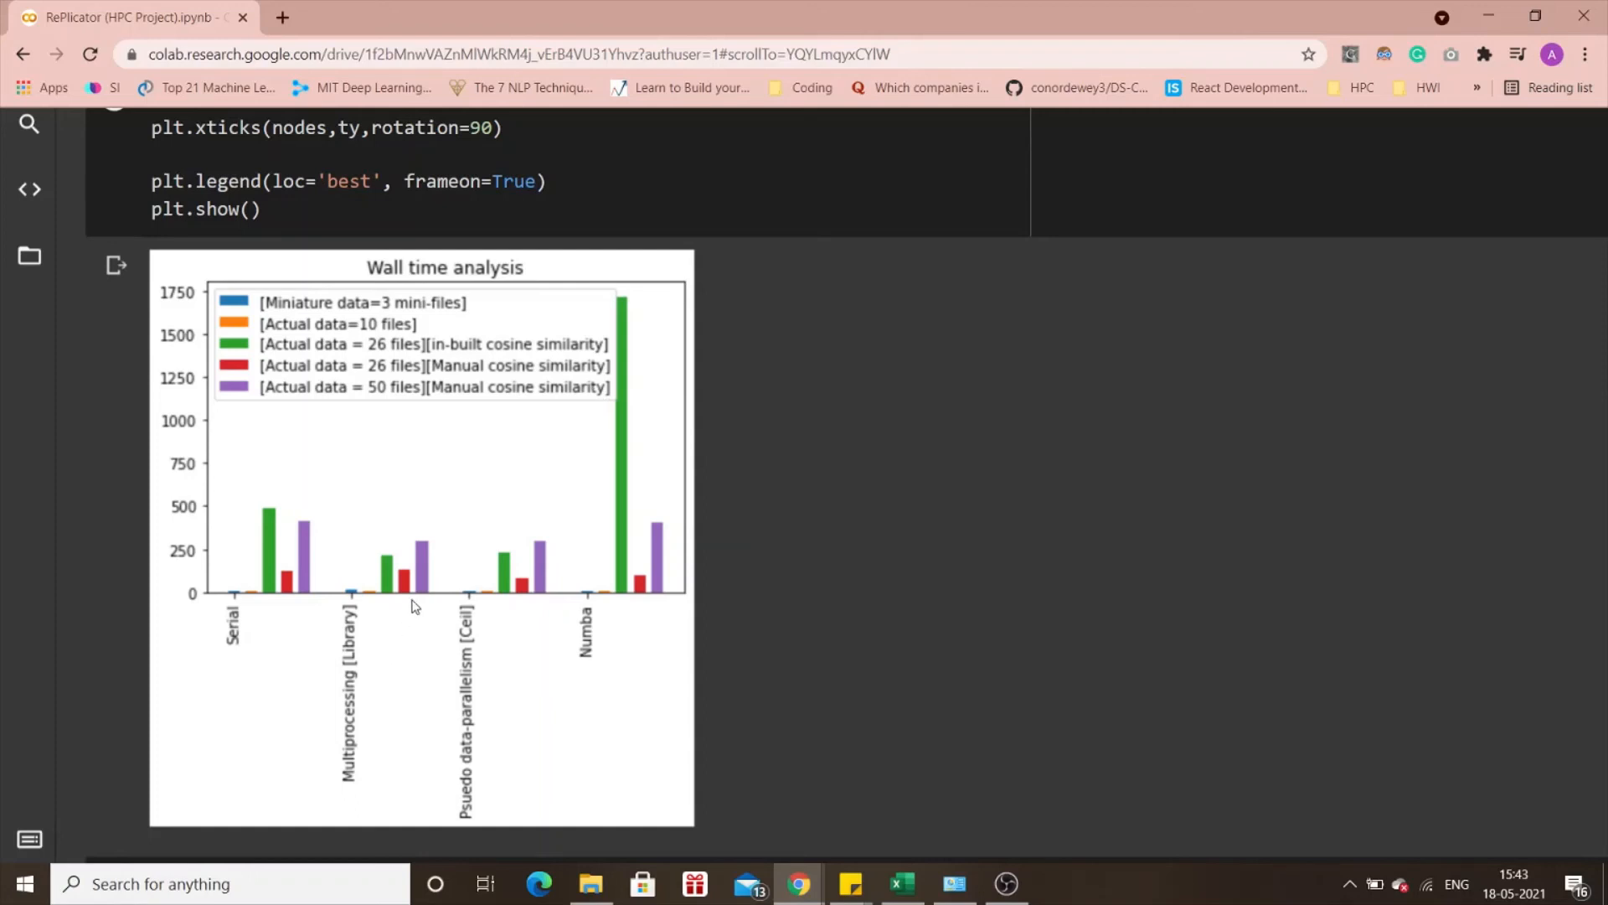
mouse_move(428, 550)
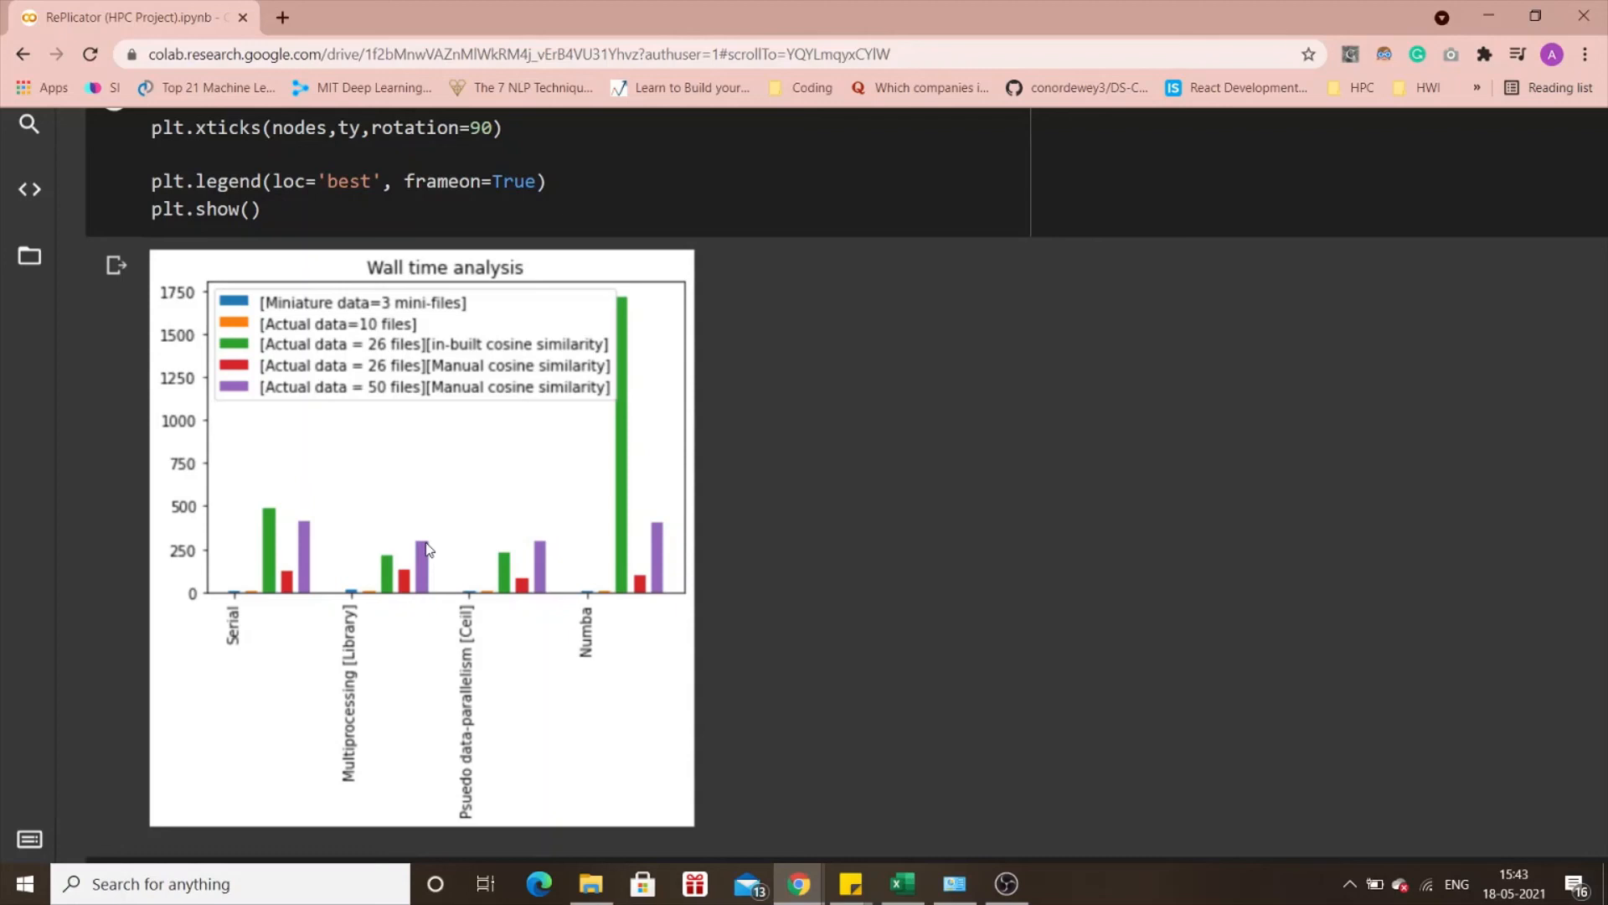
mouse_move(402, 640)
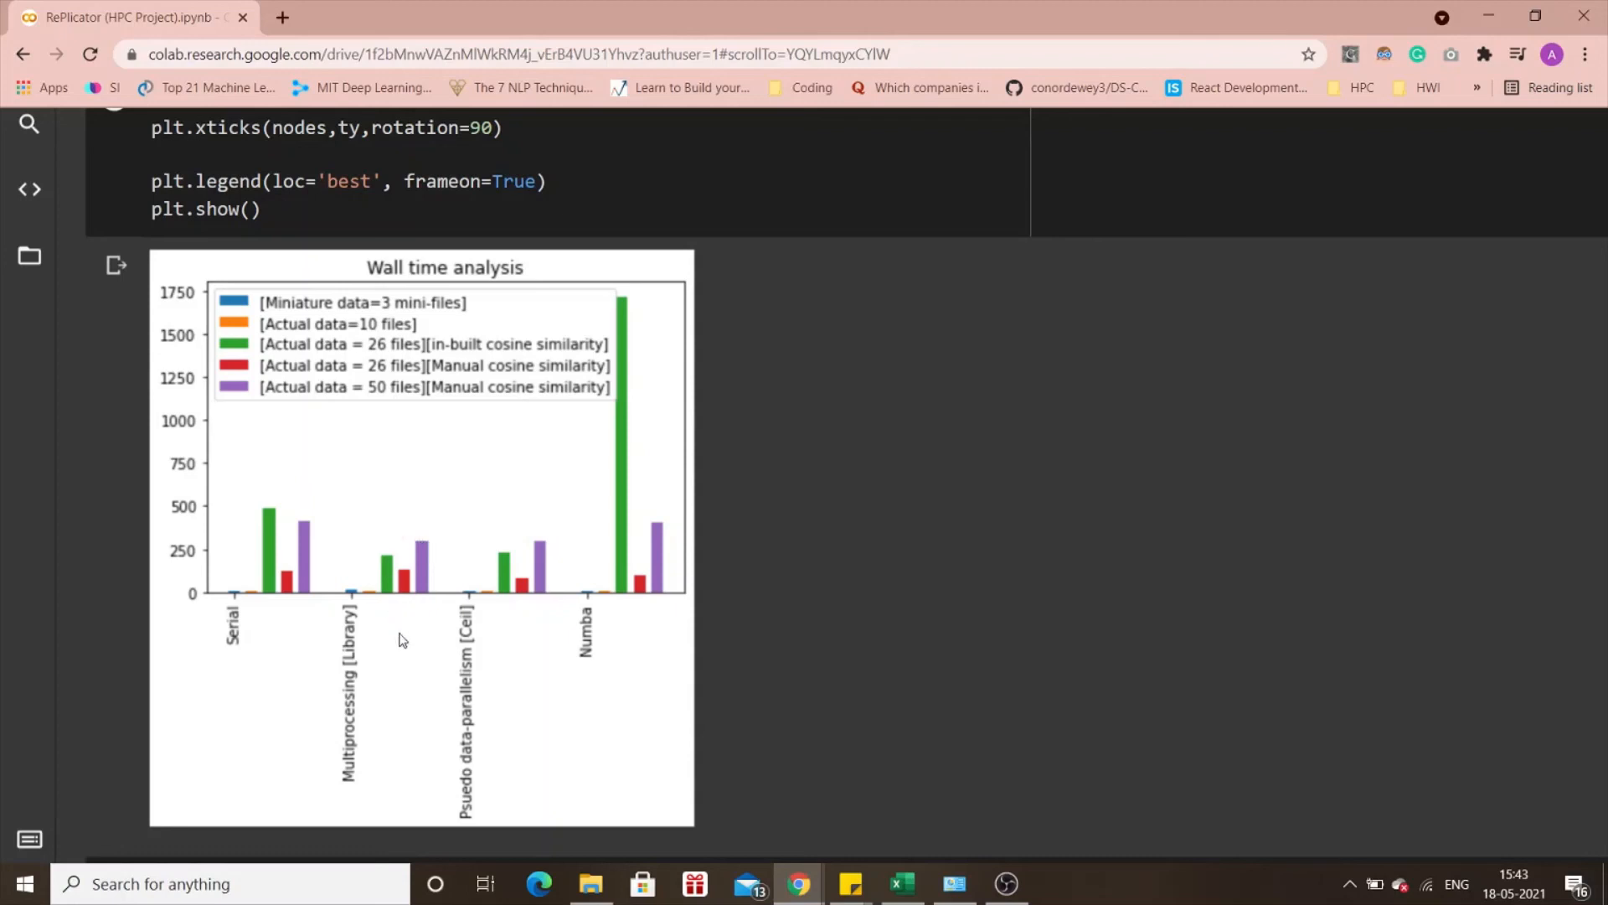
mouse_move(432, 558)
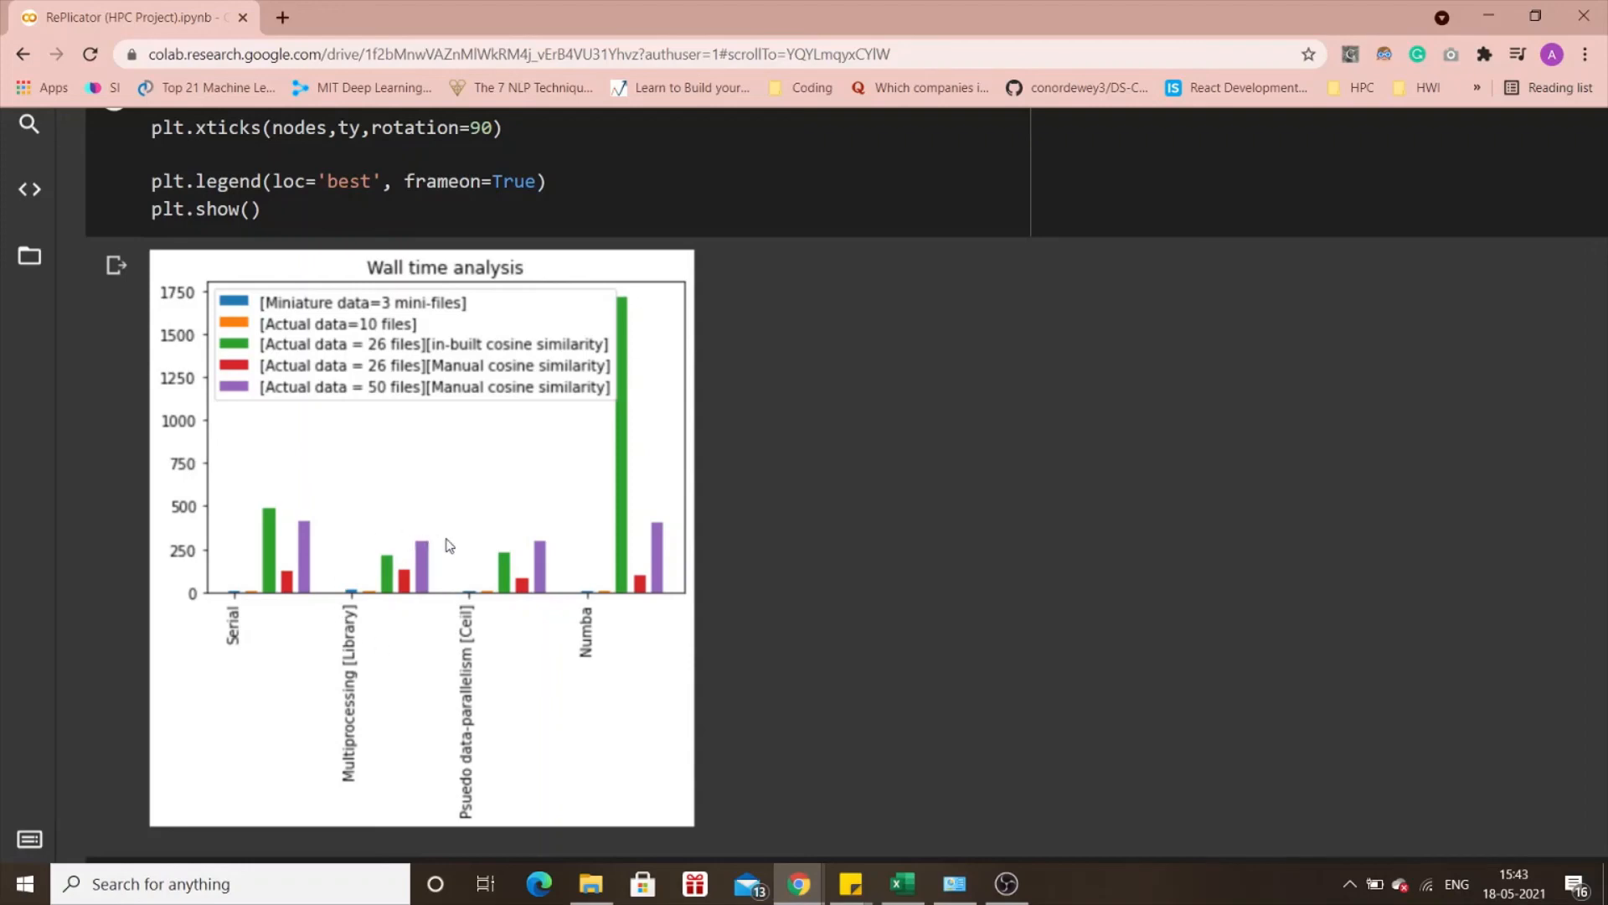
mouse_move(672, 541)
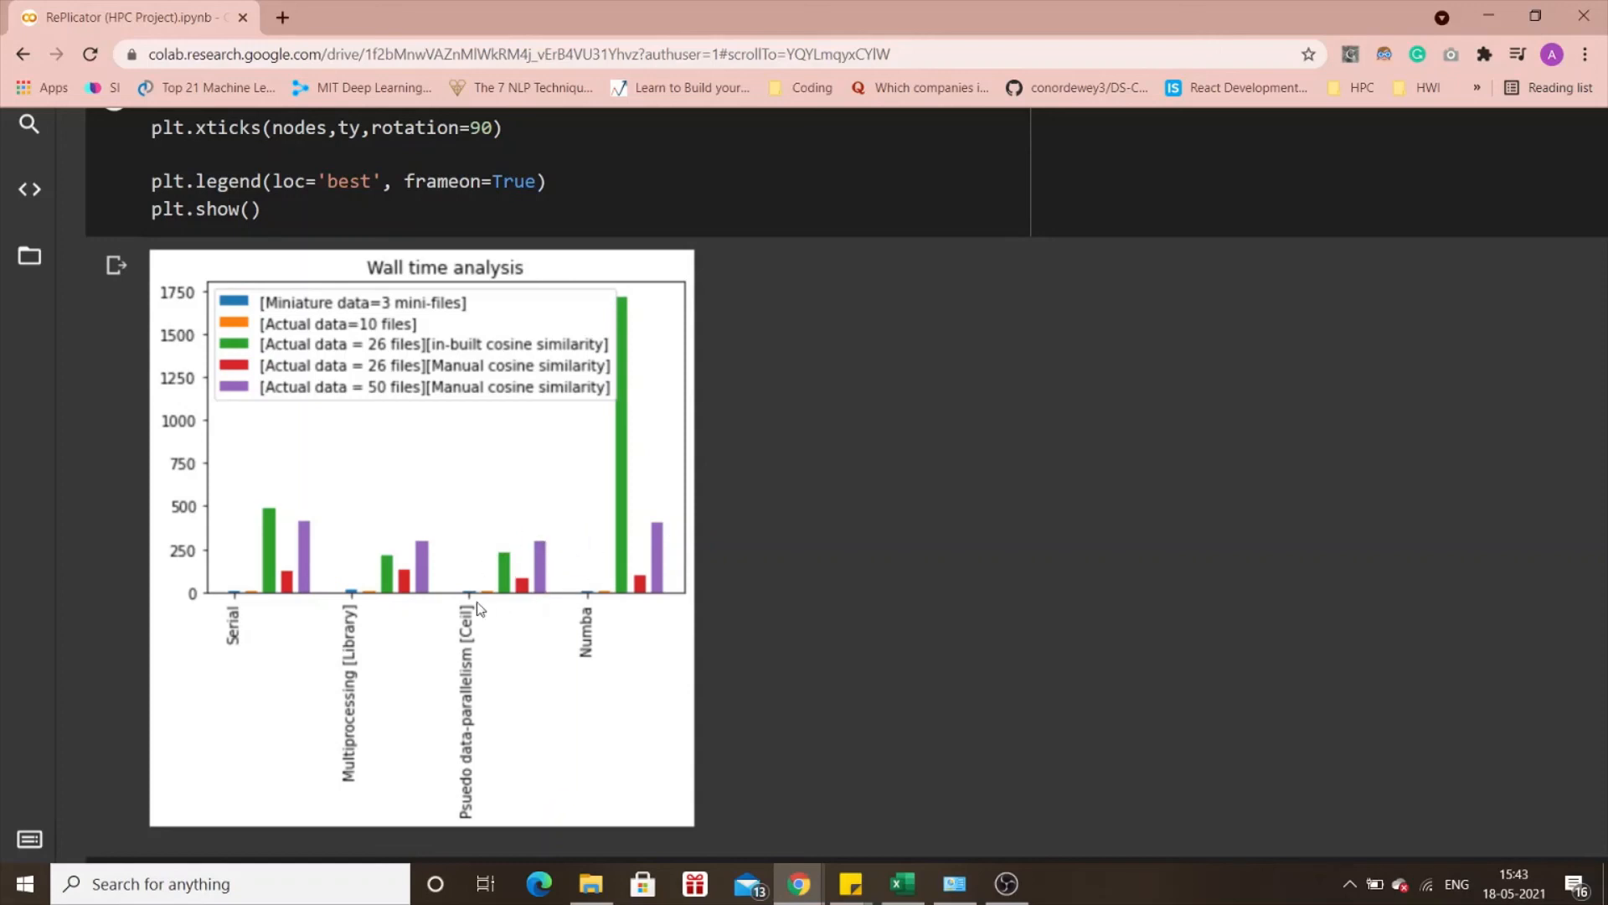
mouse_move(300, 504)
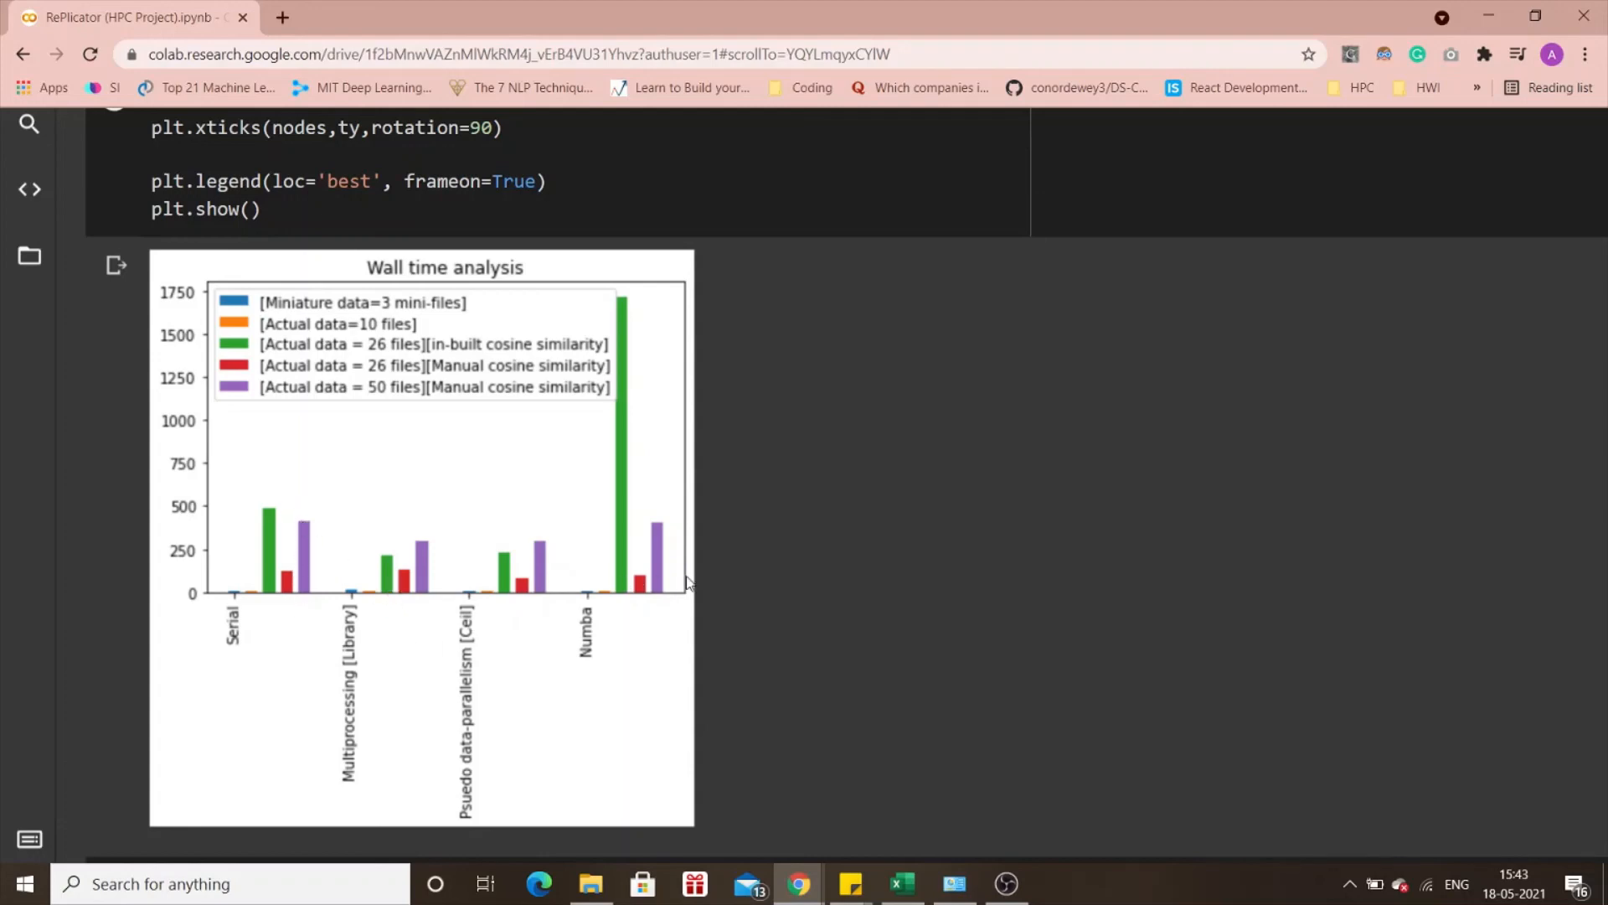
mouse_move(71, 587)
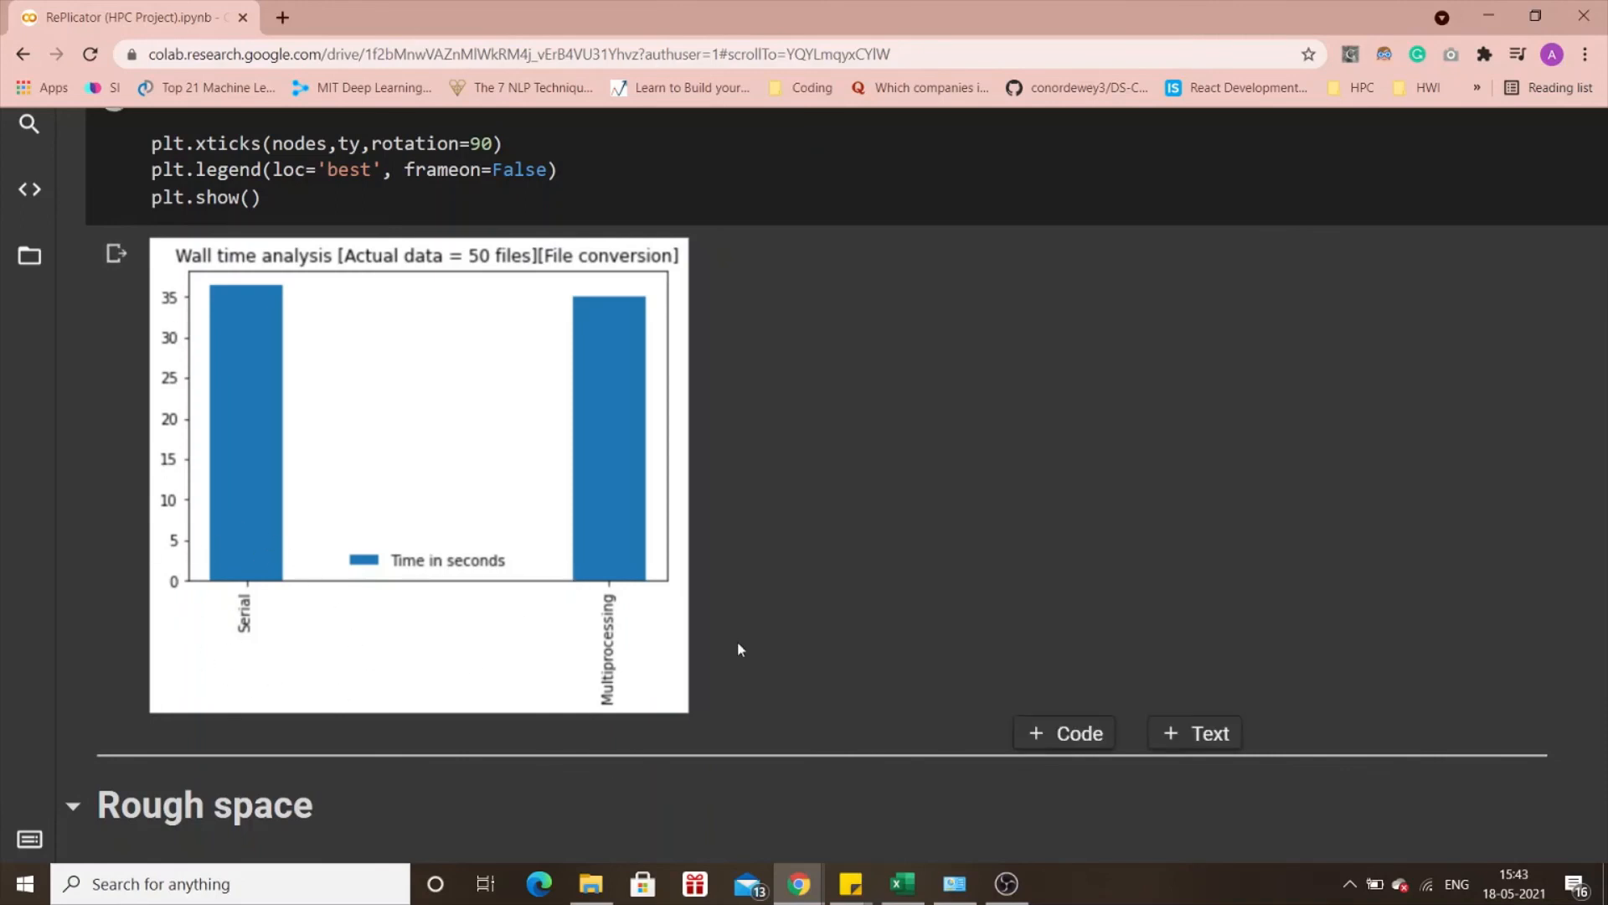
mouse_move(244, 316)
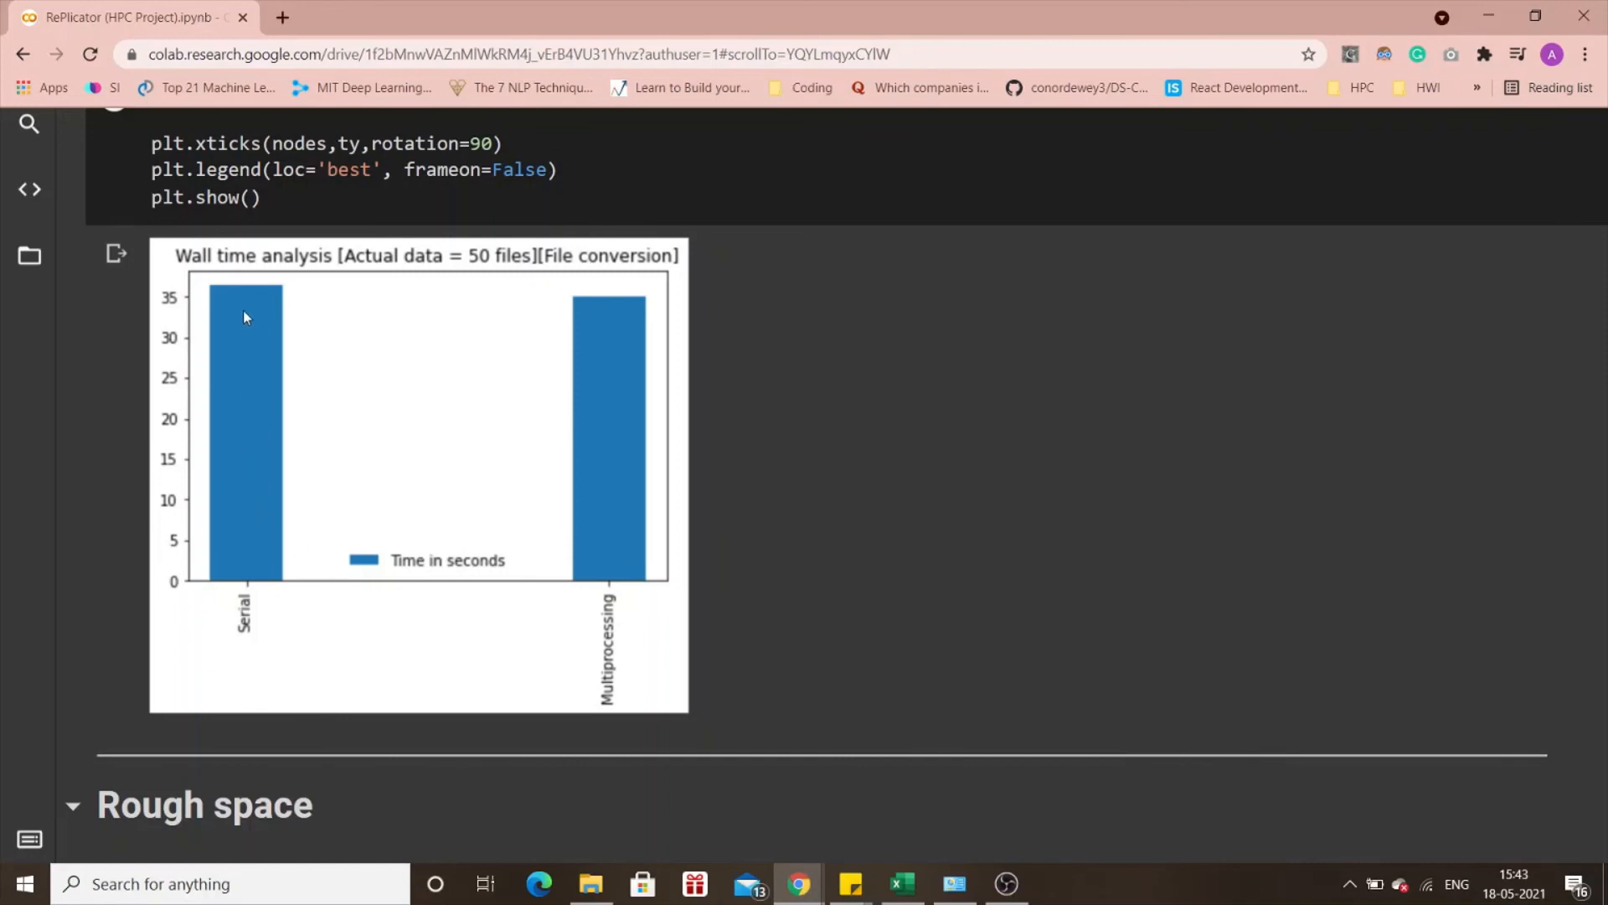
mouse_move(245, 313)
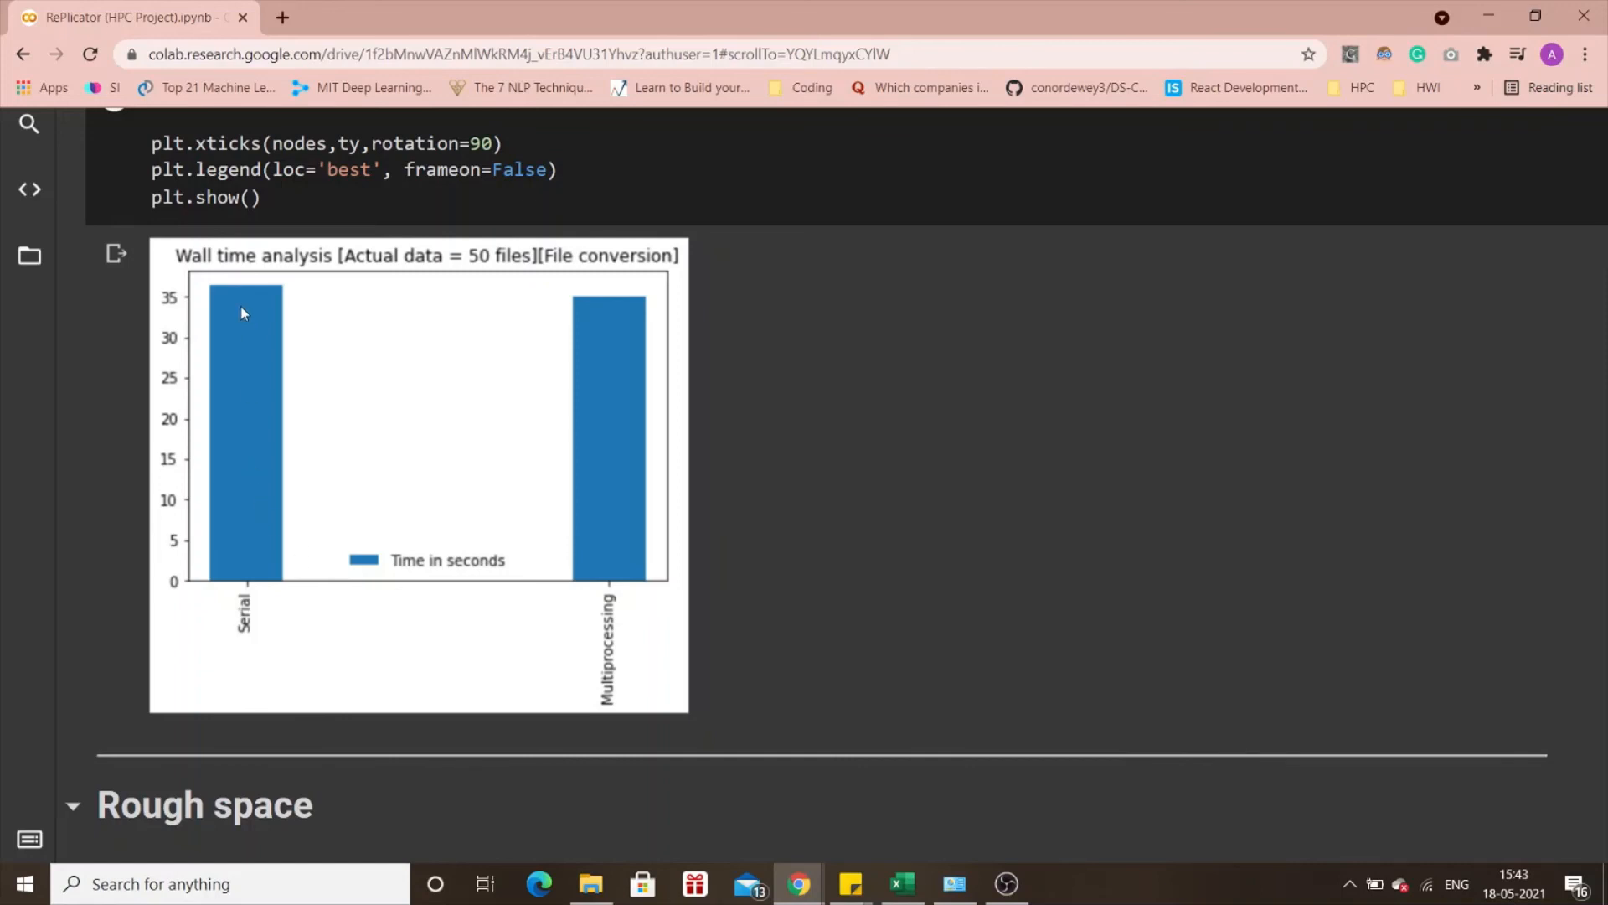
mouse_move(203, 289)
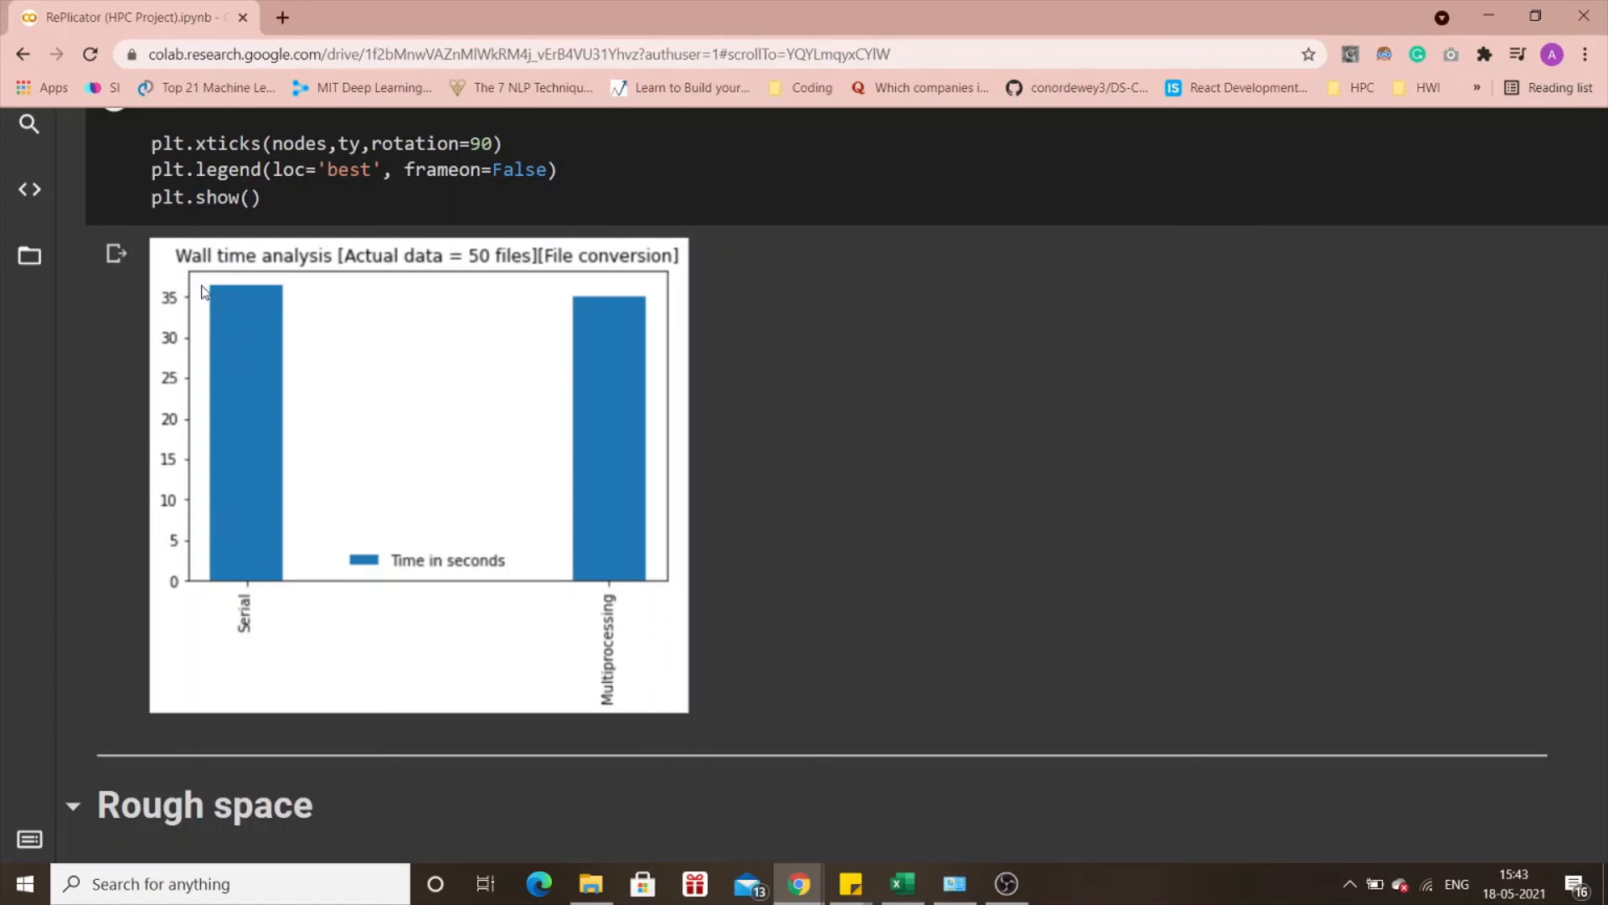
mouse_move(619, 490)
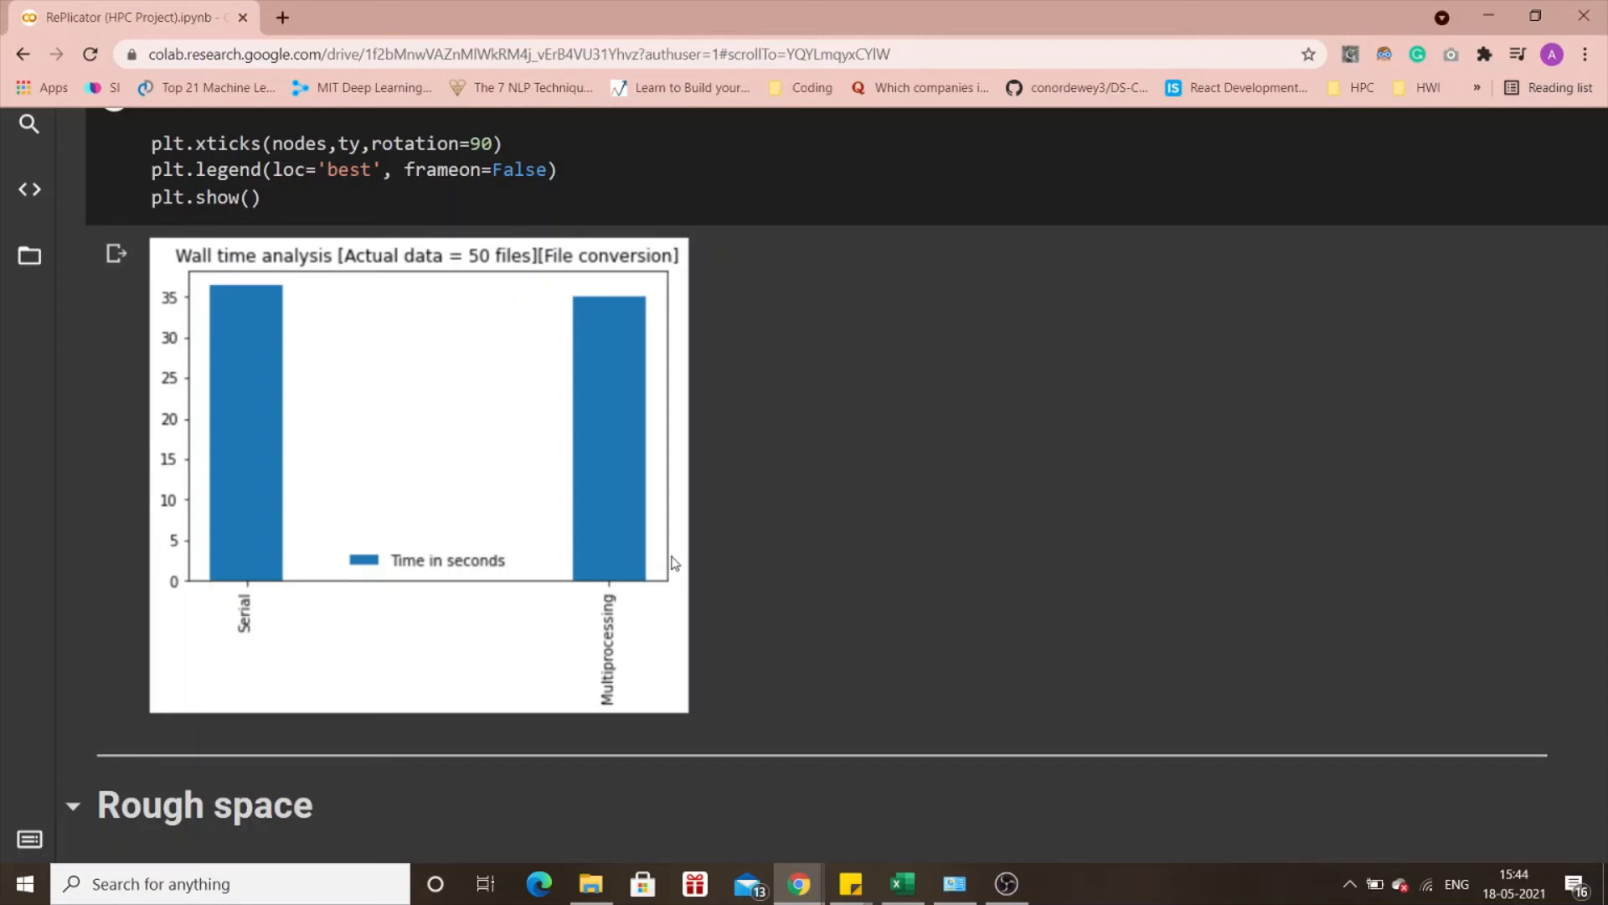
mouse_move(64, 435)
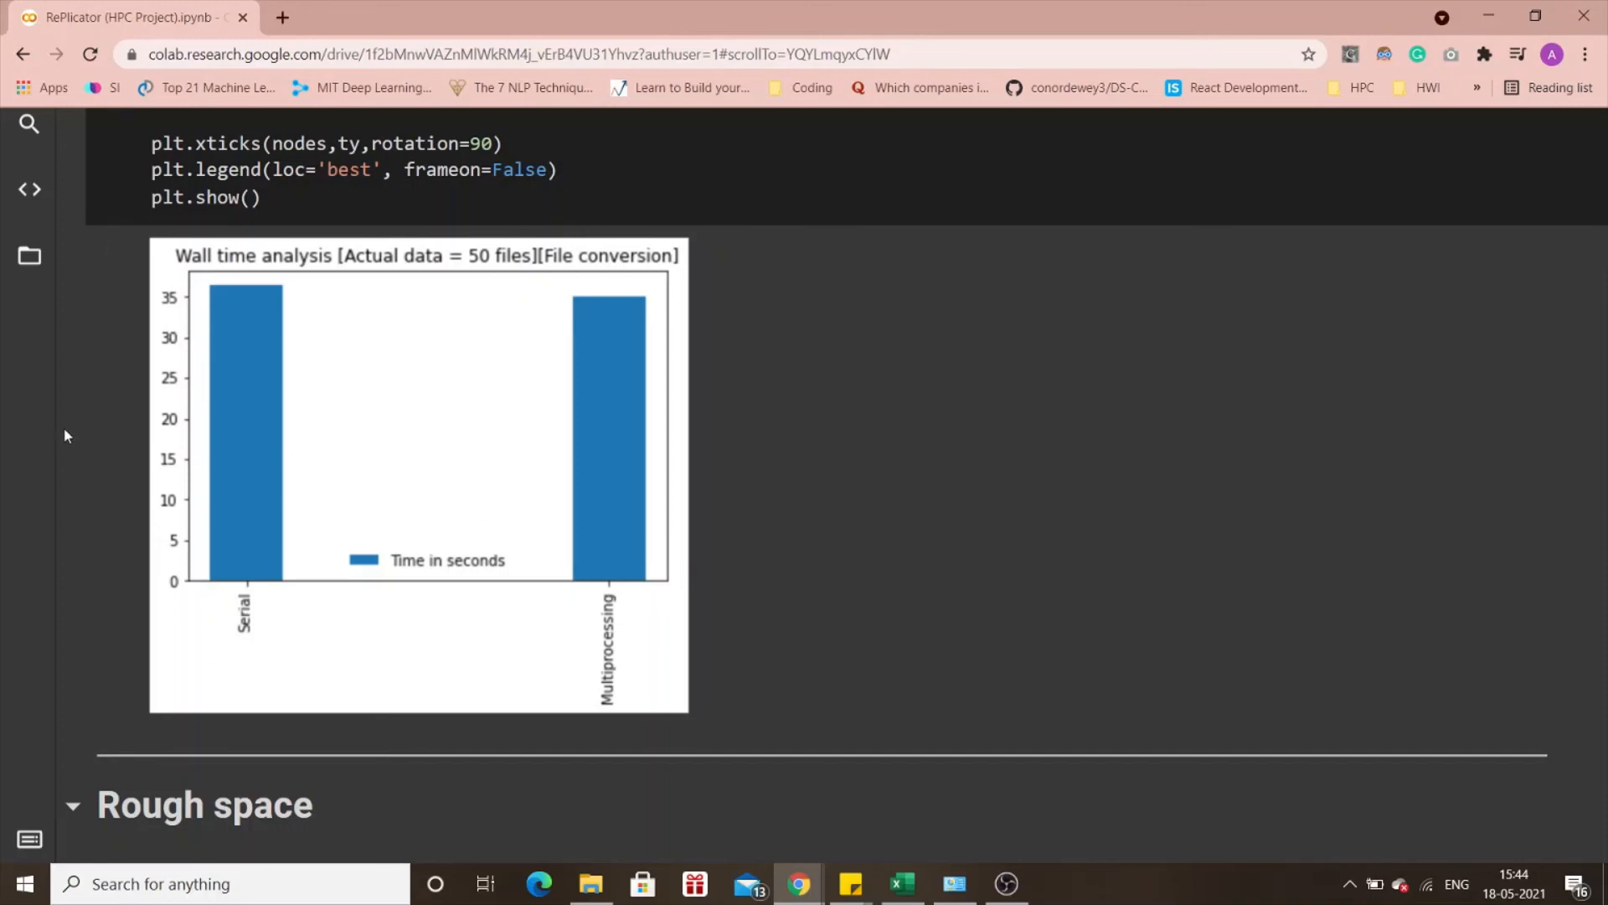